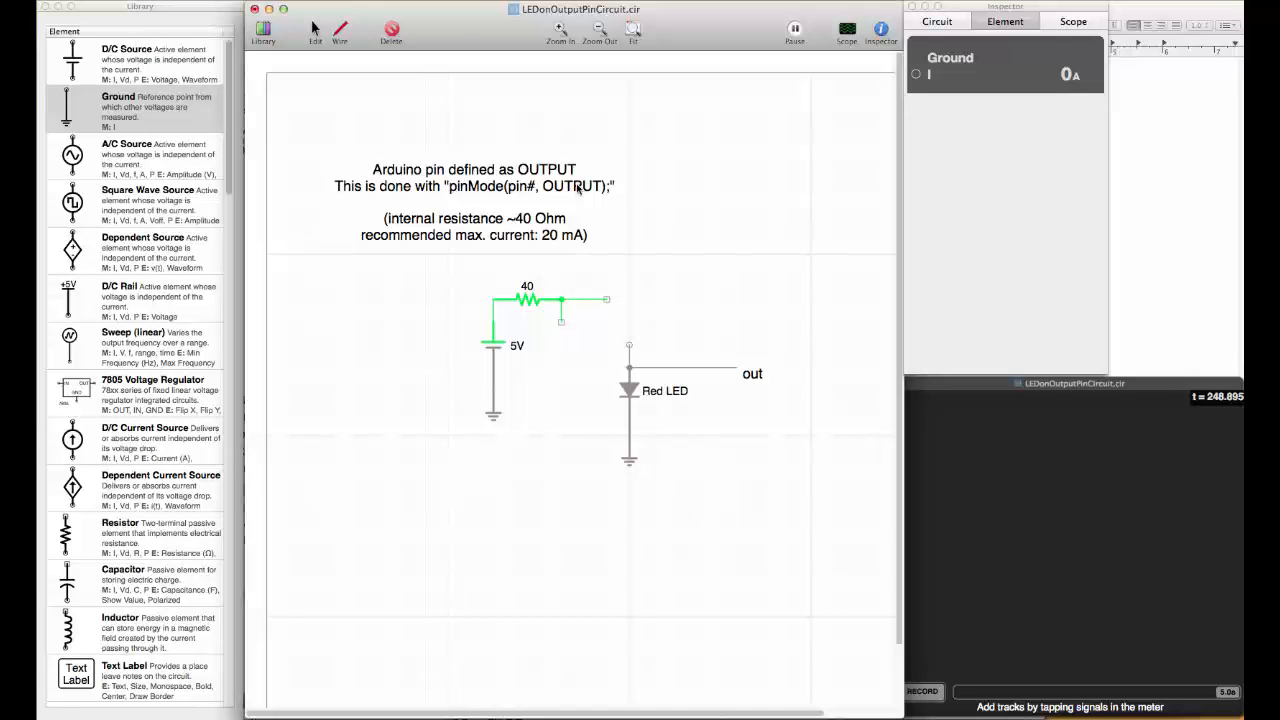
pyautogui.moveTo(464, 363)
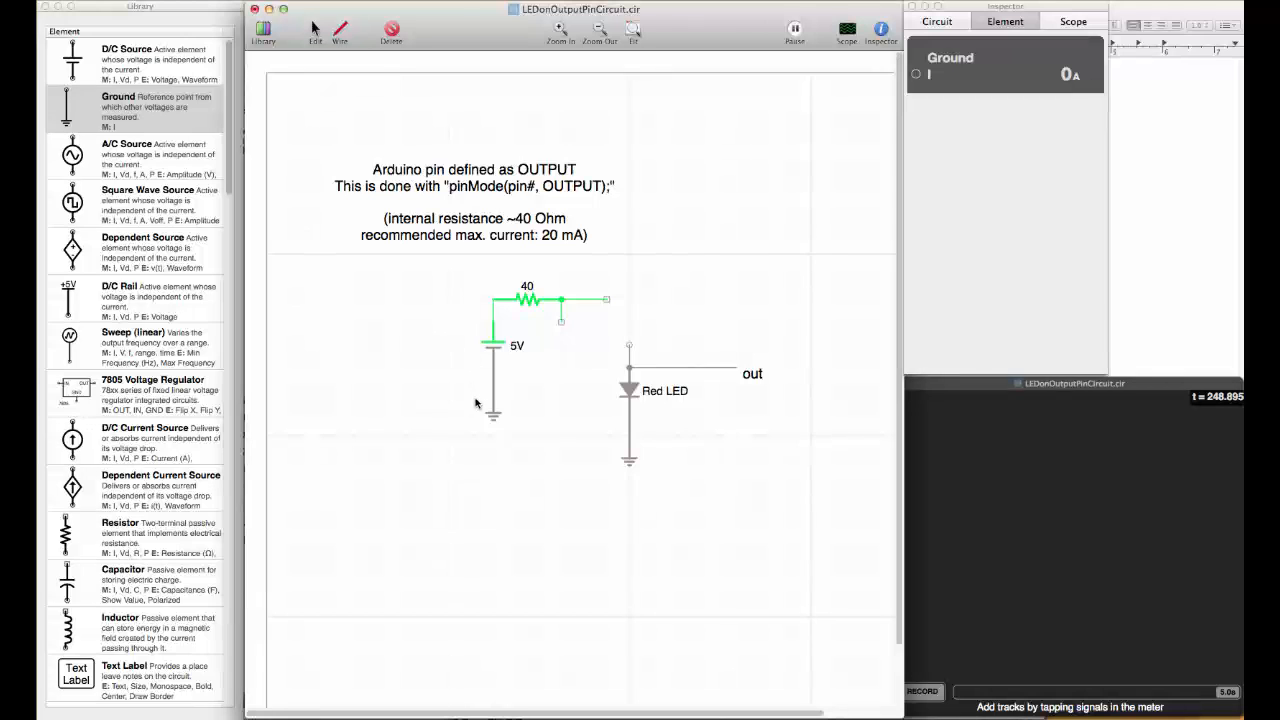
pyautogui.moveTo(458, 452)
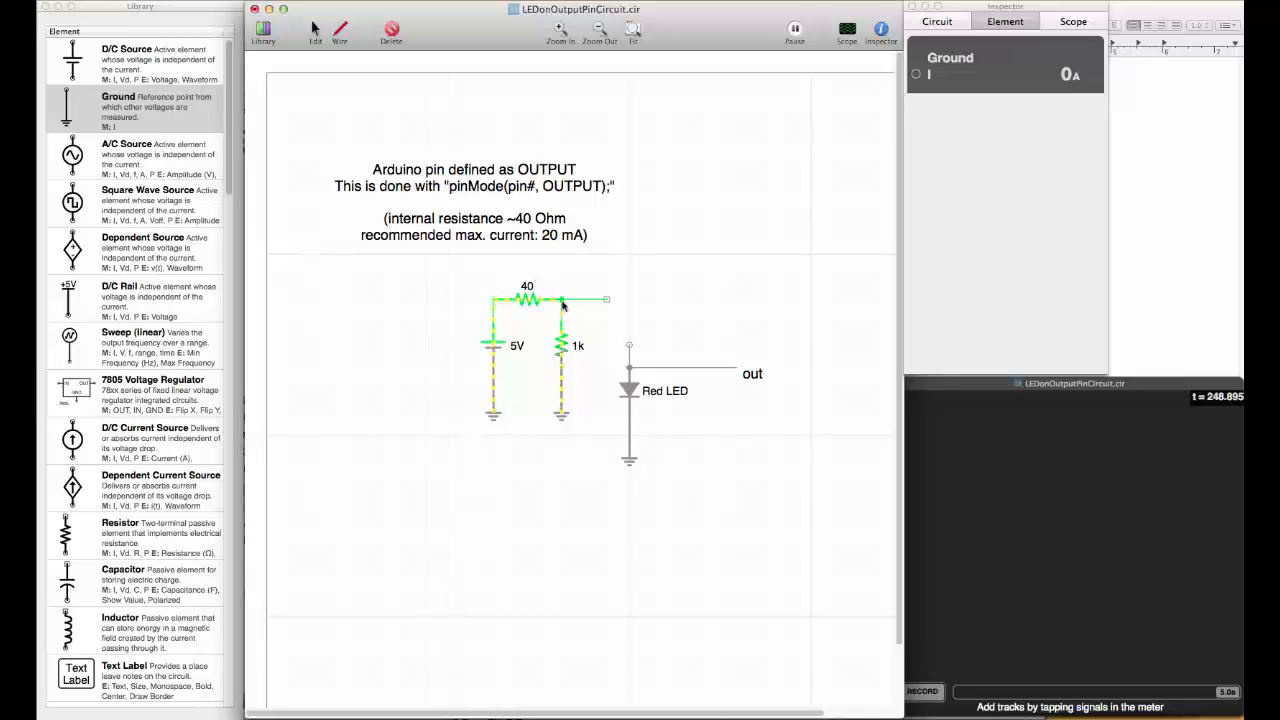
# Probe the output wire loaded by the 1k resistor, reading 0 A and about 4.81 V.
pyautogui.click(585, 300)
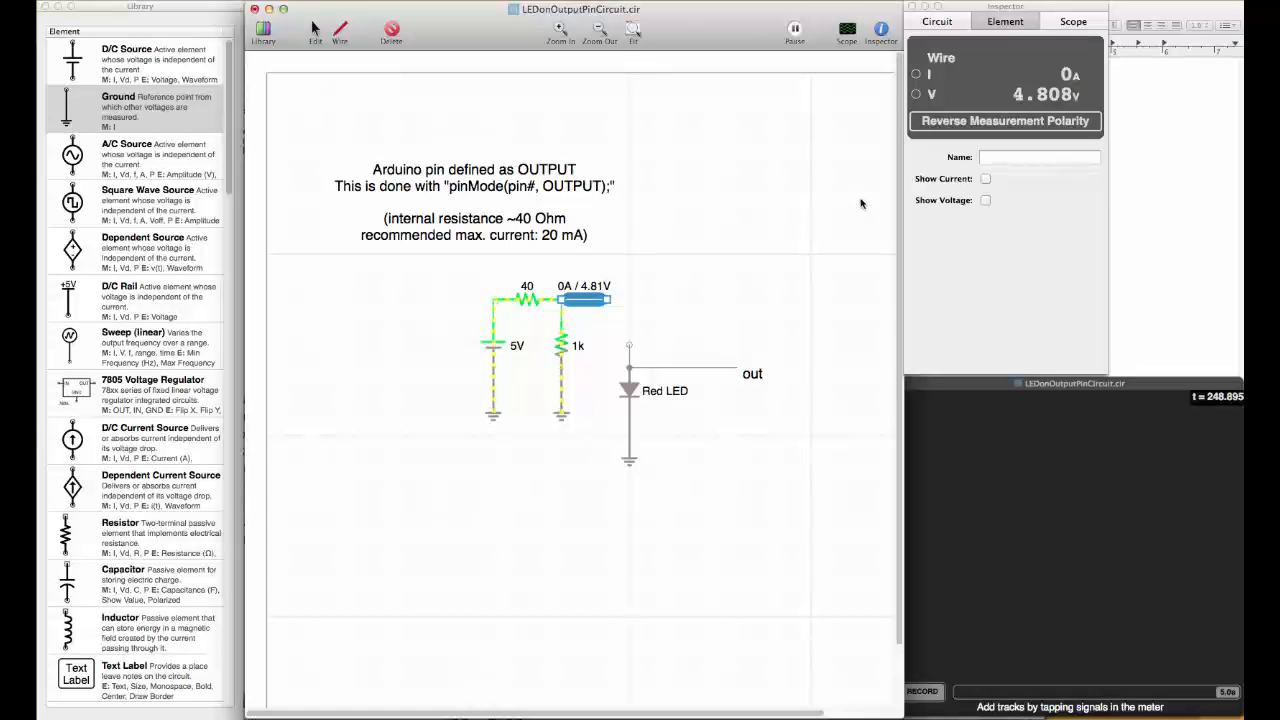
pyautogui.moveTo(999, 89)
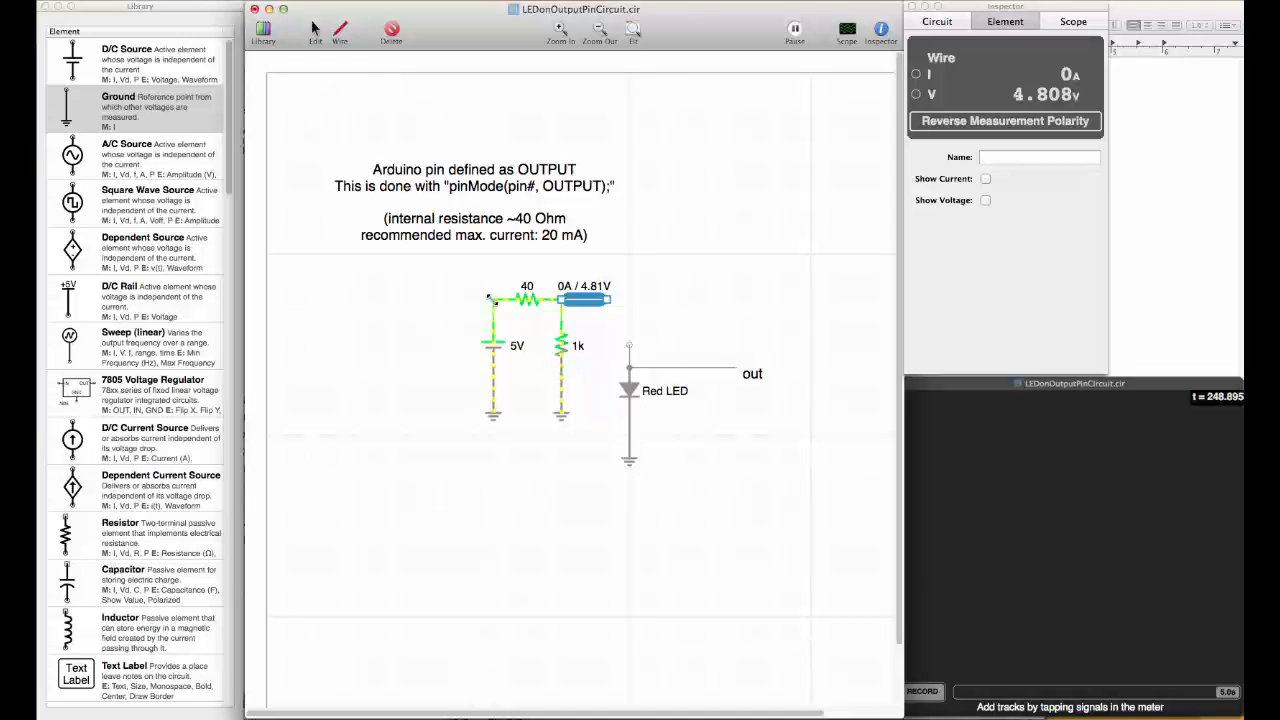
pyautogui.moveTo(530, 307)
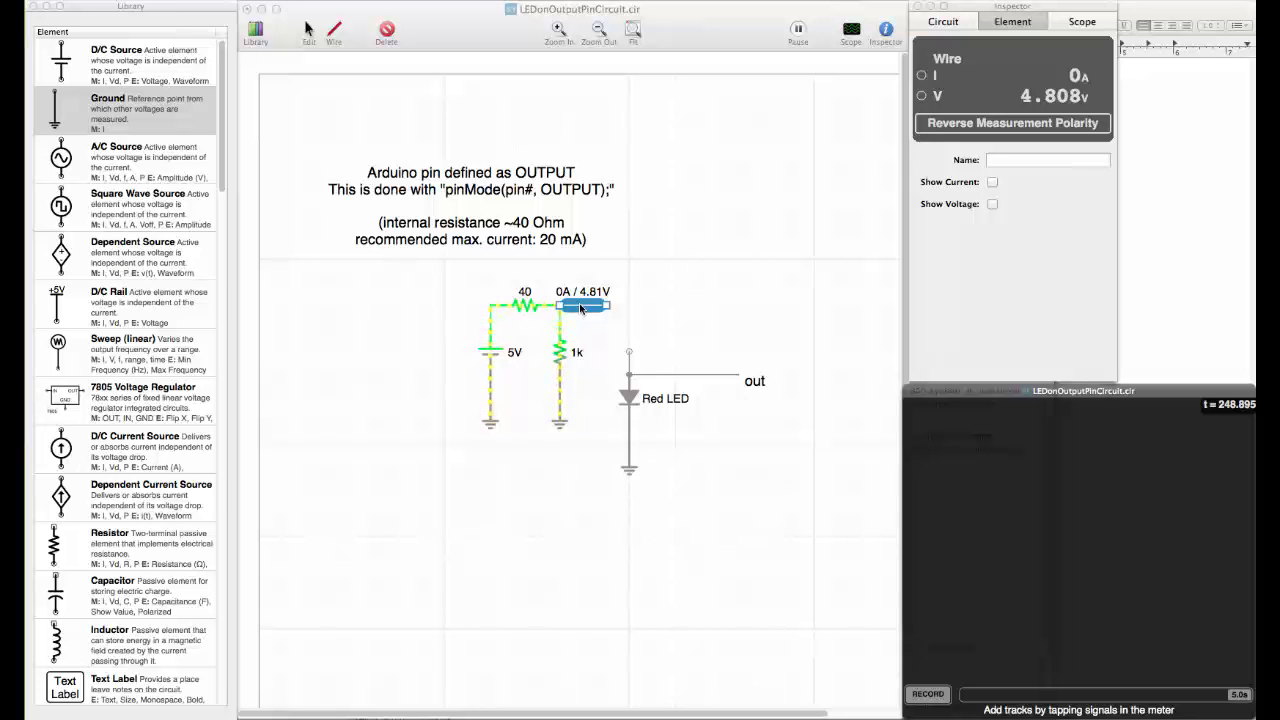
pyautogui.moveTo(576, 313)
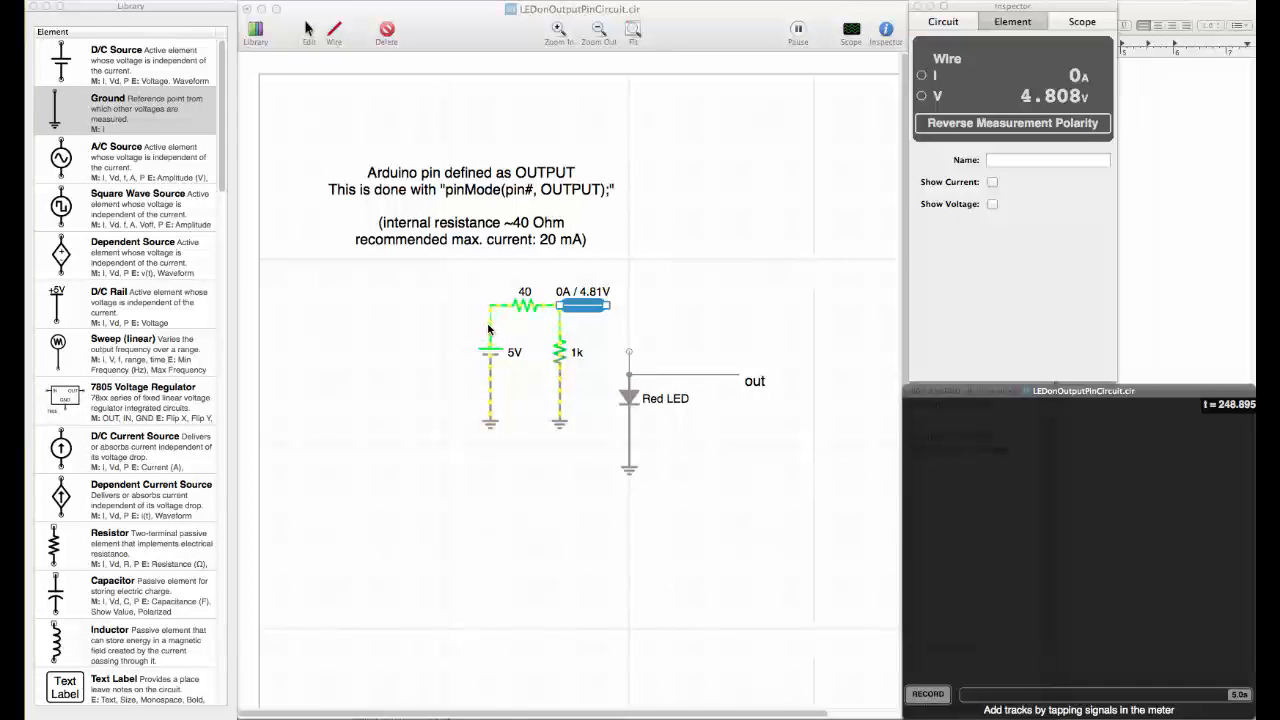
pyautogui.moveTo(585, 310)
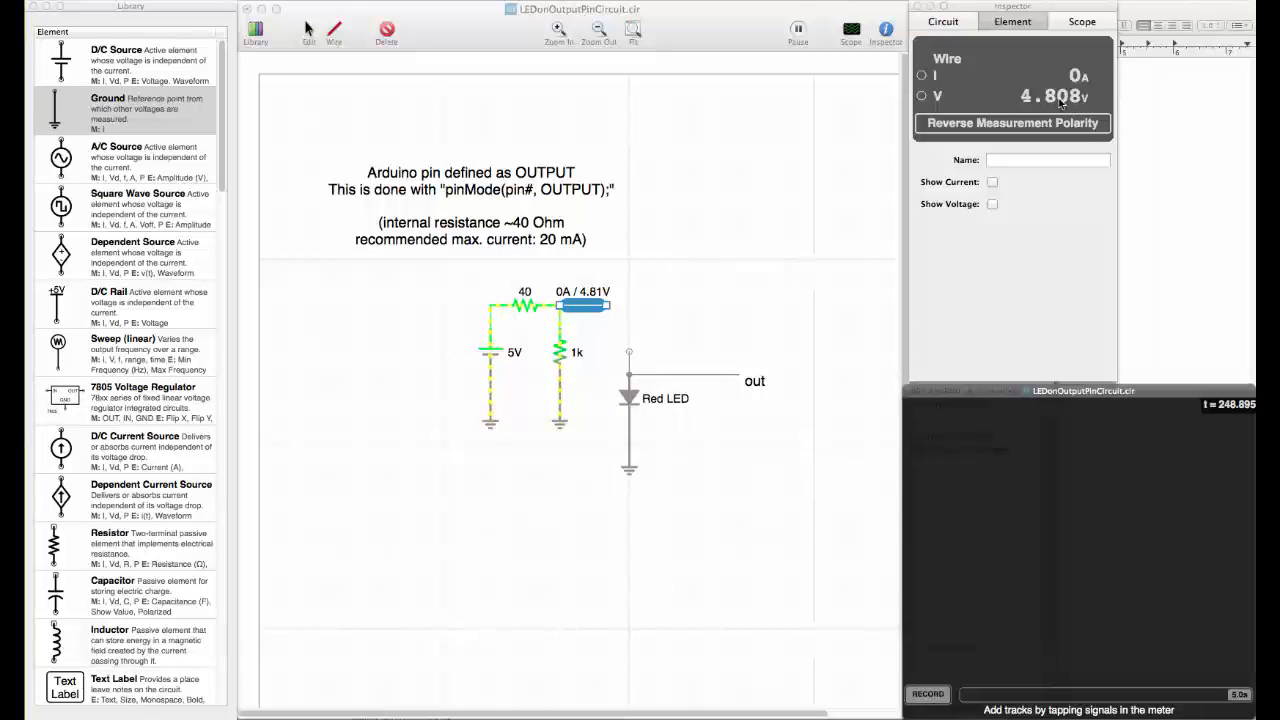
# Set the load resistor's Resistance to 100, drawing about 35.7 mA at 3.57 V.
pyautogui.click(560, 355)
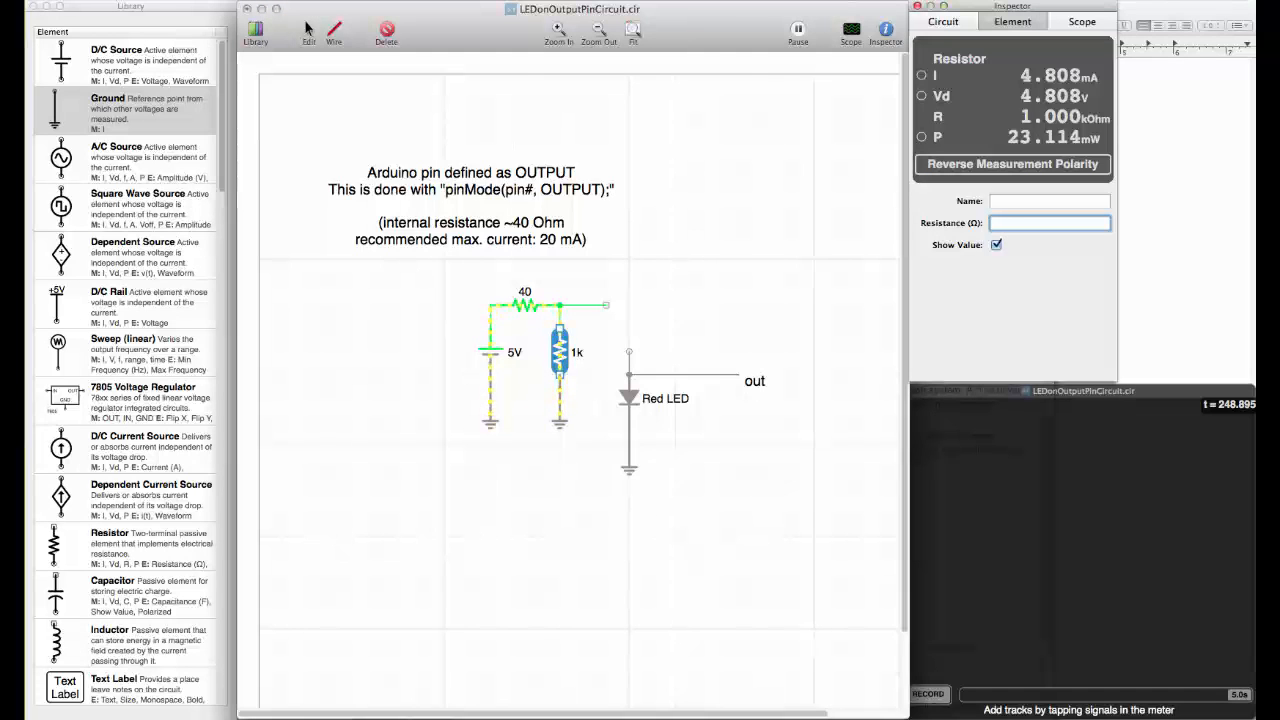
pyautogui.write('100')
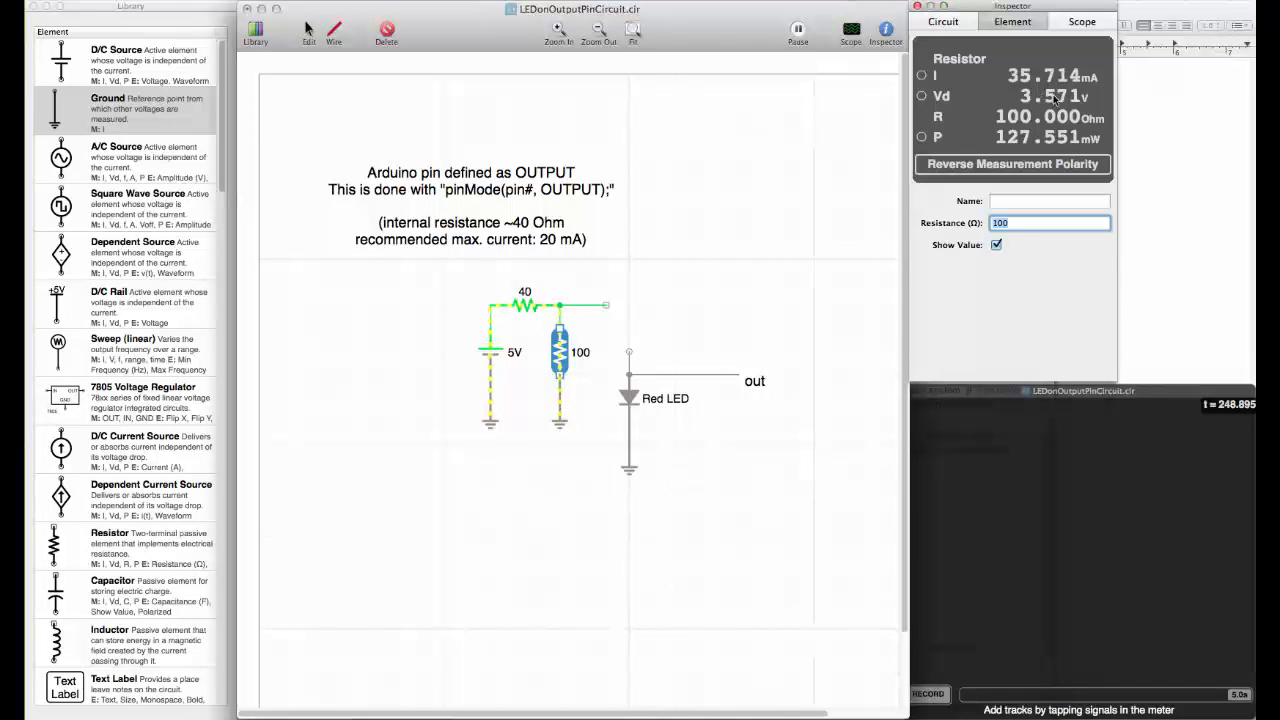
pyautogui.moveTo(750, 240)
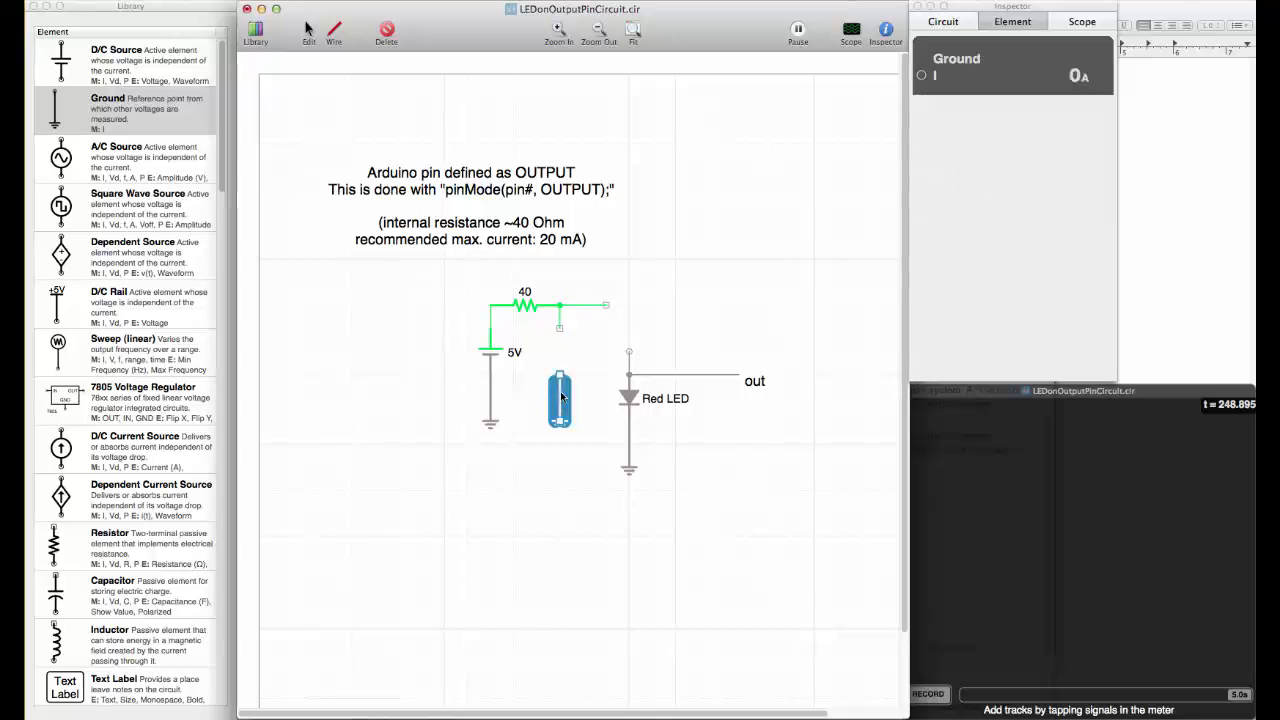
# Delete the load resistor and wire the pin output straight to the red LED.
pyautogui.click(555, 305)
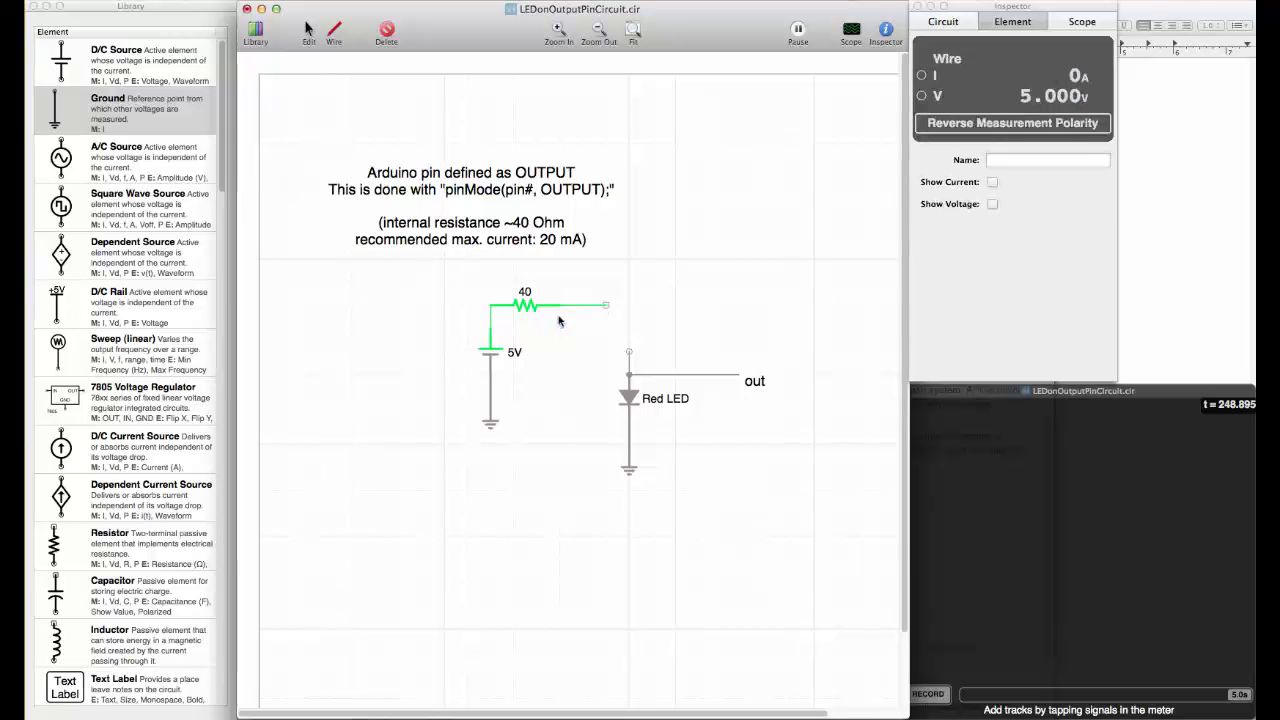
pyautogui.moveTo(444, 120)
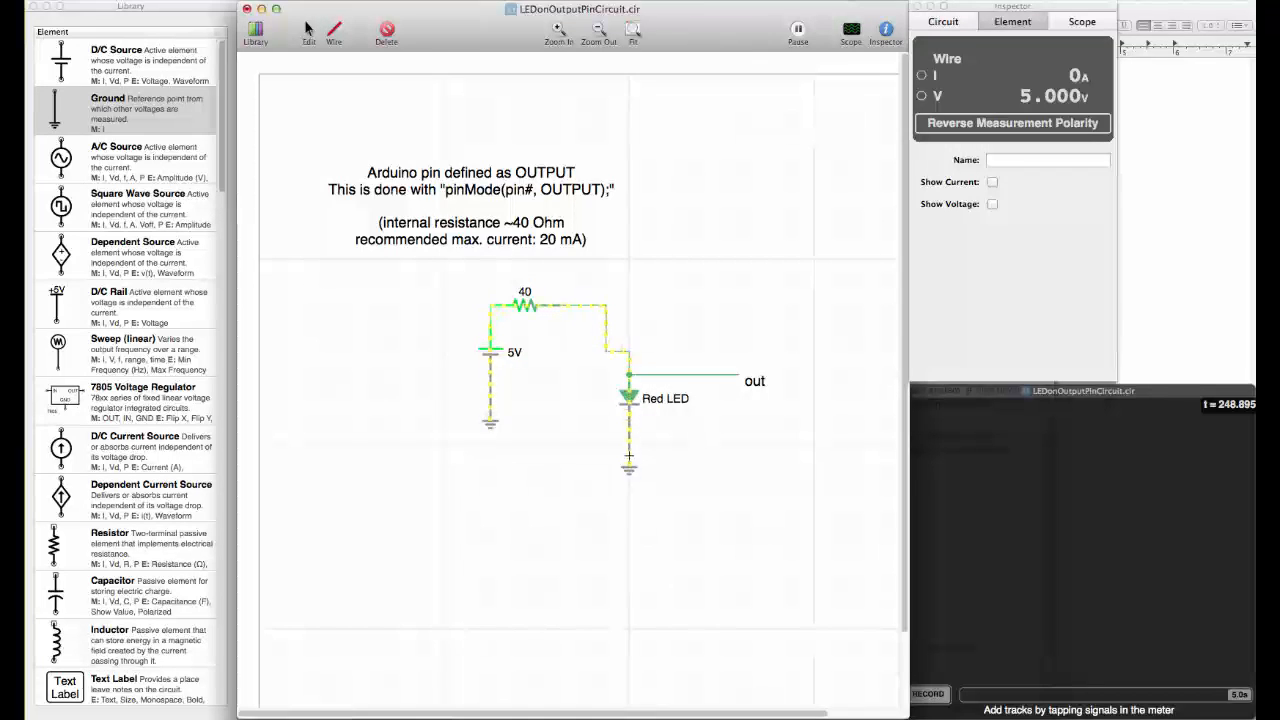
pyautogui.click(628, 396)
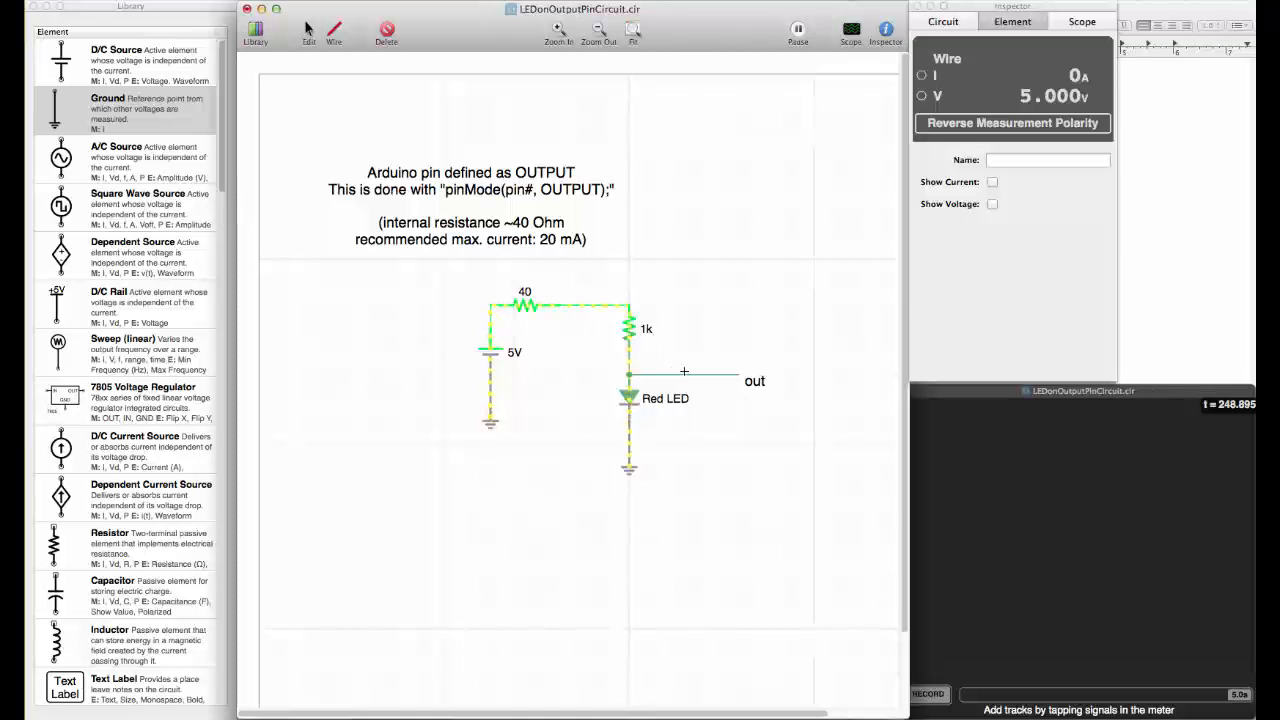
# Probe the wire between the 1k series resistor and the LED, reading about 1.64 V.
pyautogui.click(685, 375)
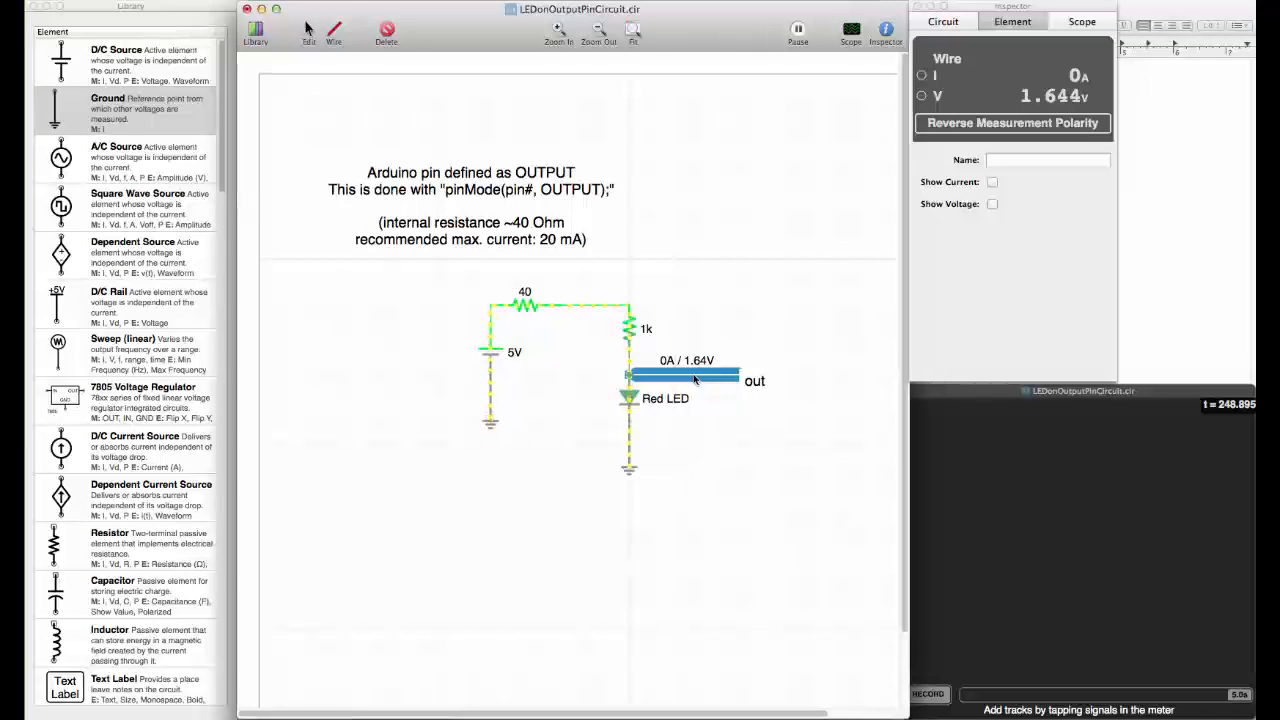
pyautogui.moveTo(658, 390)
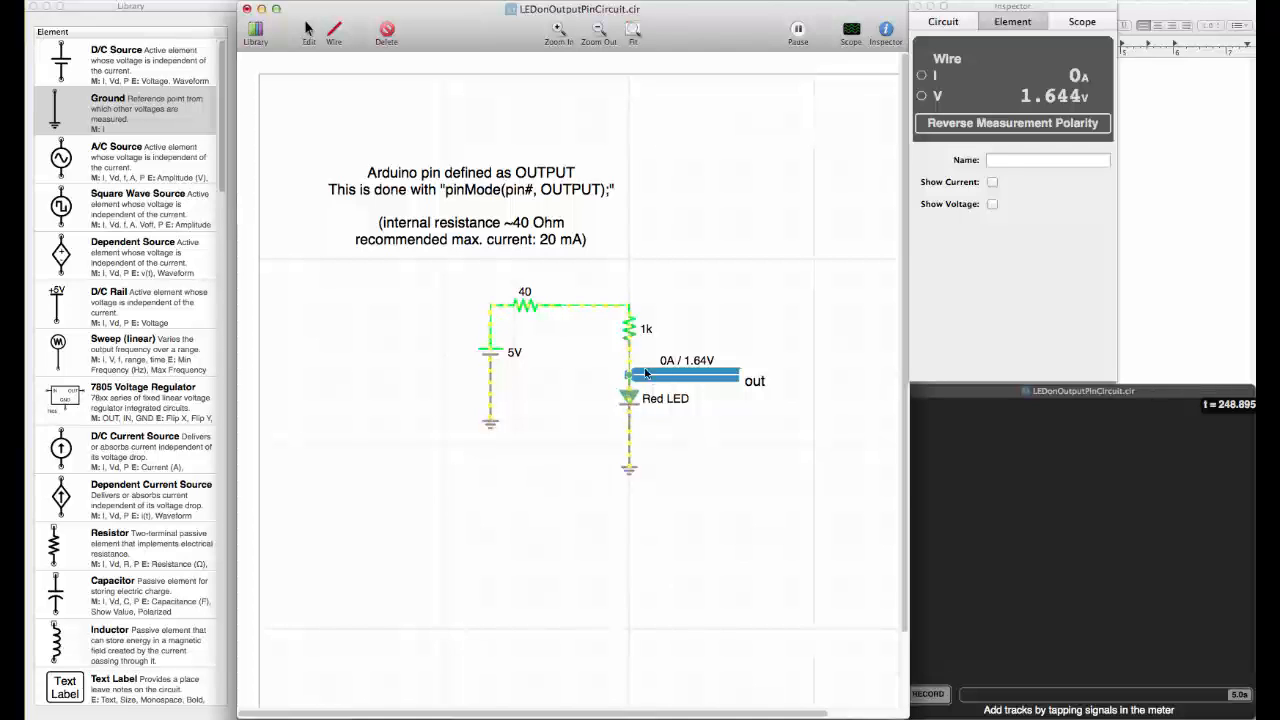
pyautogui.click(628, 328)
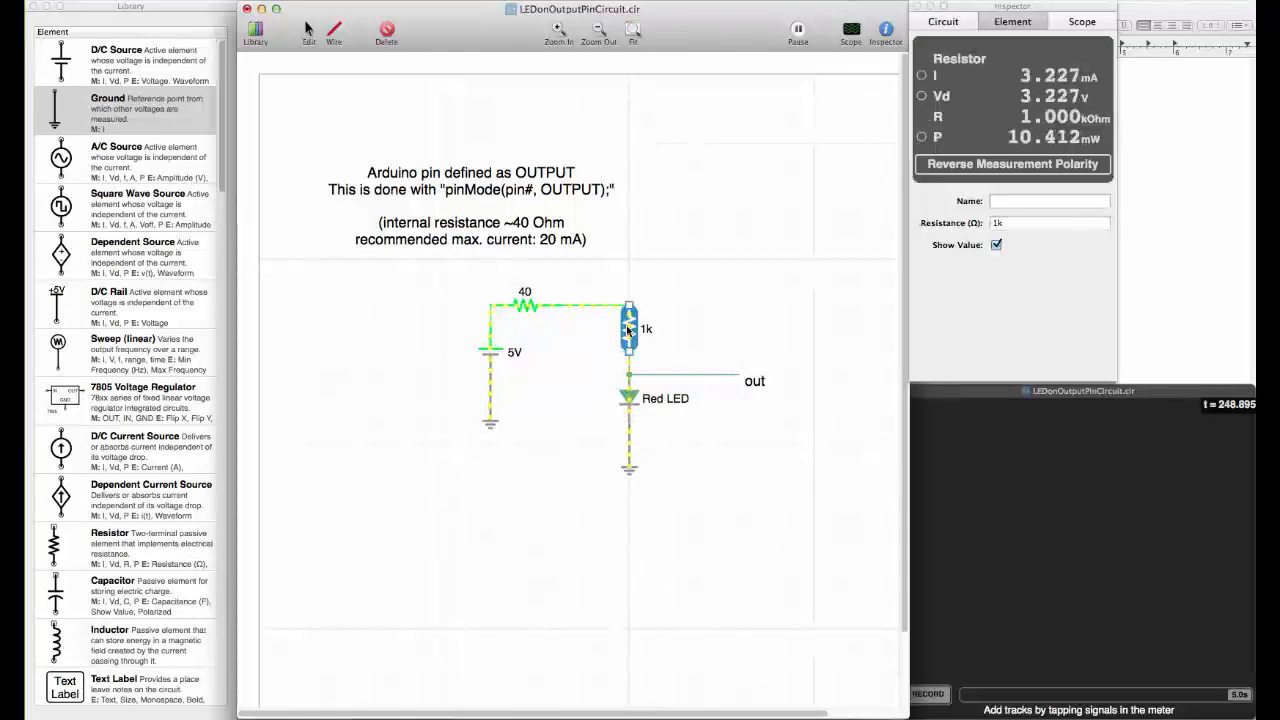
pyautogui.click(628, 398)
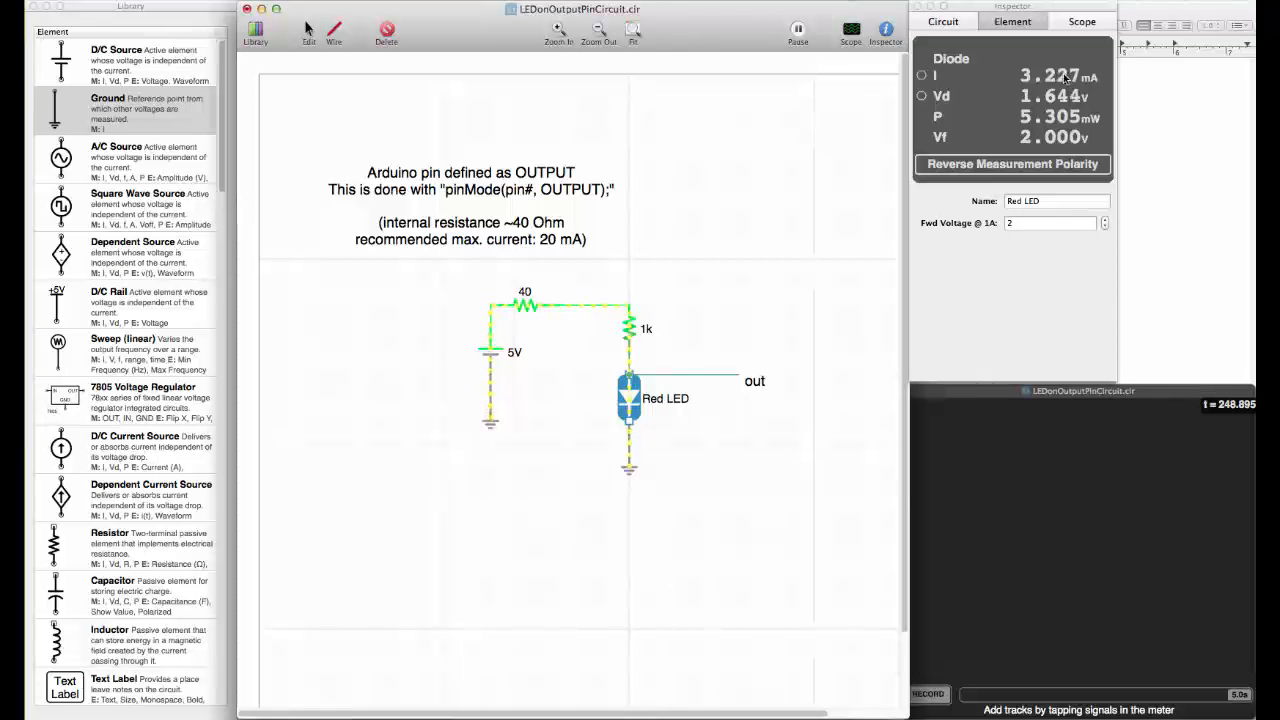
pyautogui.moveTo(1038, 76)
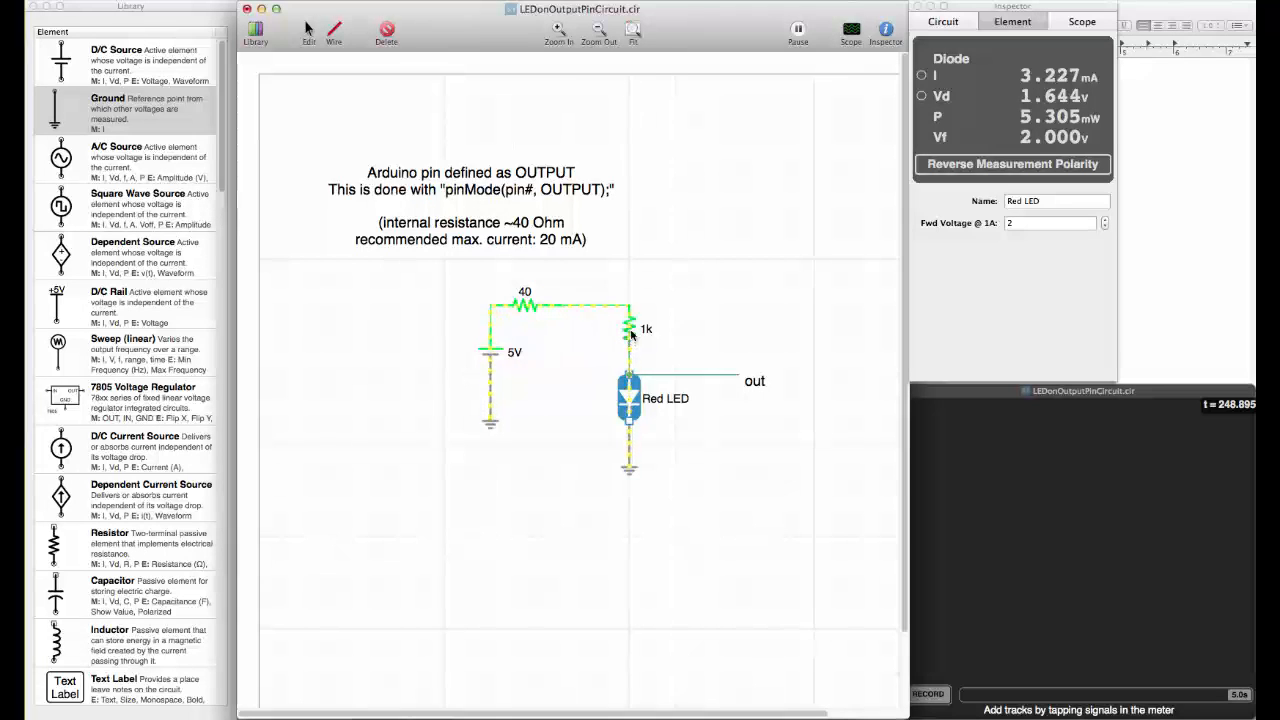
# Set the series resistor to 220 Ω and read about 12.58 mA flowing into it.
pyautogui.click(628, 328)
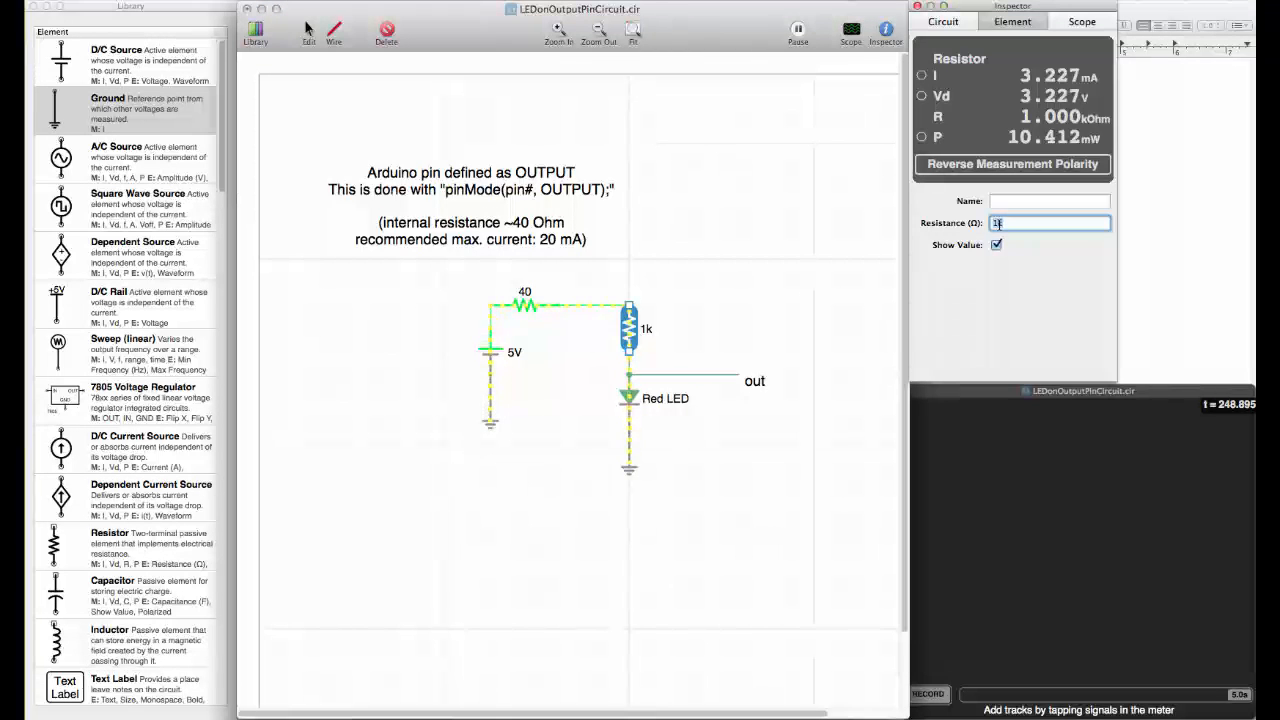
pyautogui.write('220')
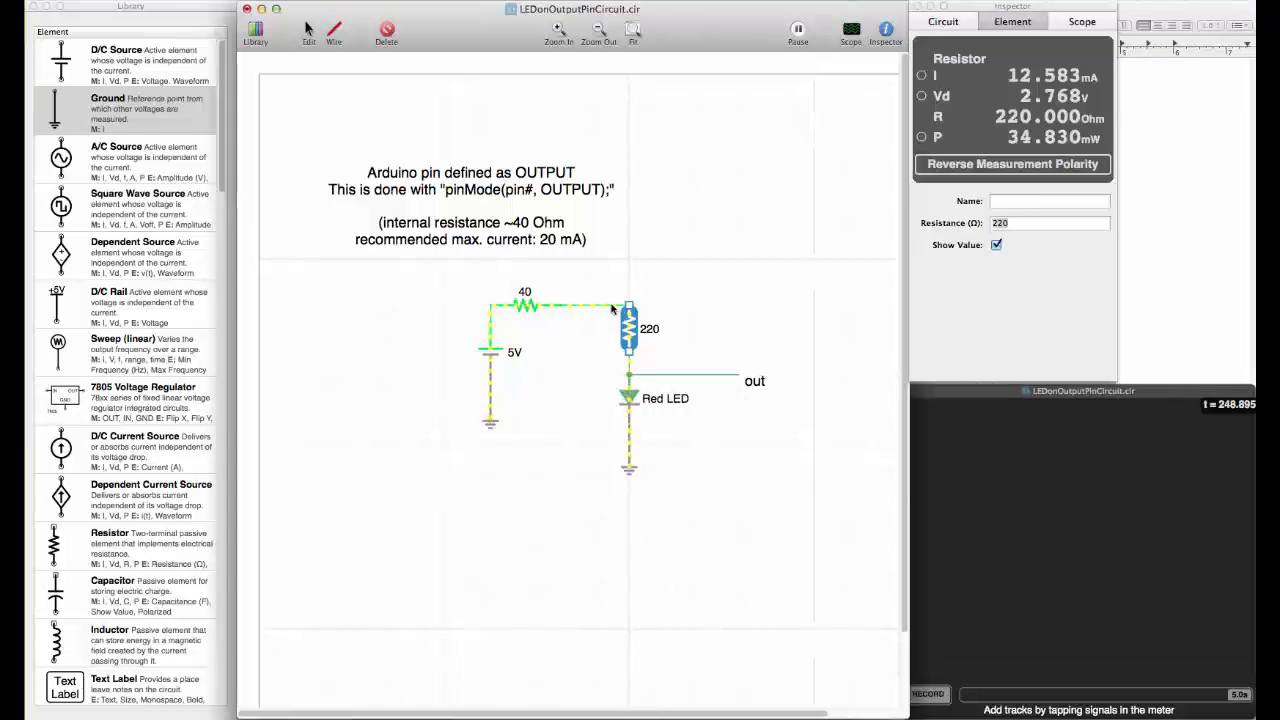
pyautogui.click(605, 305)
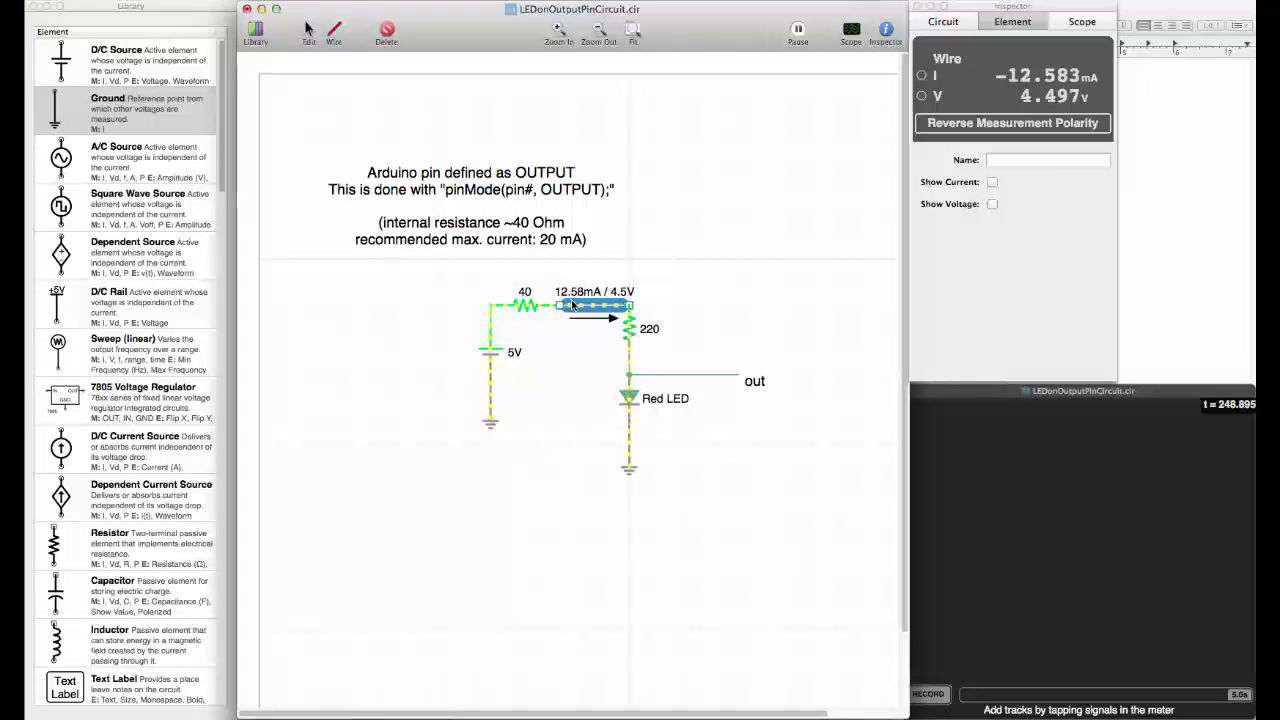
pyautogui.moveTo(550, 244)
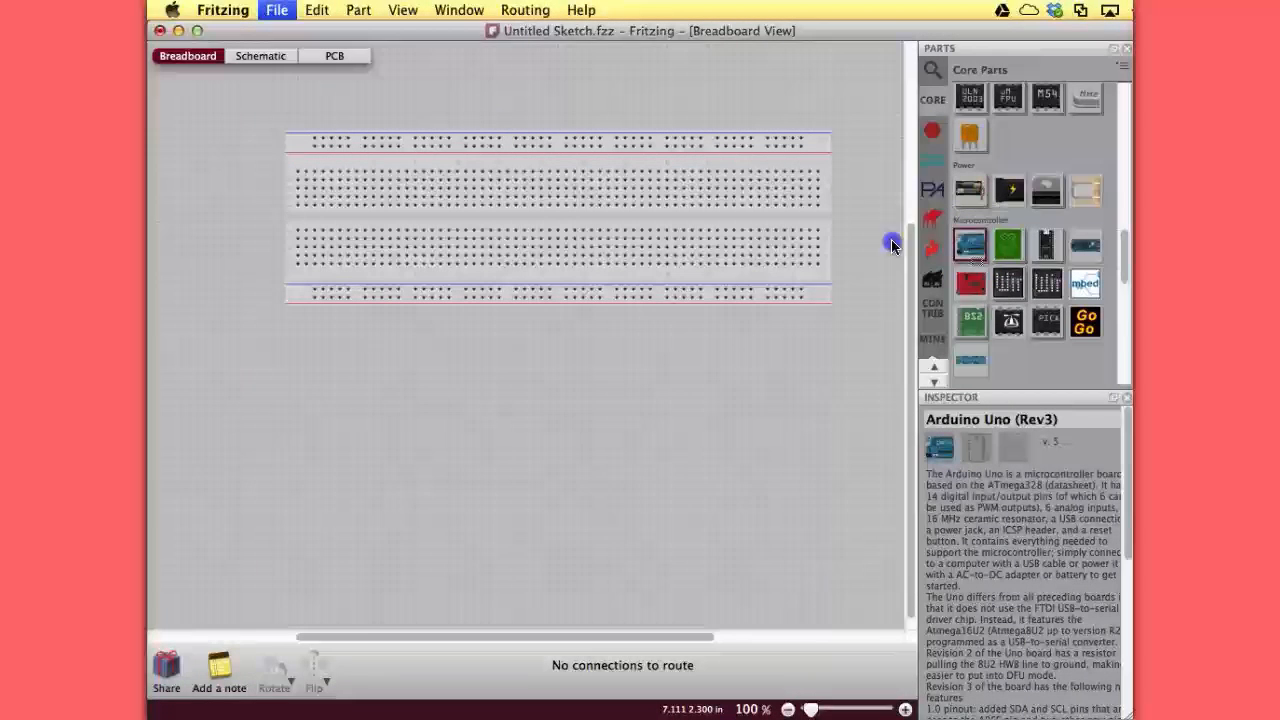
# Place an Arduino Uno below the breadboard and a red LED on its top rows.
pyautogui.moveTo(969, 245); pyautogui.dragTo(580, 435)
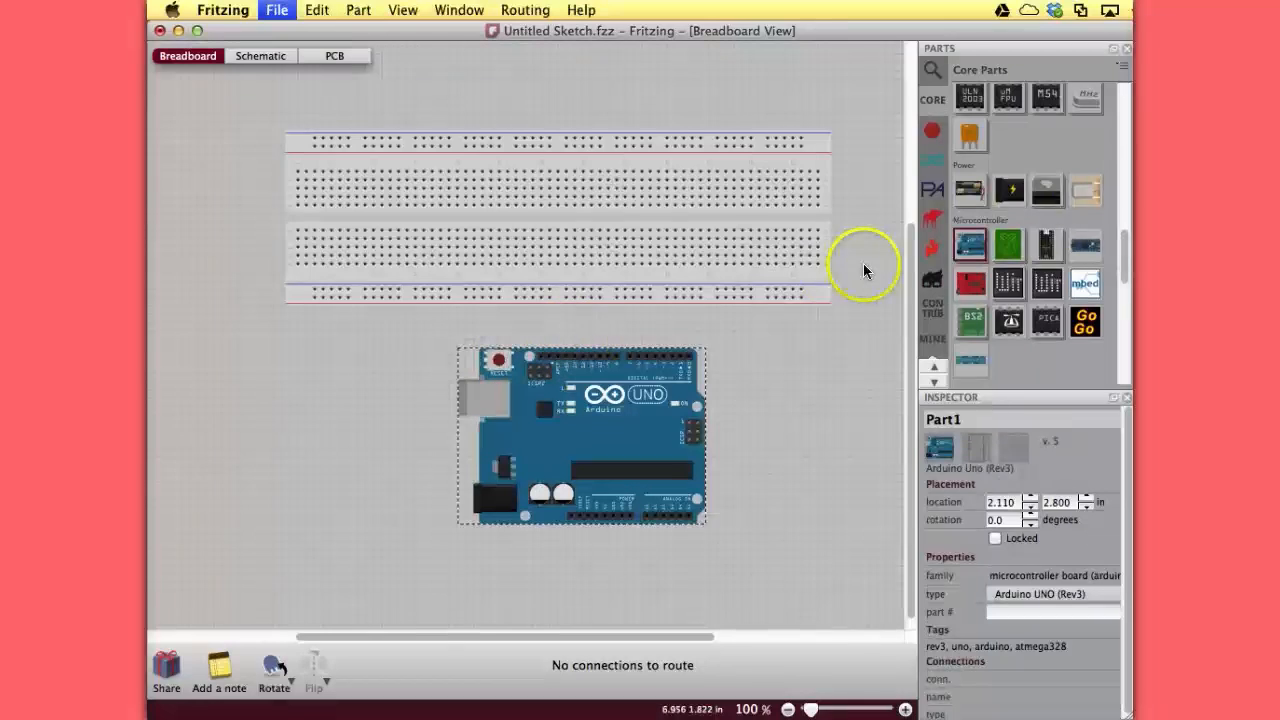
pyautogui.scroll(-3)
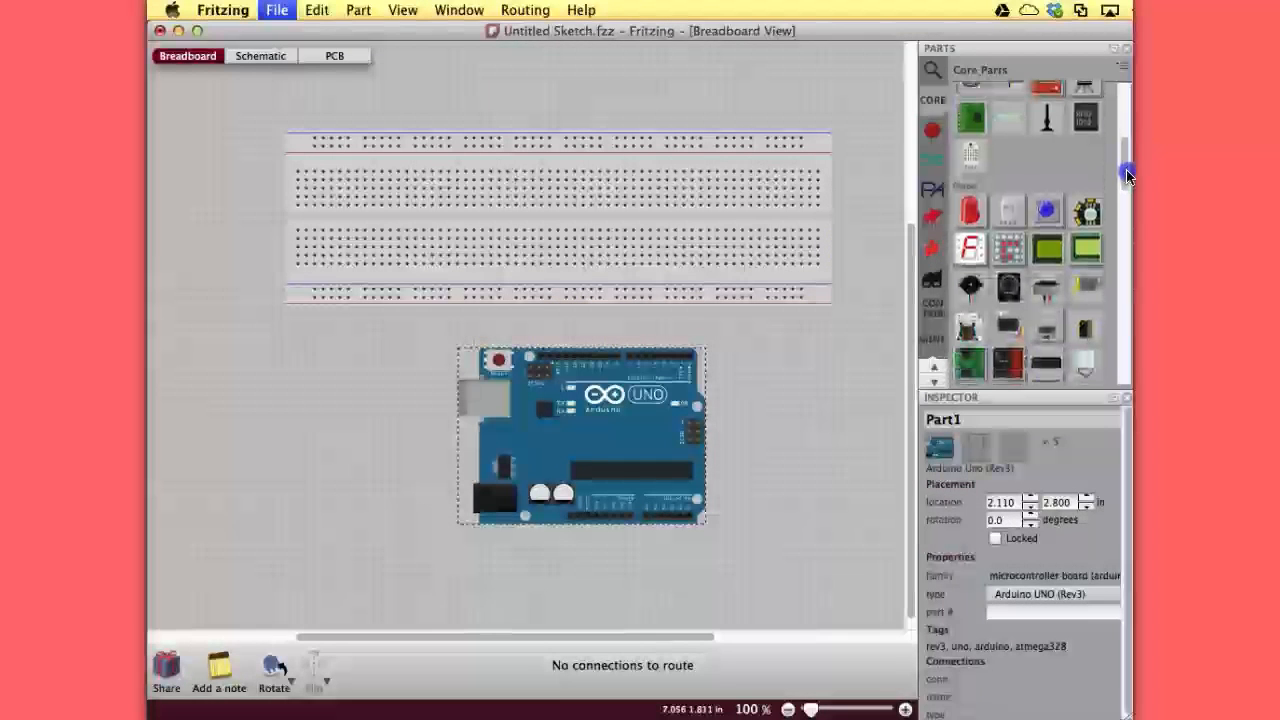
pyautogui.click(967, 207)
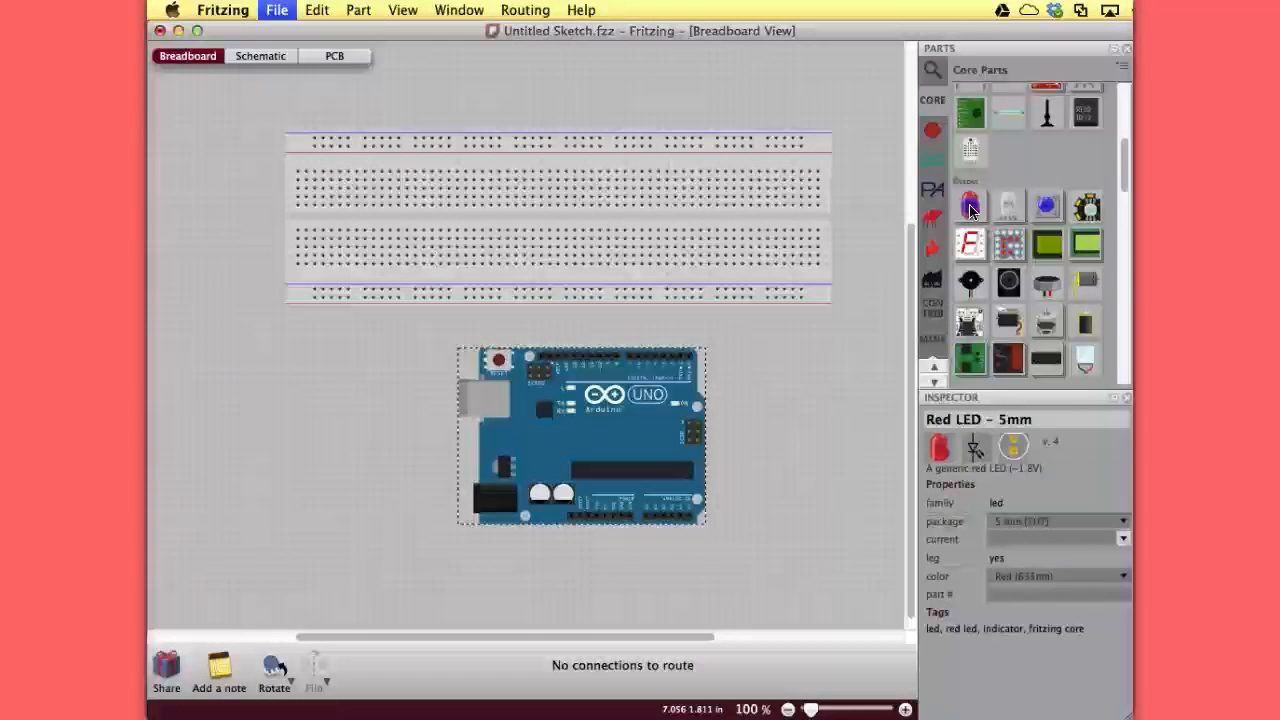
pyautogui.moveTo(970, 206); pyautogui.dragTo(515, 145)
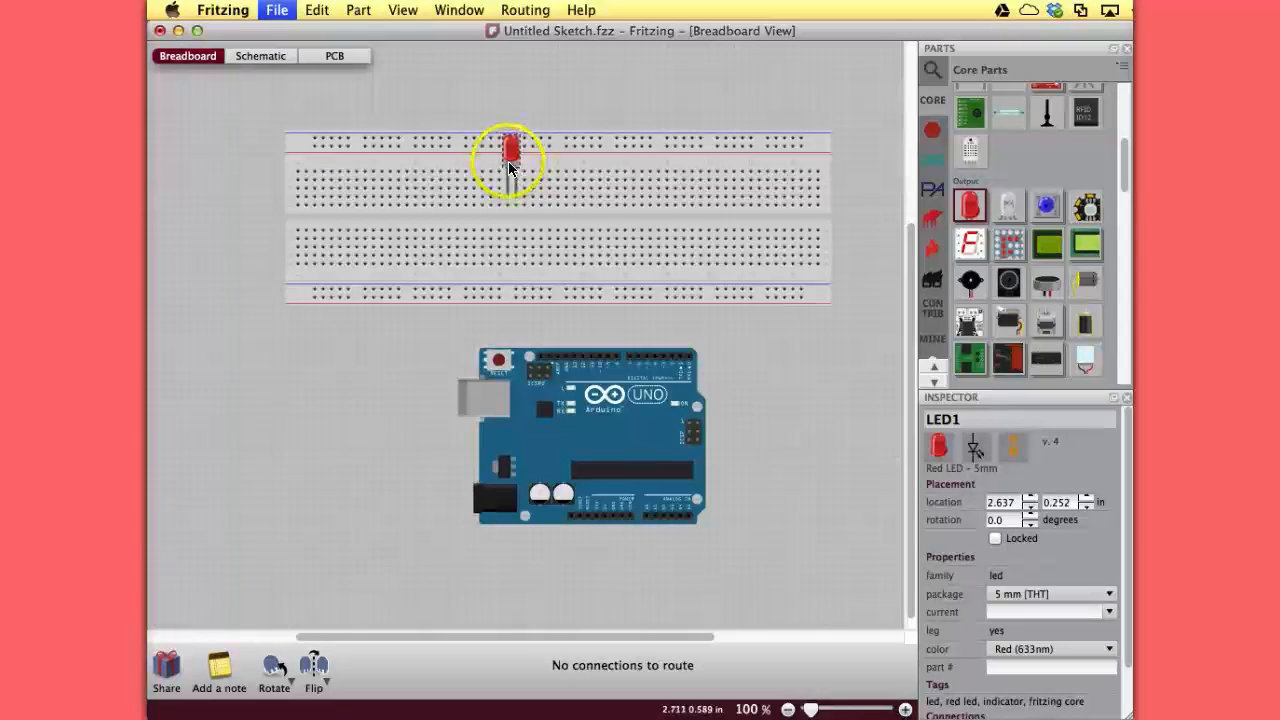
pyautogui.moveTo(508, 160); pyautogui.dragTo(515, 175)
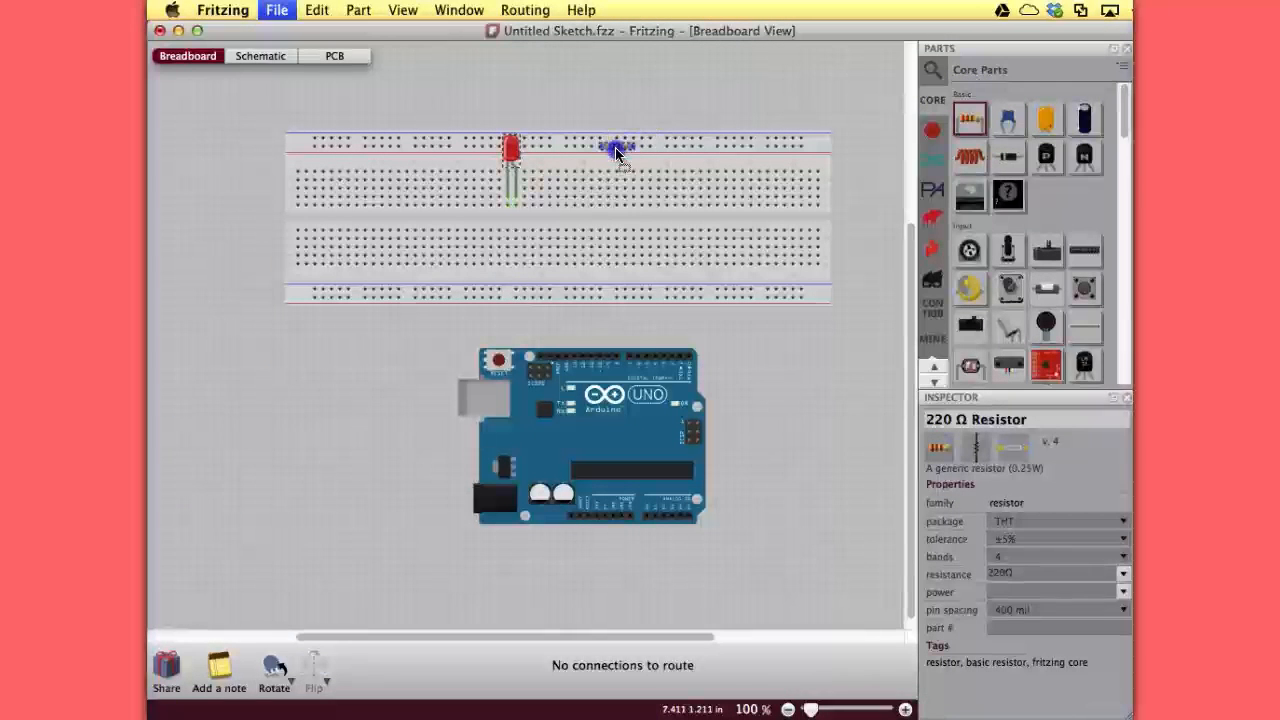
# Place the 220 Ω resistor on the breadboard with one end at the LED's leg.
pyautogui.moveTo(615, 150); pyautogui.dragTo(490, 205)
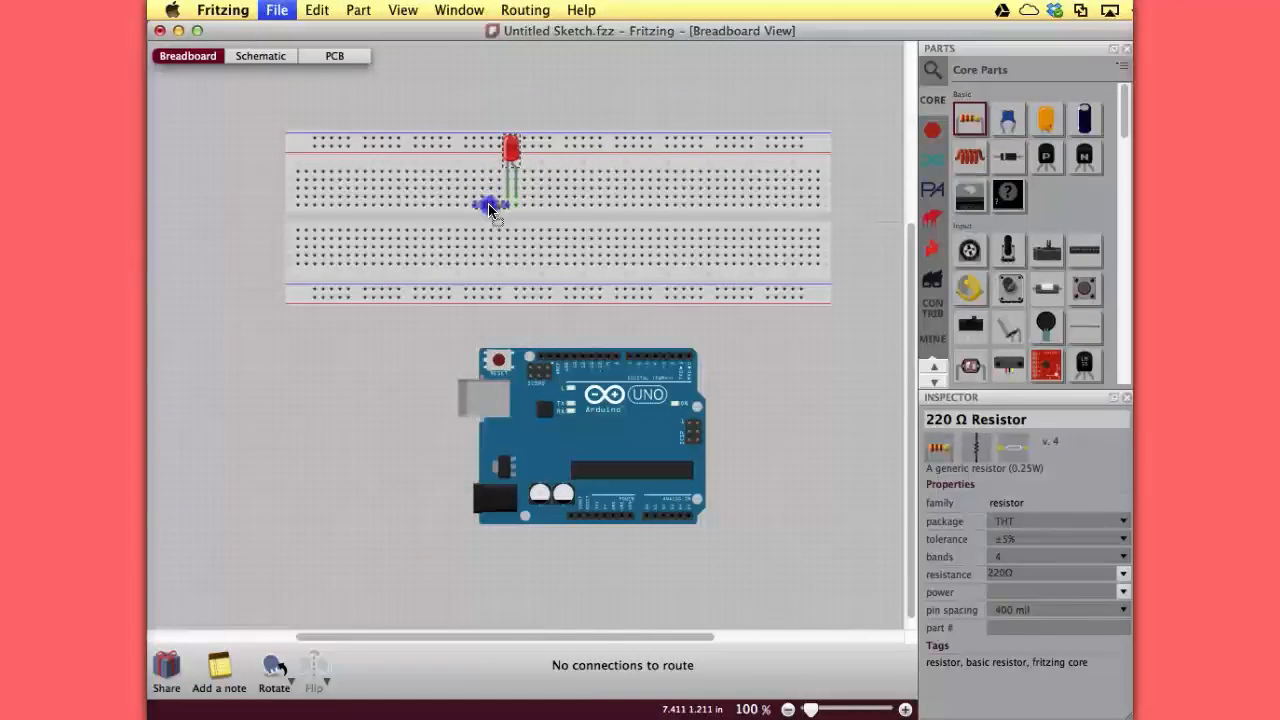
pyautogui.click(487, 205)
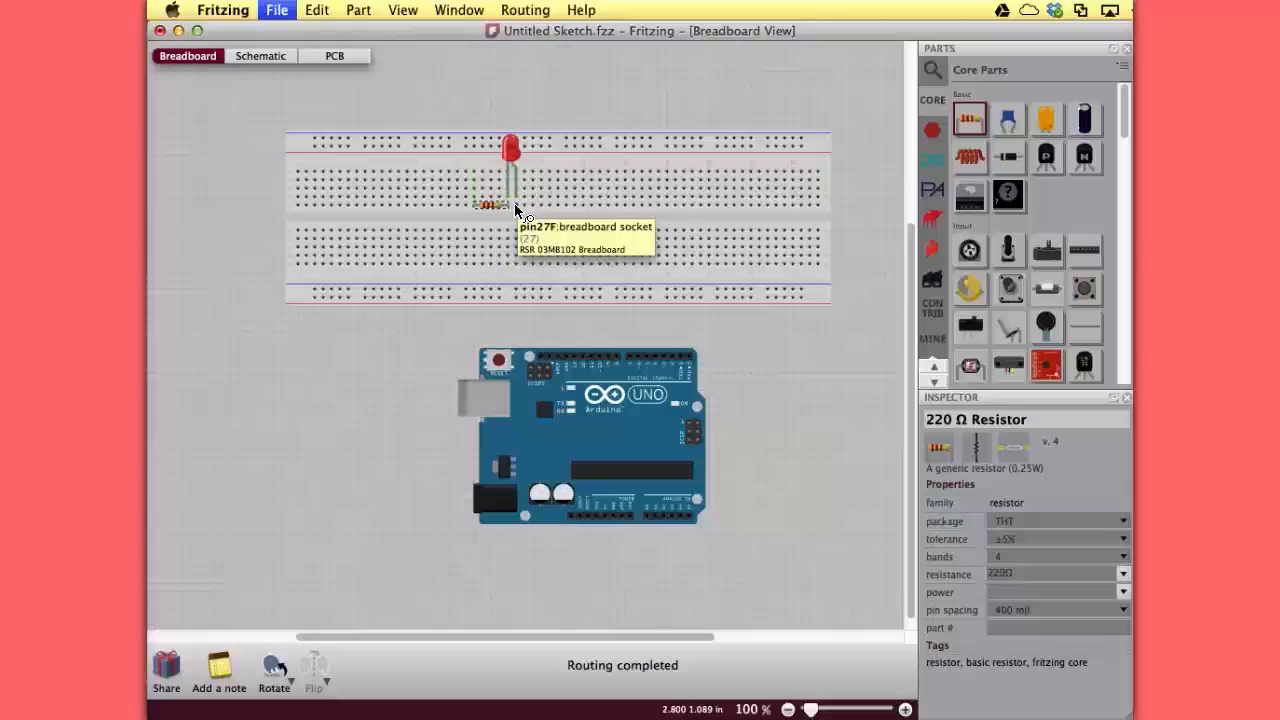
# Wire the LED leg to a Uno header pin and square up its route.
pyautogui.moveTo(490, 205); pyautogui.dragTo(605, 315)
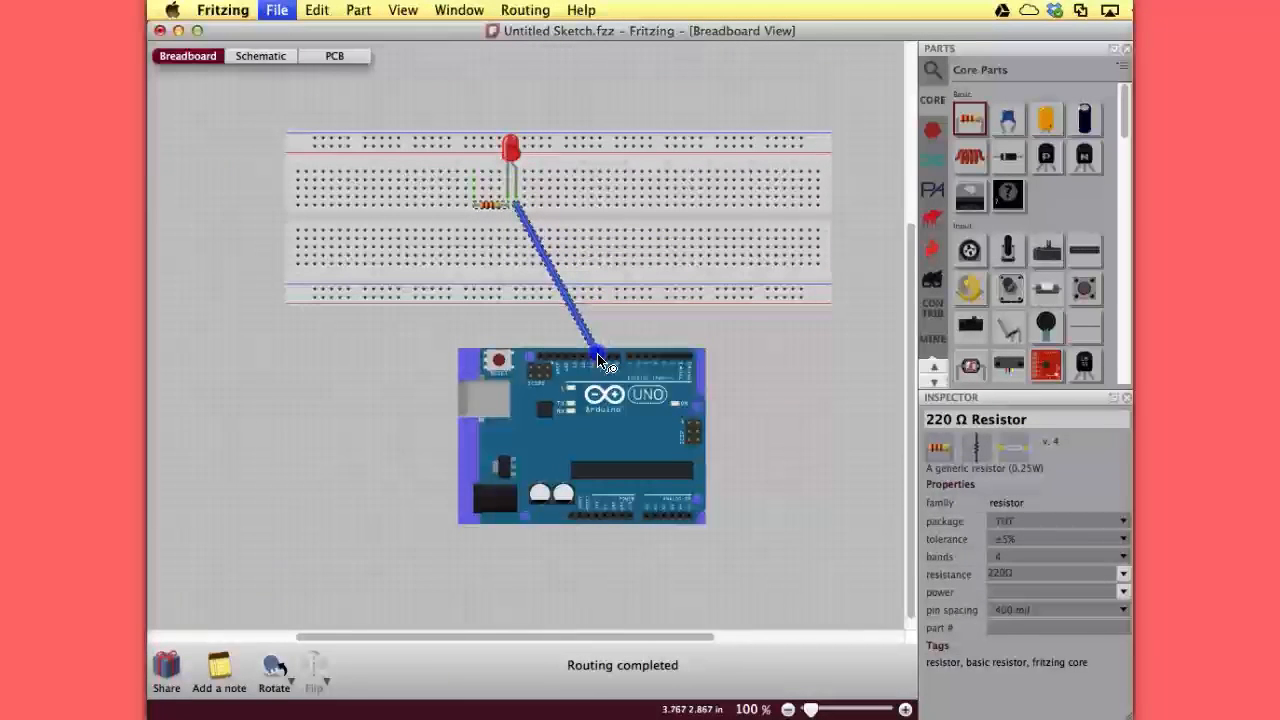
pyautogui.click(598, 358)
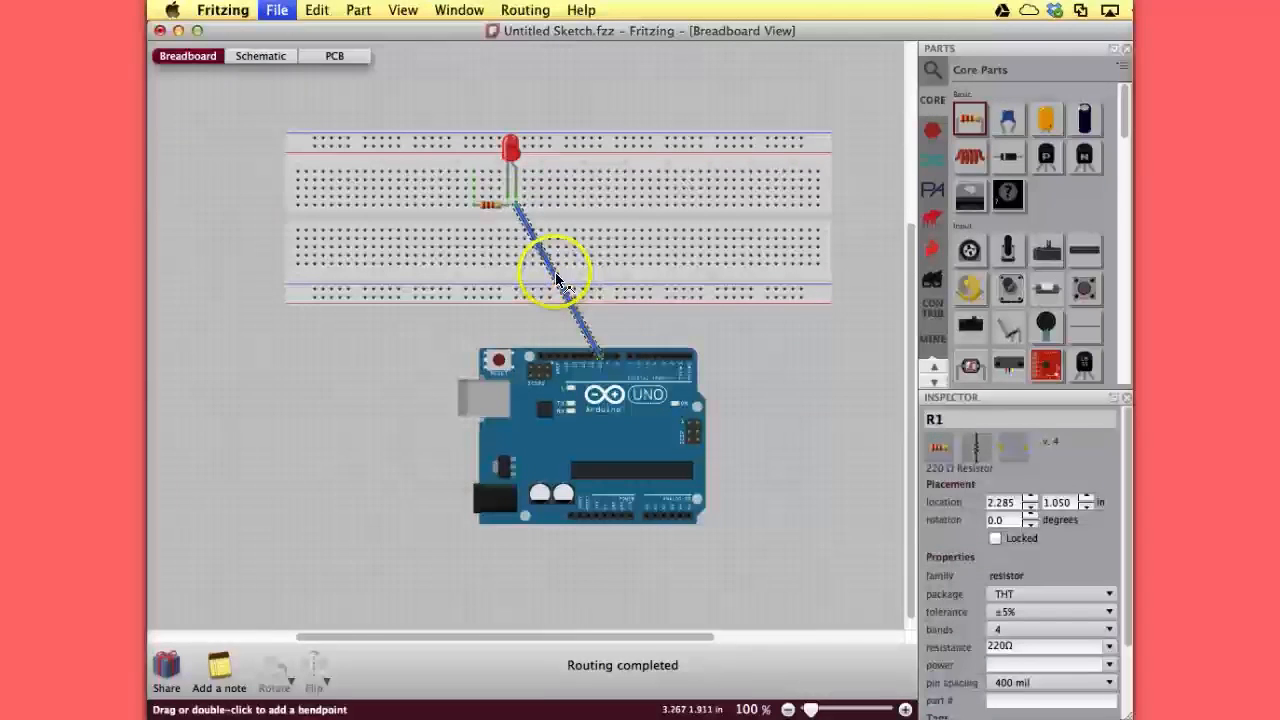
pyautogui.click(557, 277)
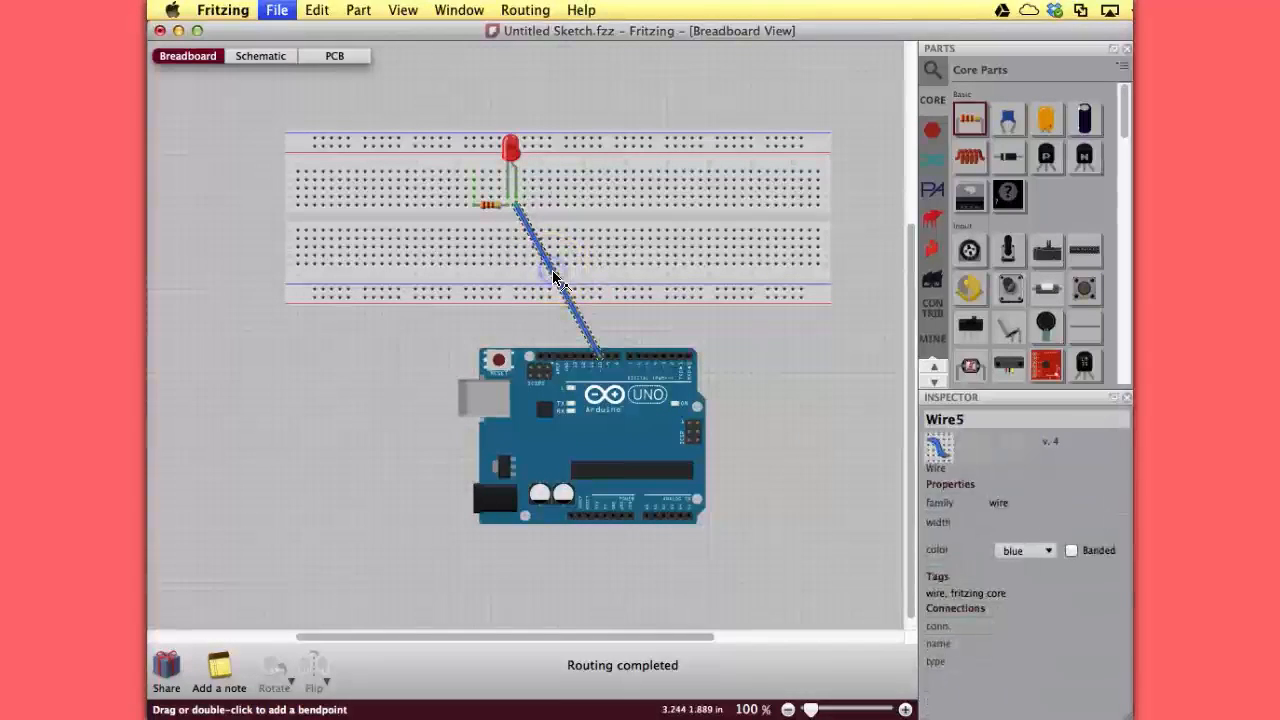
pyautogui.moveTo(555, 280); pyautogui.dragTo(598, 220)
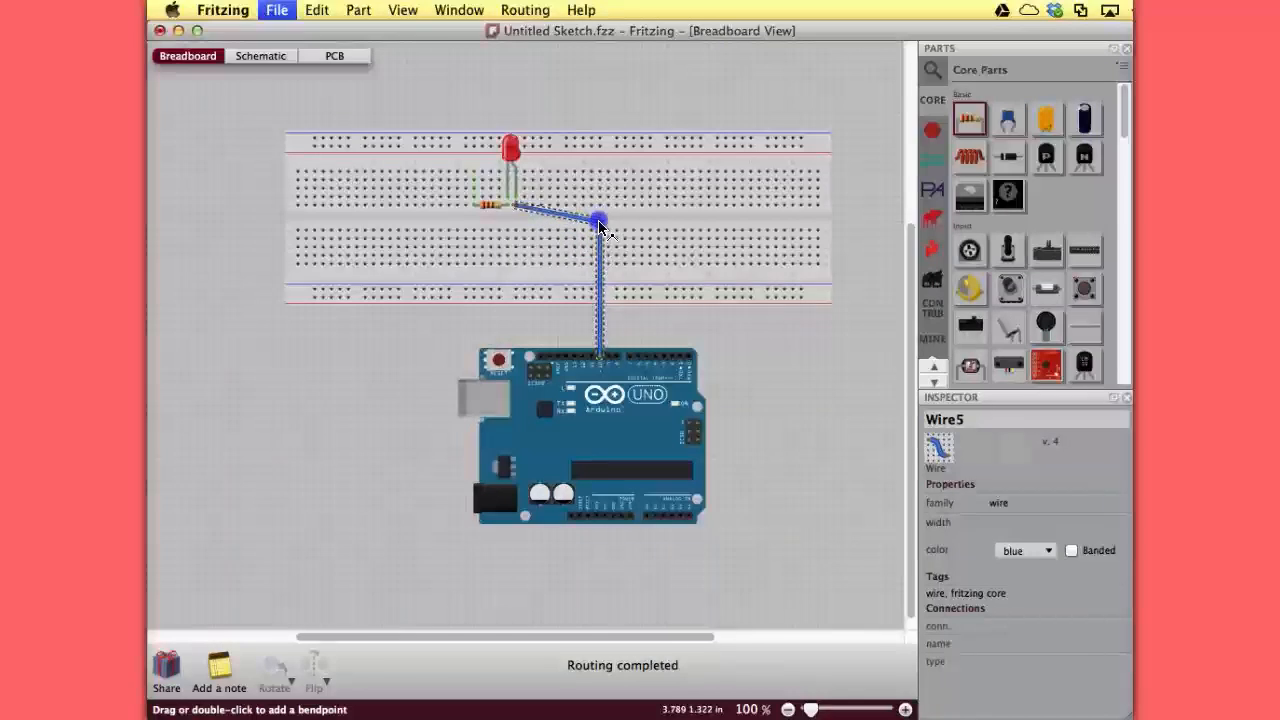
pyautogui.moveTo(598, 222); pyautogui.dragTo(598, 207)
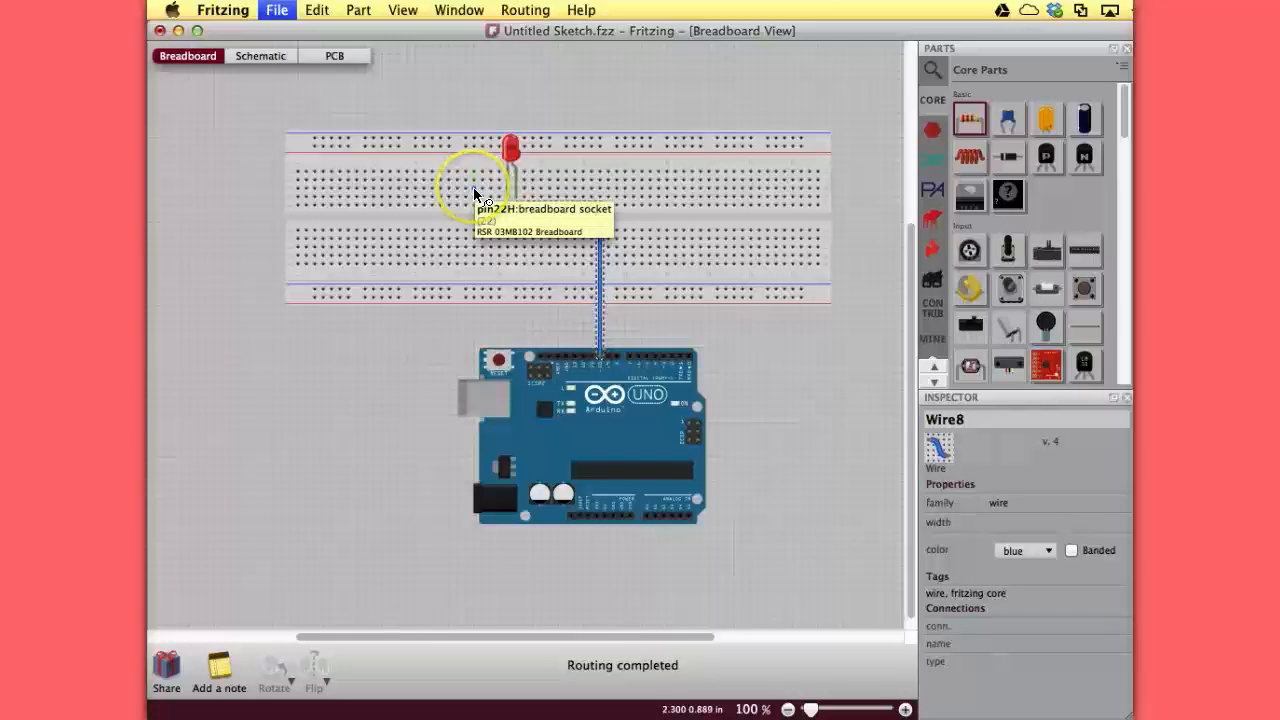
# Wire the resistor's free end to a Uno pin with right-angle corners.
pyautogui.moveTo(475, 195); pyautogui.dragTo(560, 322)
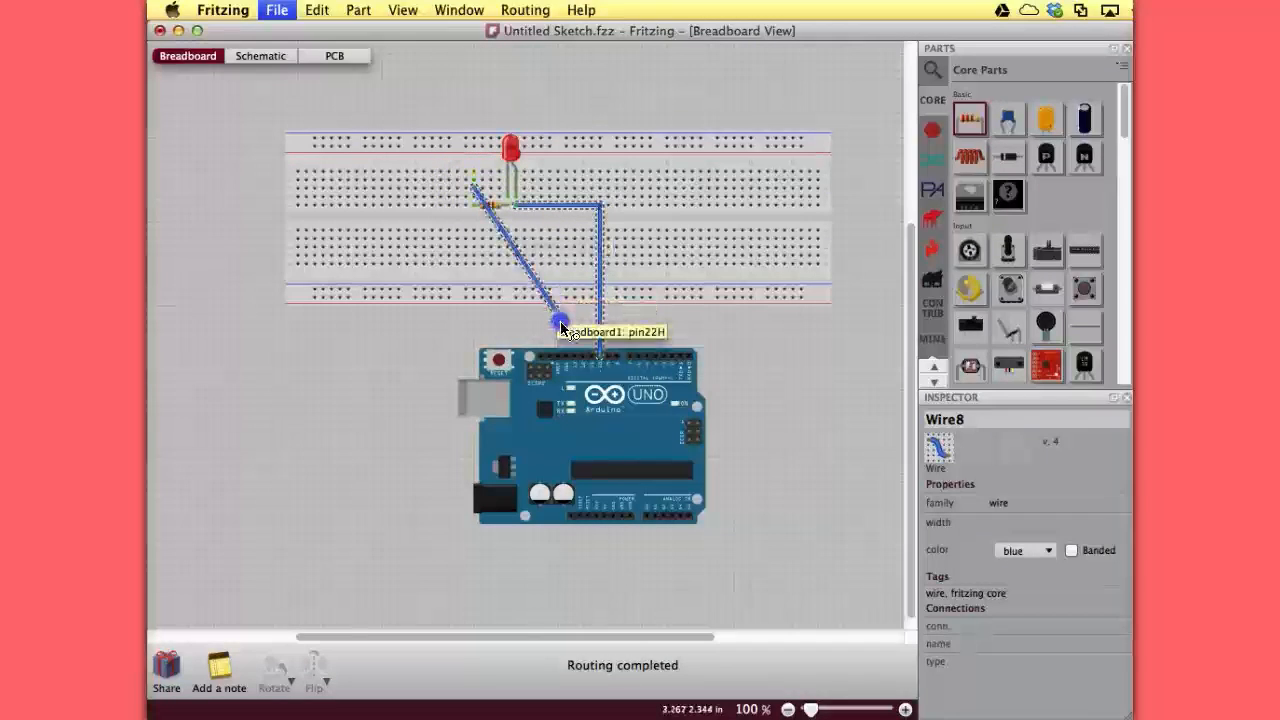
pyautogui.moveTo(560, 320); pyautogui.dragTo(570, 360)
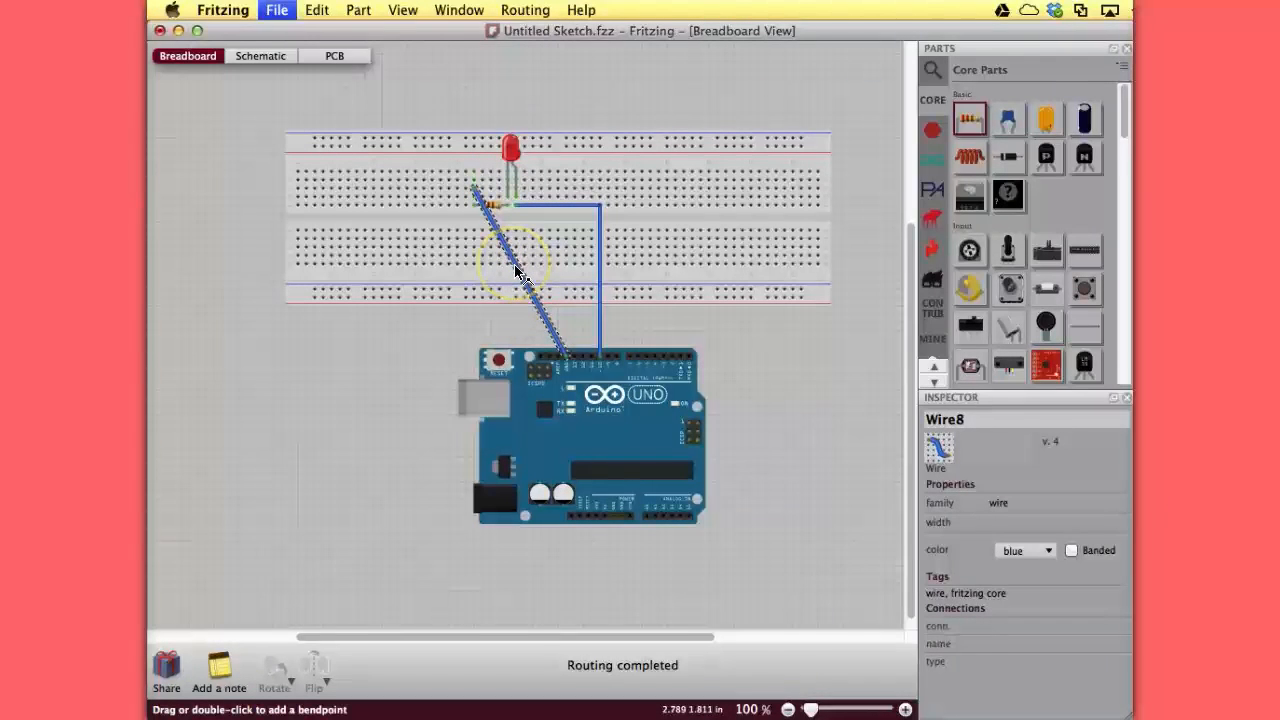
pyautogui.moveTo(510, 258)
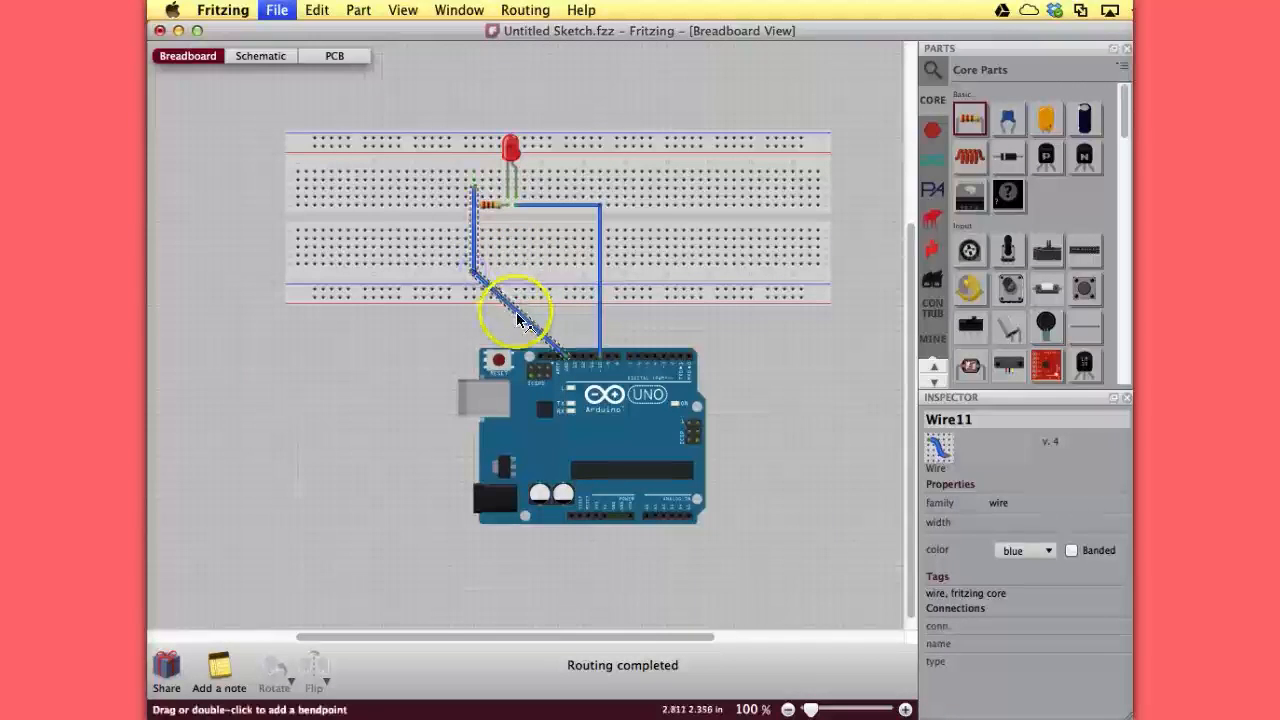
pyautogui.moveTo(515, 310); pyautogui.dragTo(565, 275)
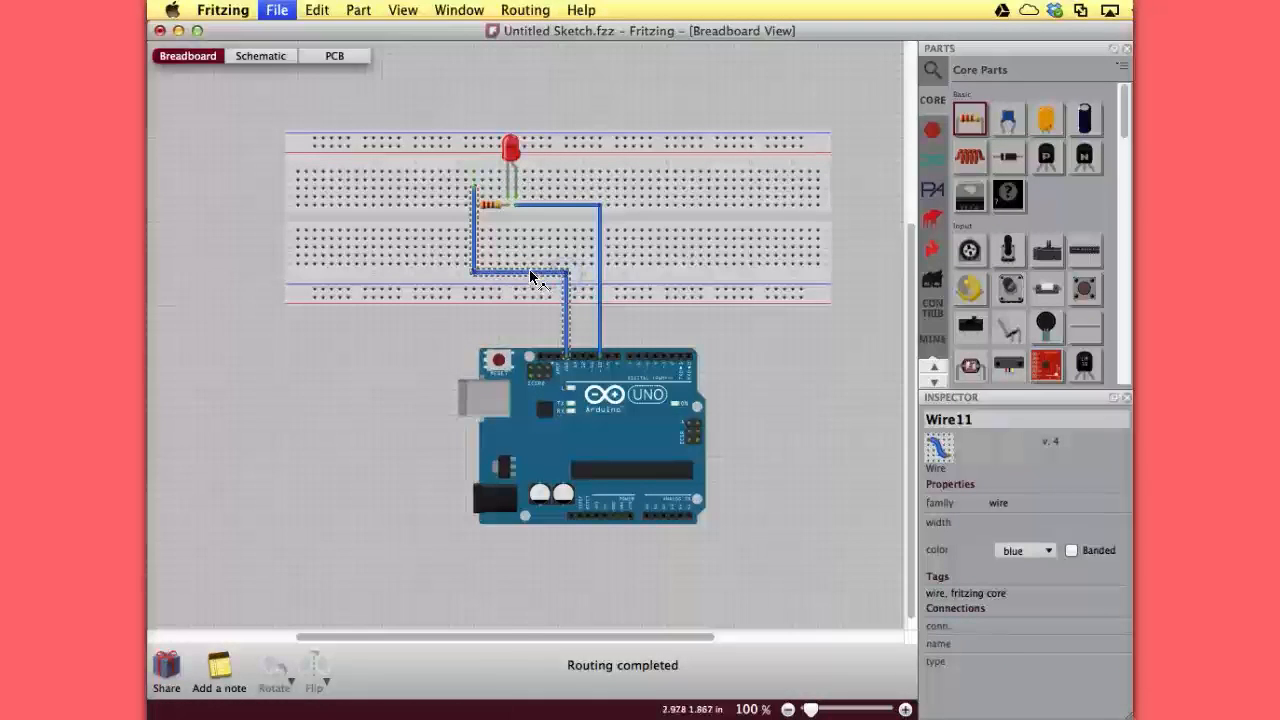
pyautogui.moveTo(532, 278)
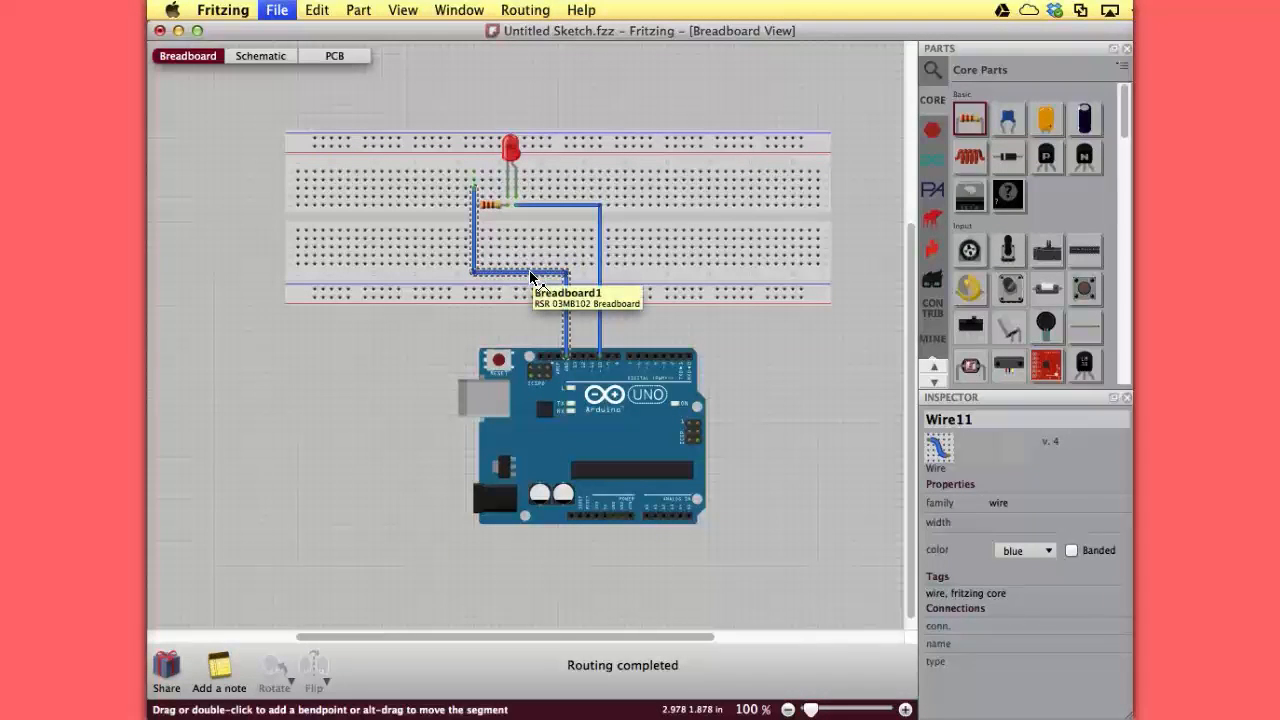
# Colour the resistor wire red, revert it to blue, then bring up Wire Color for the LED wire.
pyautogui.rightClick(535, 278)
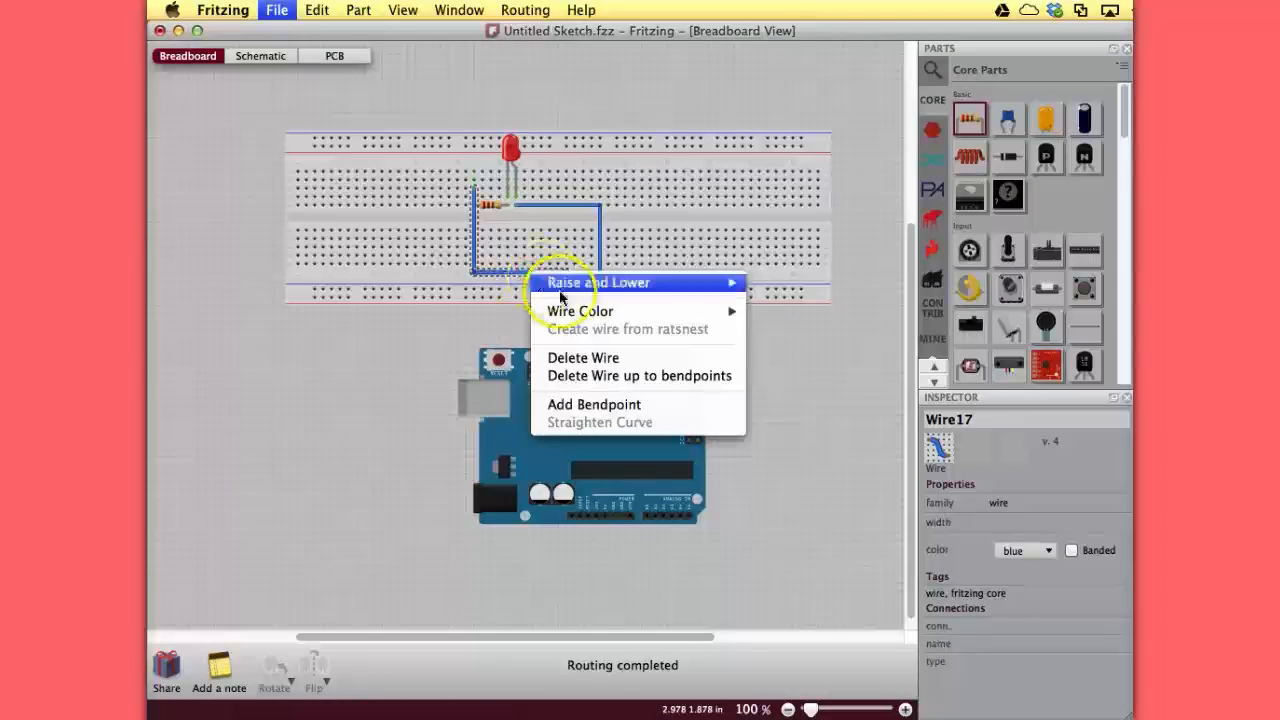
pyautogui.moveTo(595, 311)
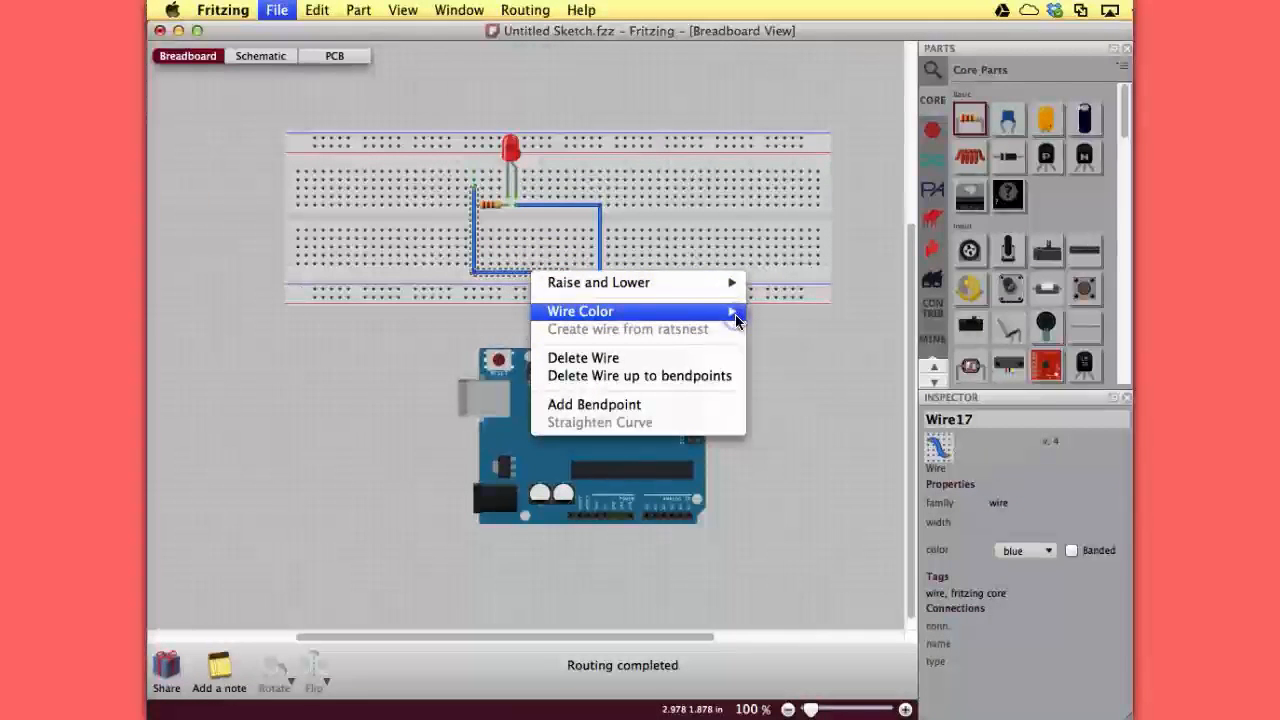
pyautogui.moveTo(780, 325)
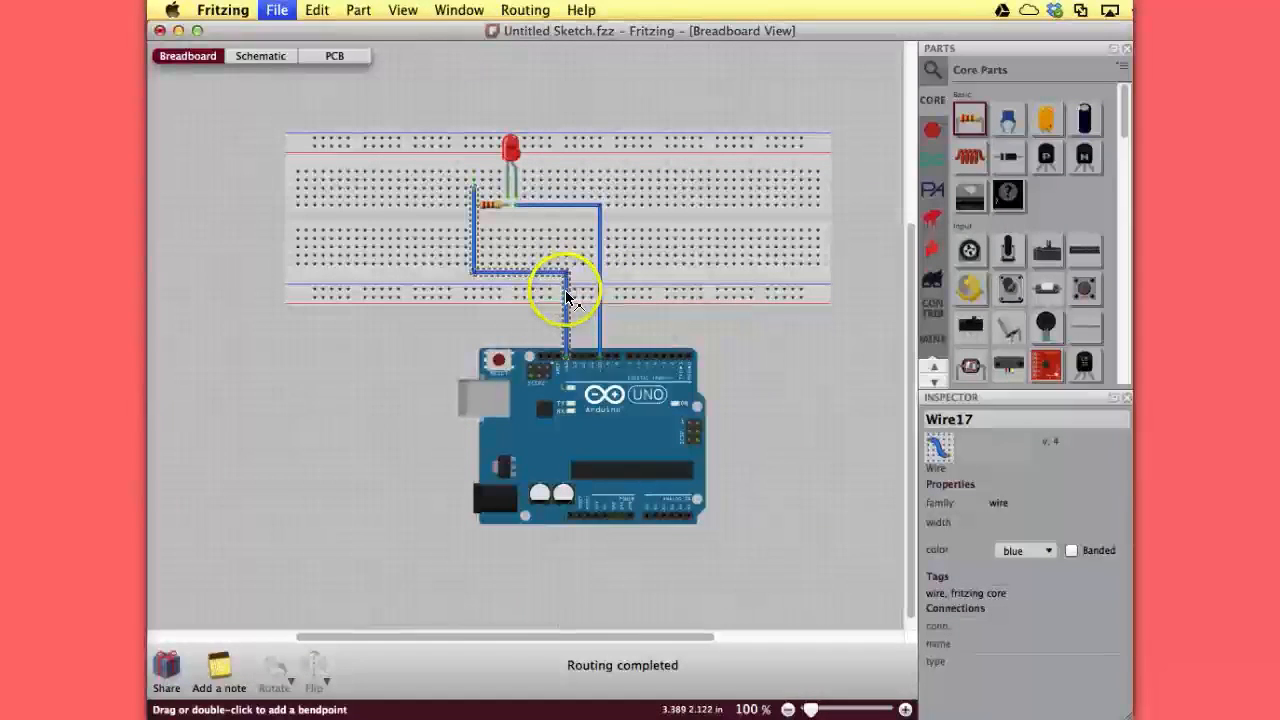
pyautogui.rightClick(565, 298)
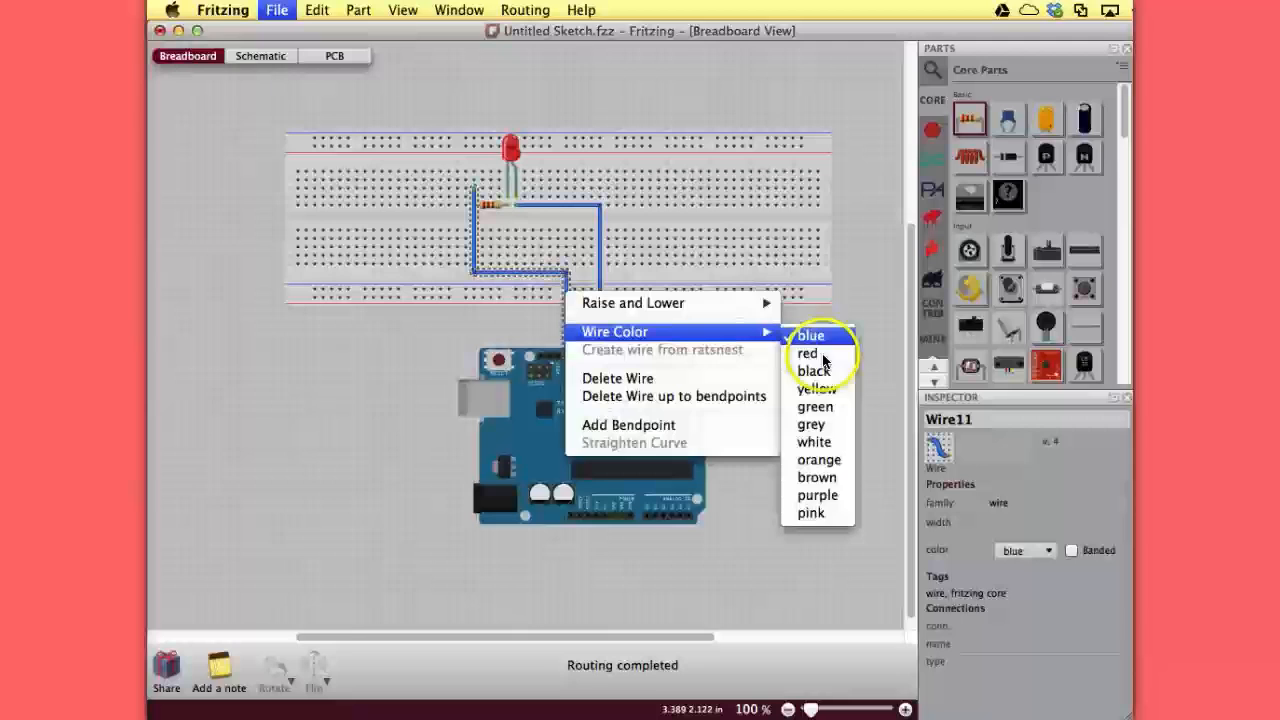
pyautogui.click(806, 353)
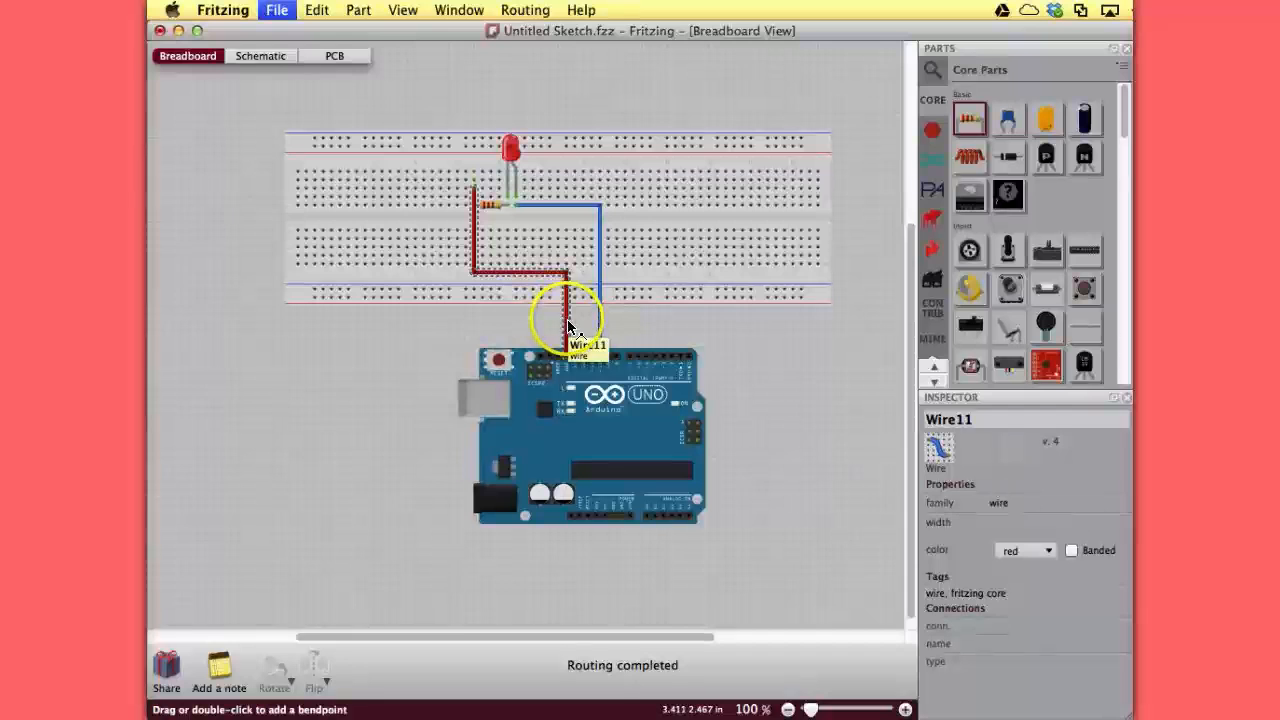
pyautogui.rightClick(565, 320)
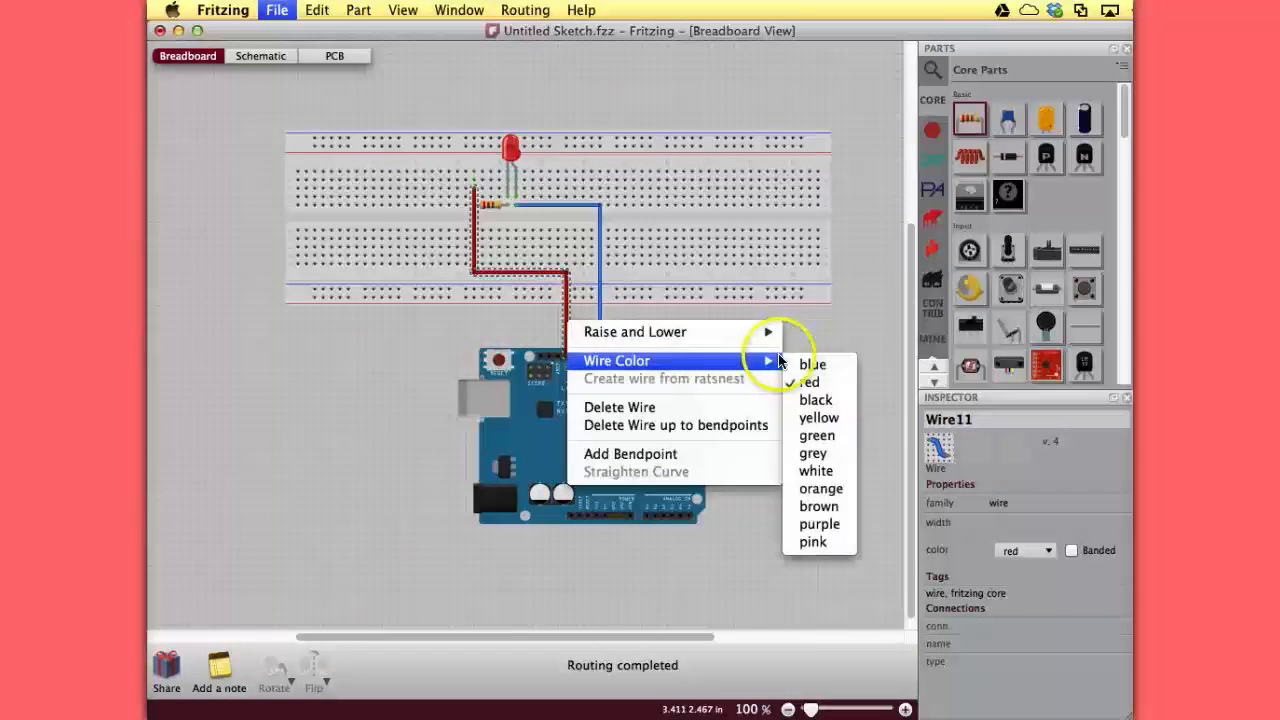
pyautogui.click(814, 363)
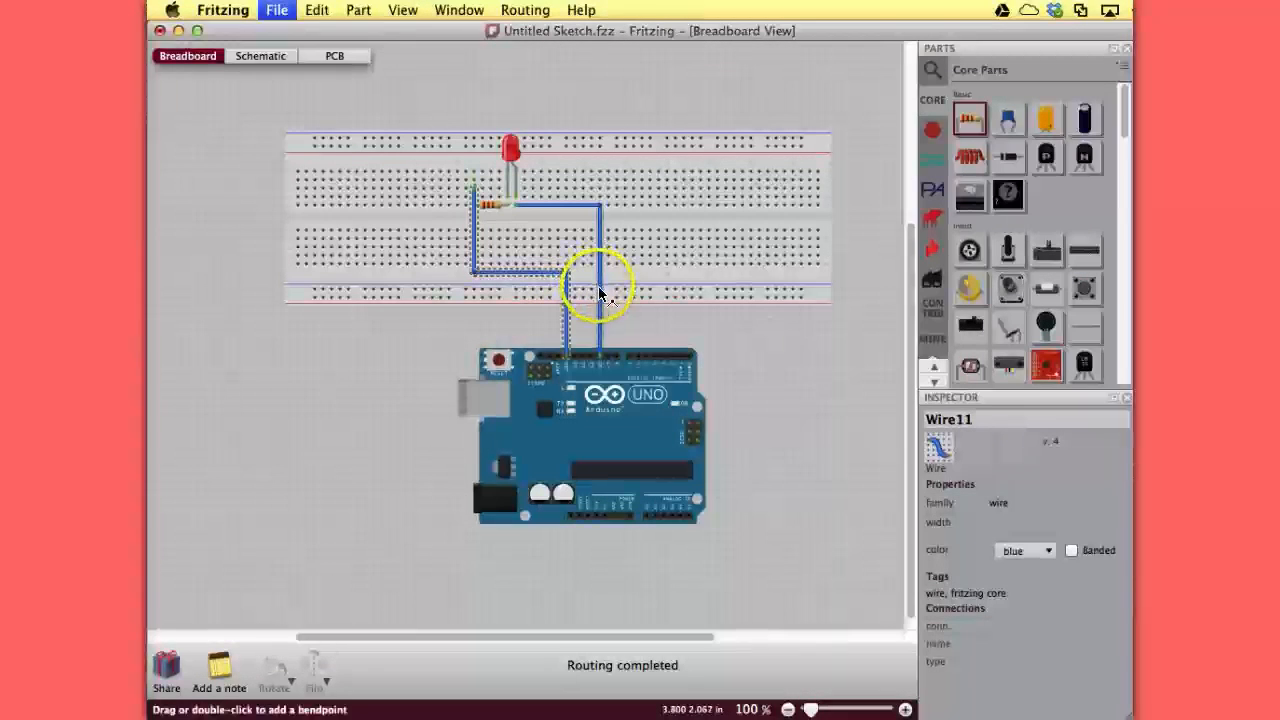
pyautogui.rightClick(598, 292)
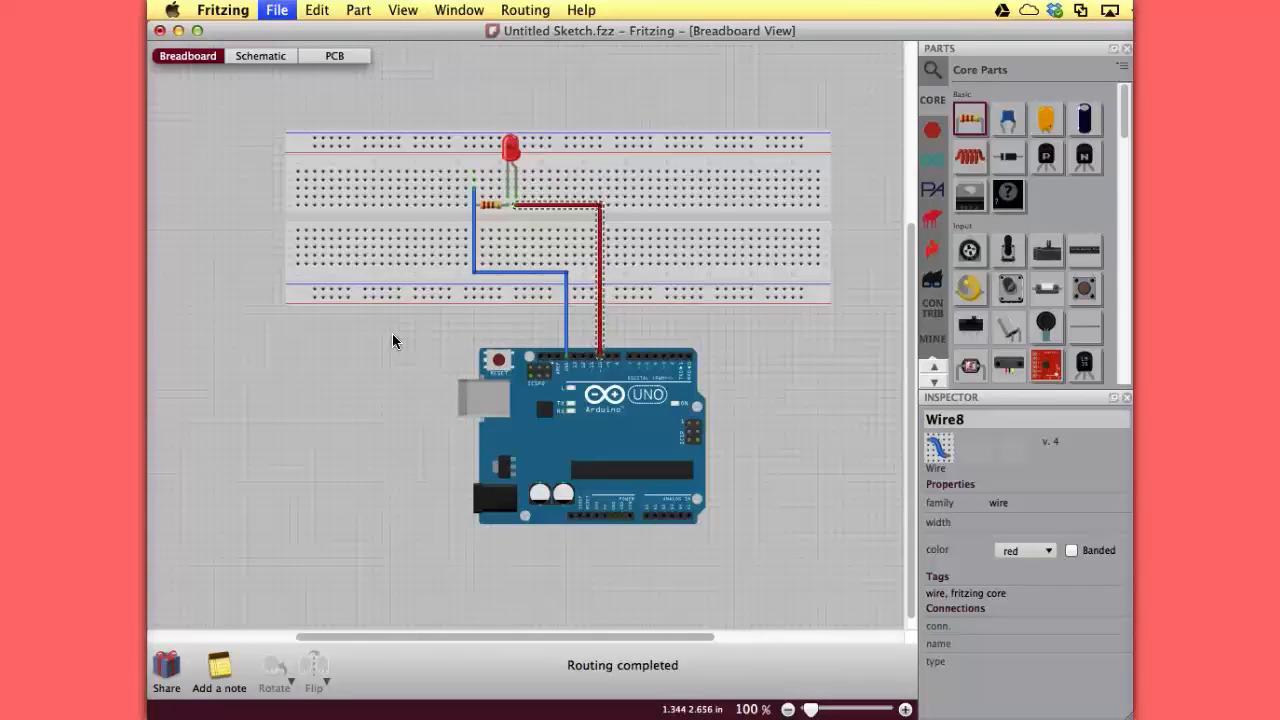
pyautogui.moveTo(410, 148)
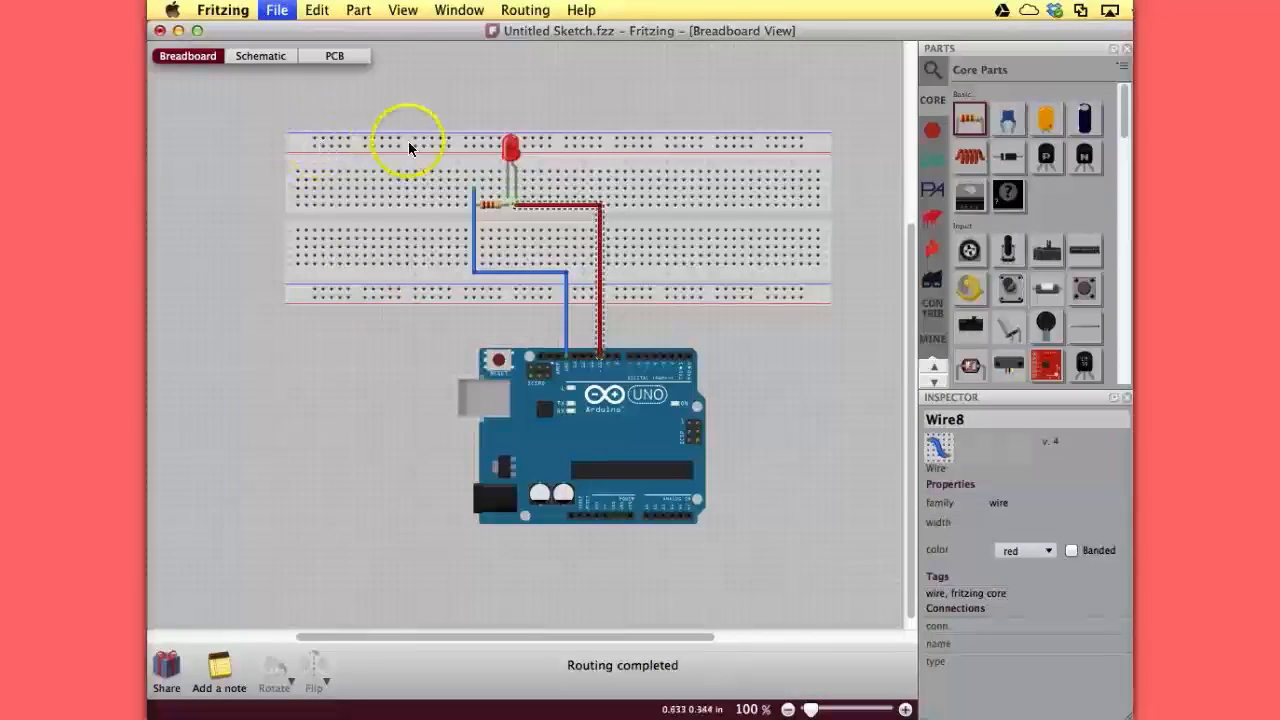
pyautogui.moveTo(358, 138)
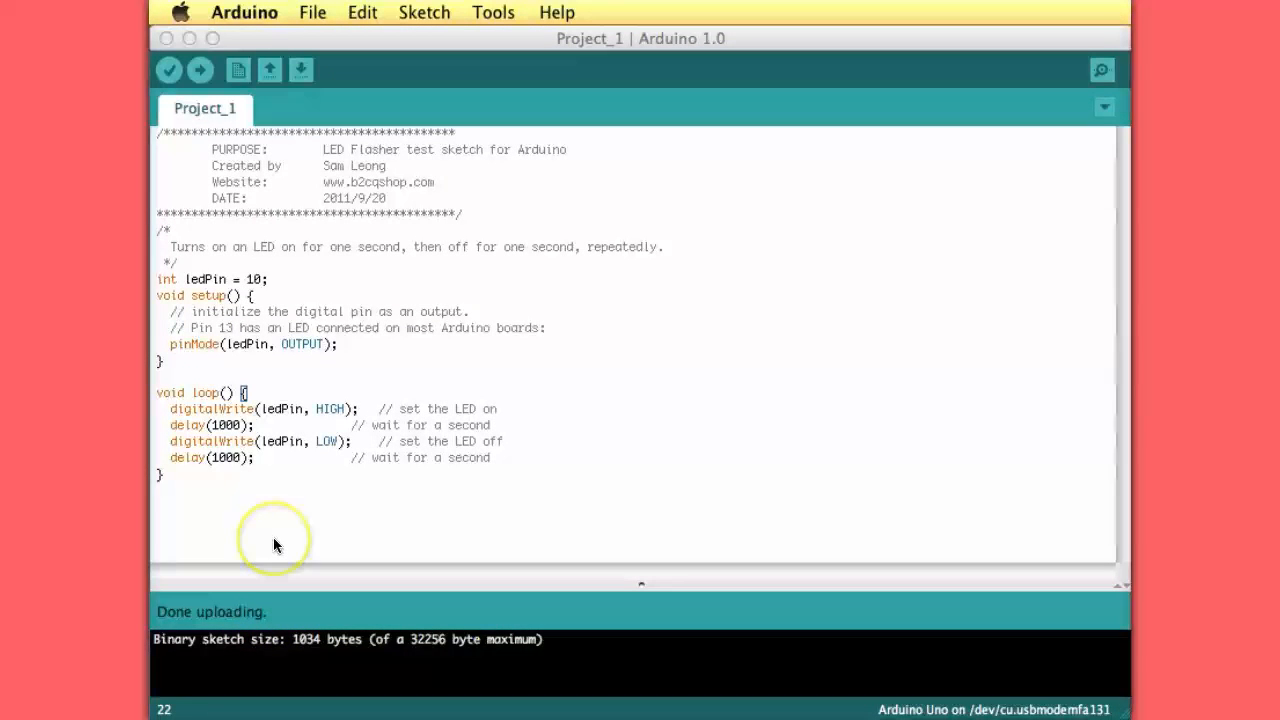
pyautogui.moveTo(277, 545)
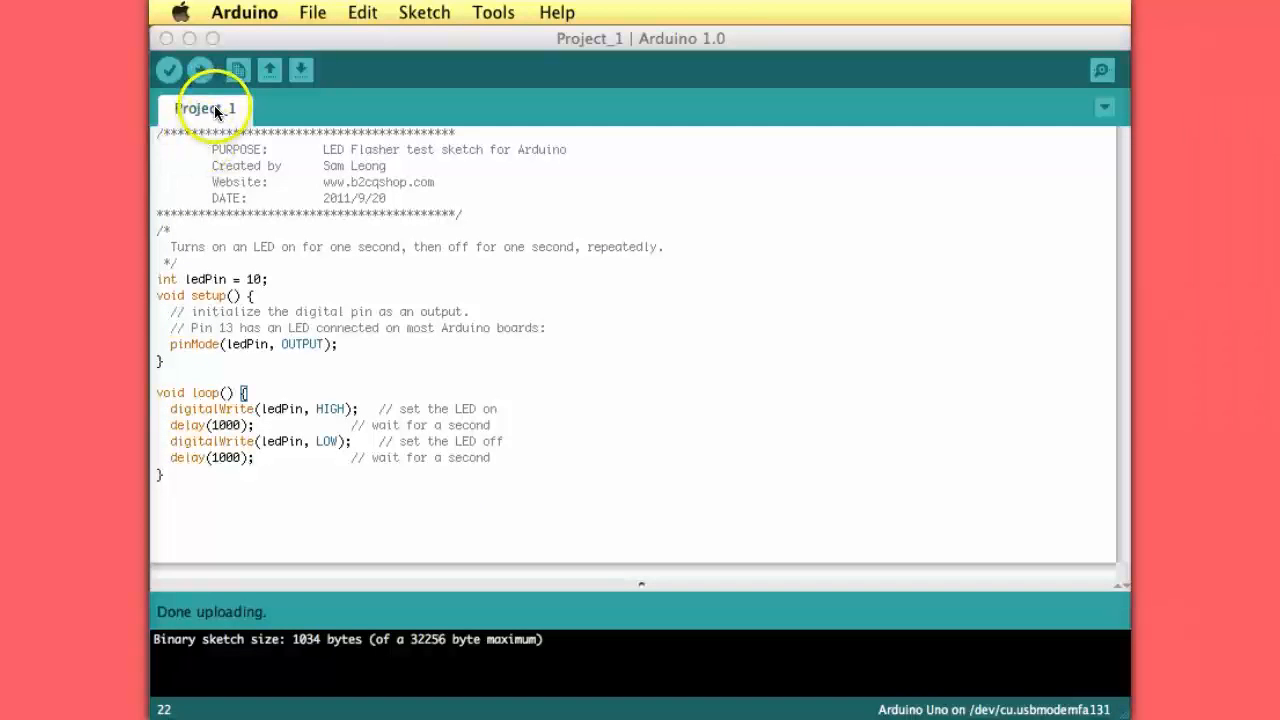
pyautogui.moveTo(170, 82)
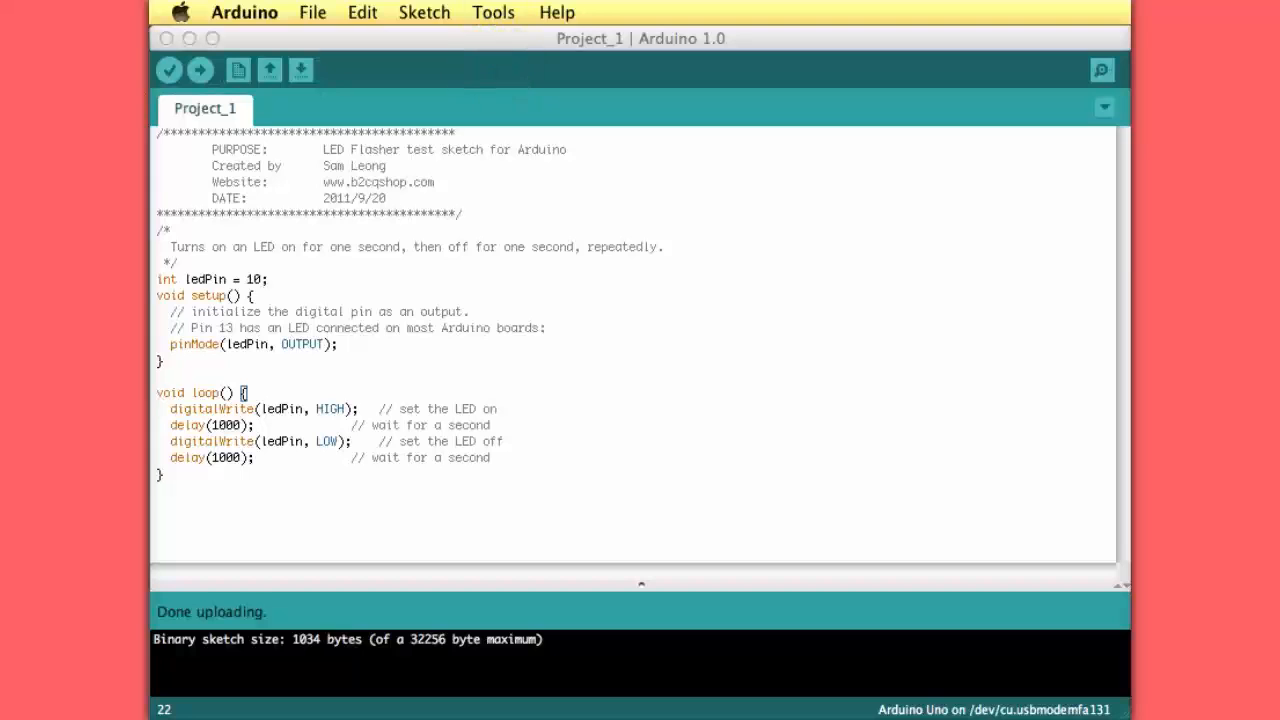
pyautogui.moveTo(493, 12)
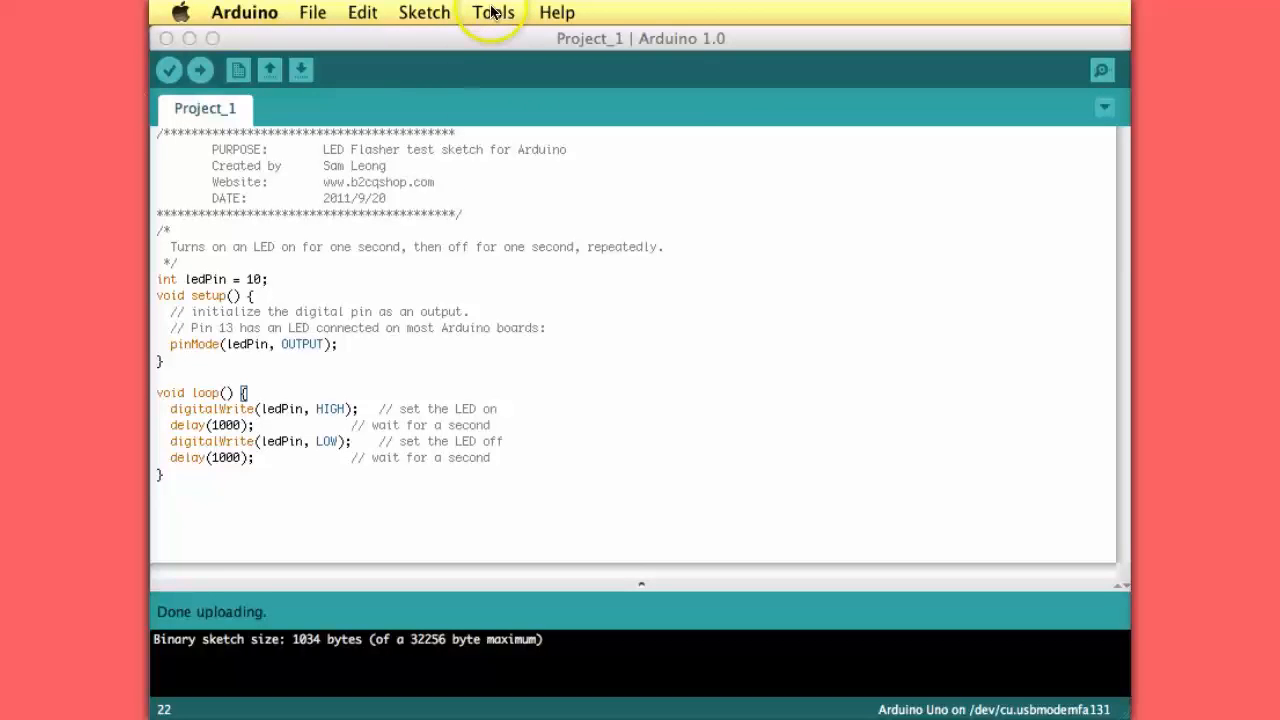
pyautogui.click(423, 12)
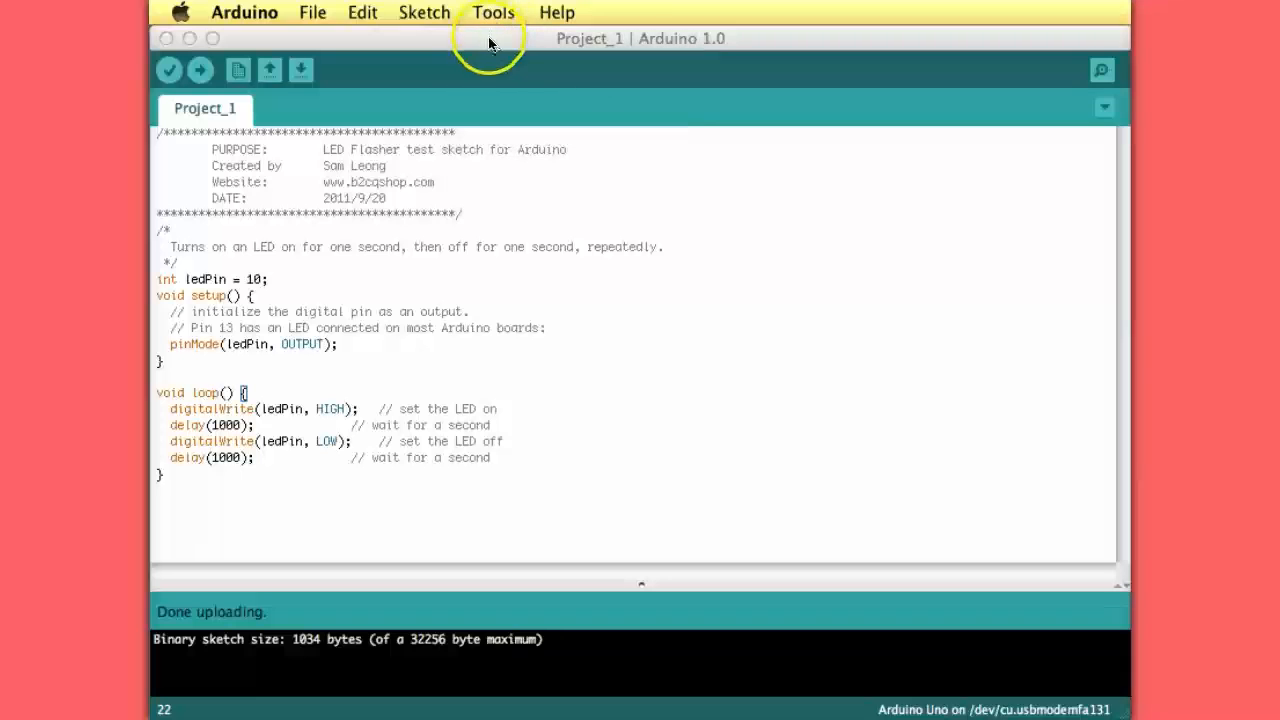
pyautogui.click(492, 11)
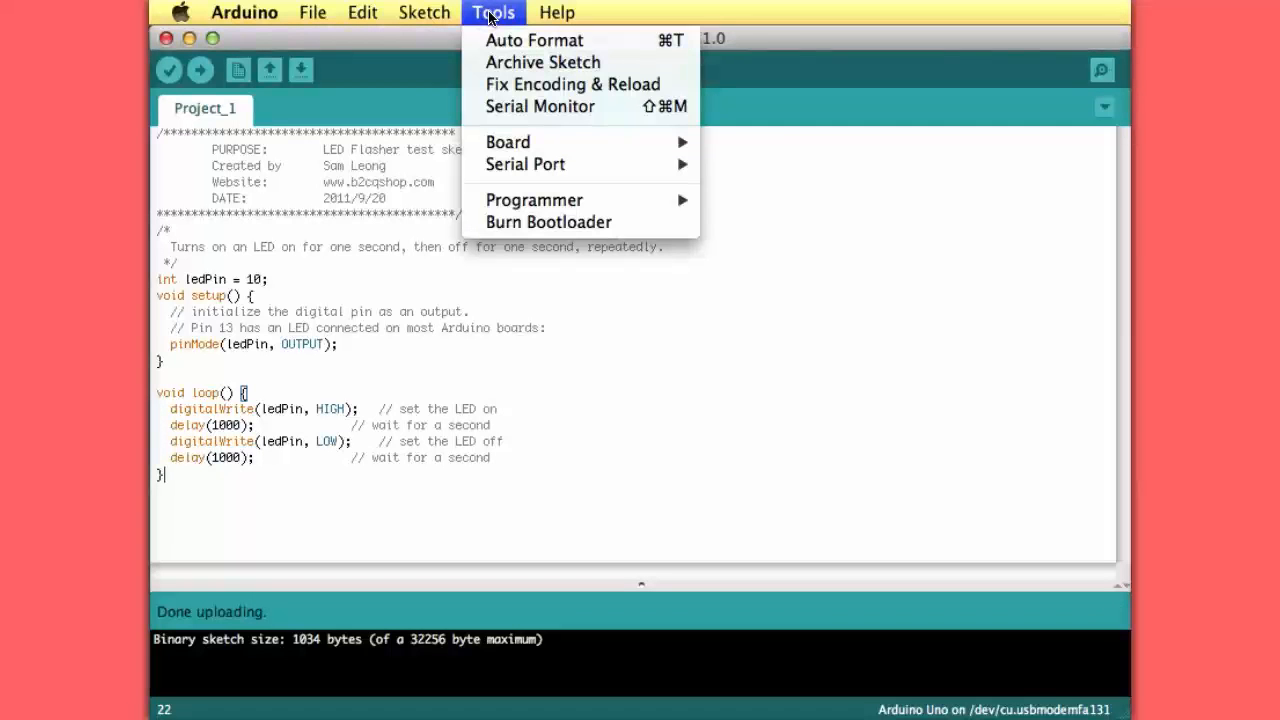
pyautogui.click(508, 141)
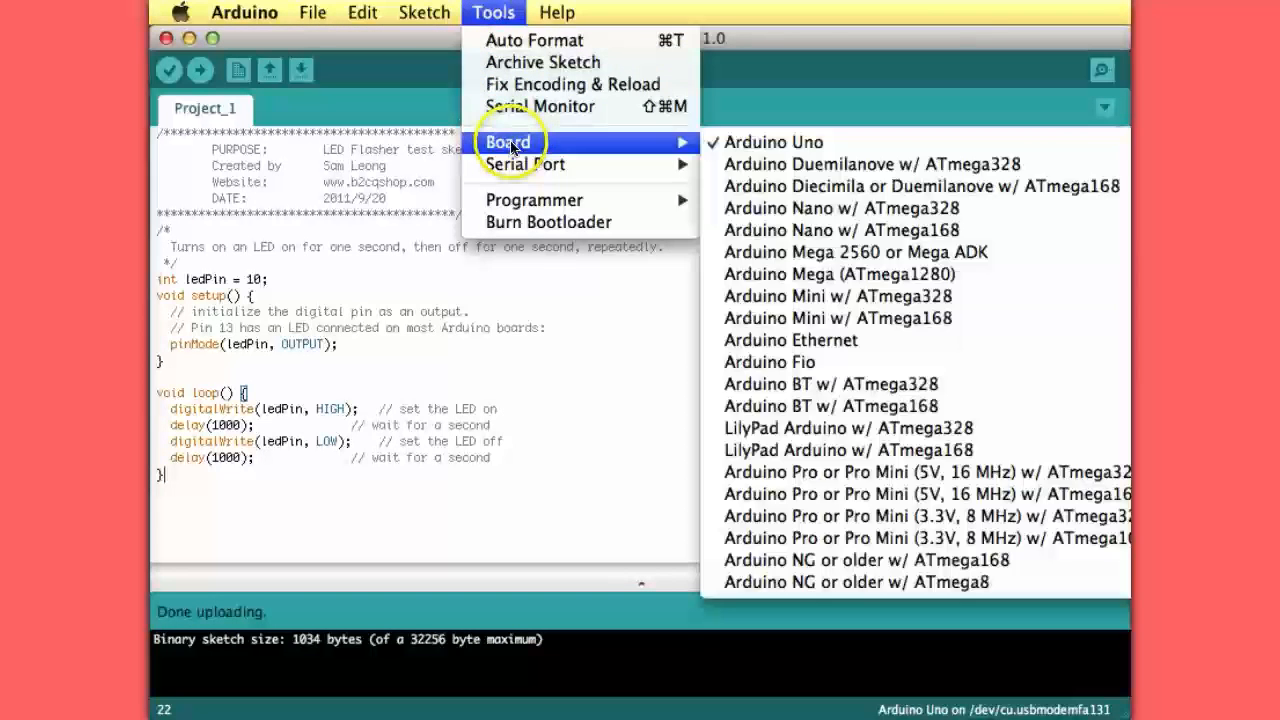
pyautogui.moveTo(735, 148)
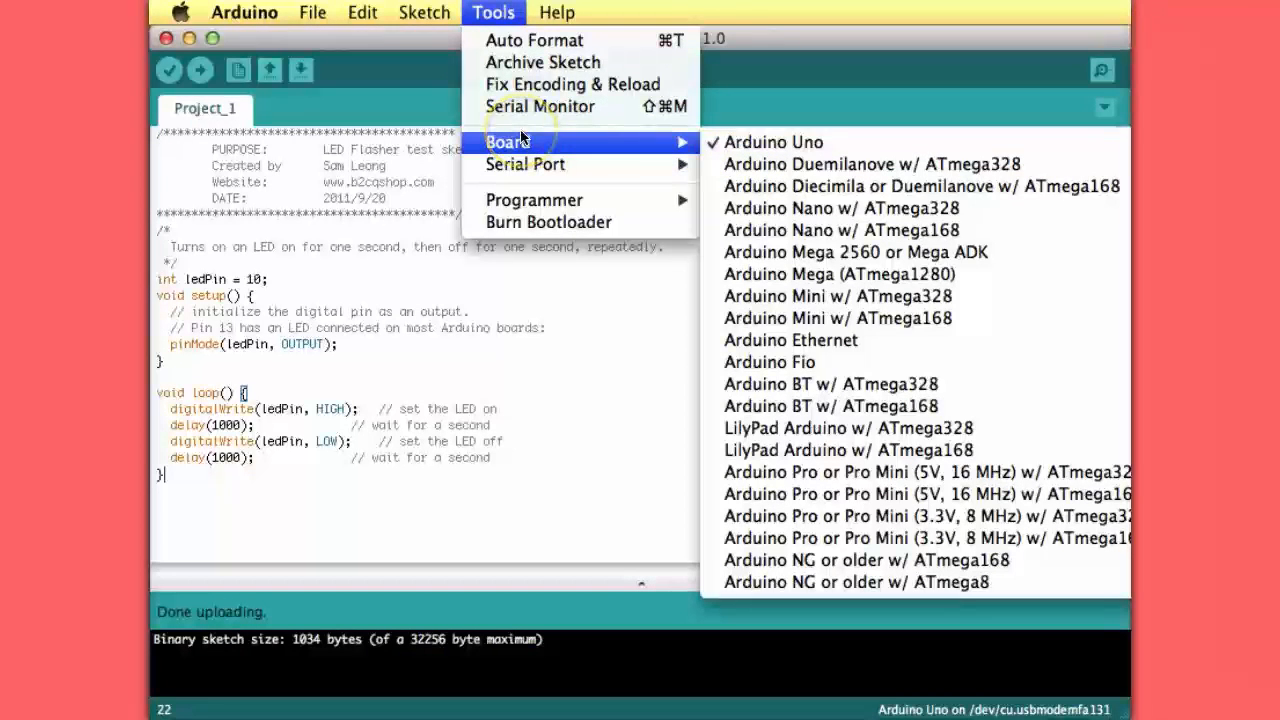
pyautogui.moveTo(520, 164)
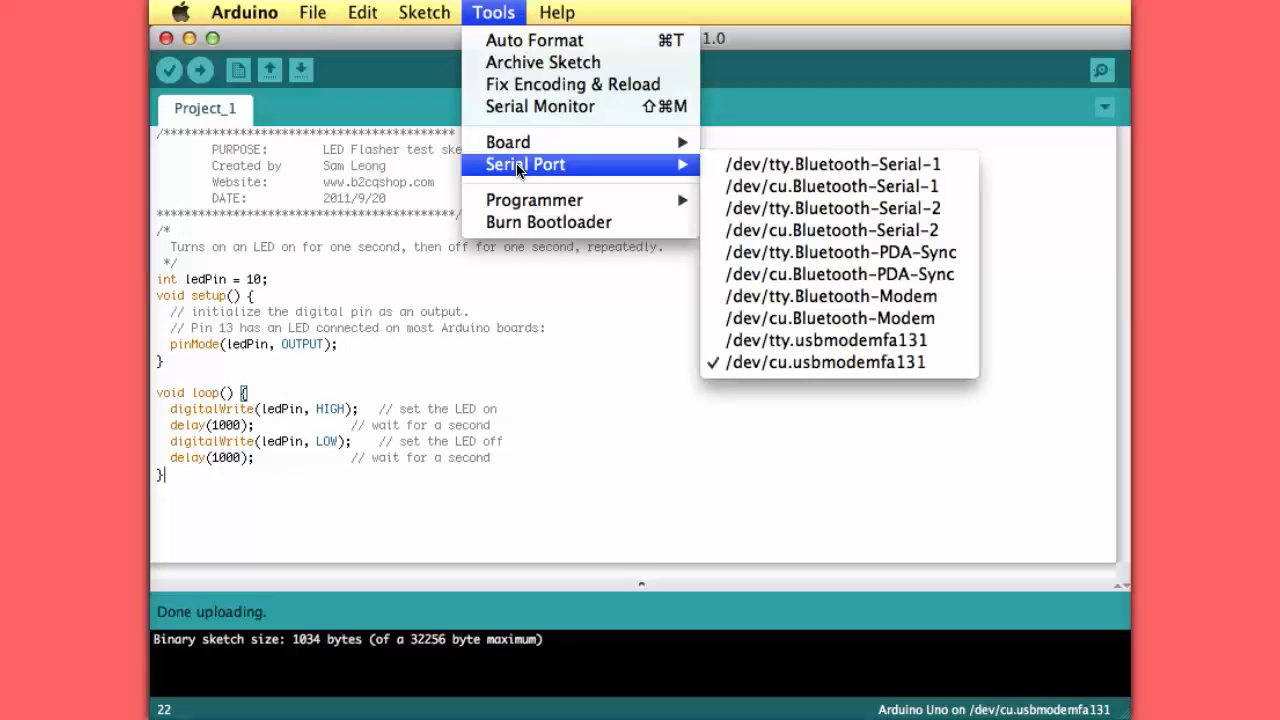
pyautogui.moveTo(742, 245)
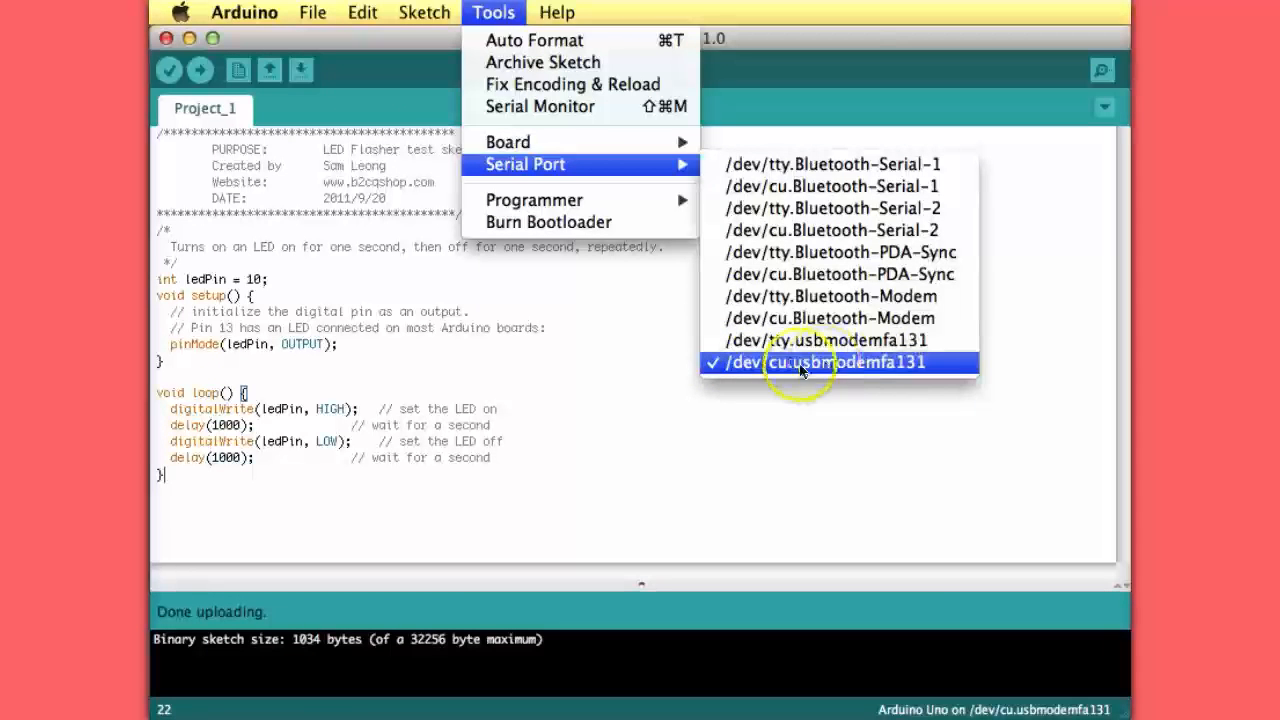
pyautogui.moveTo(722, 203)
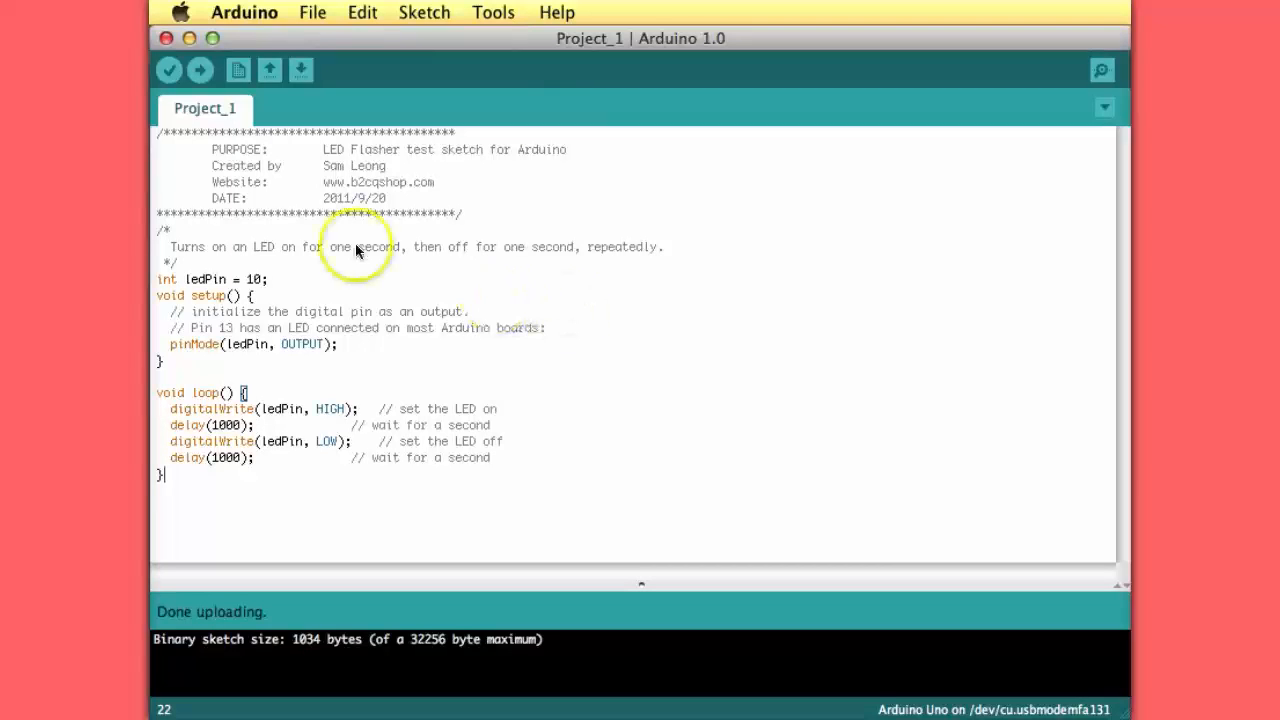
pyautogui.moveTo(199, 71)
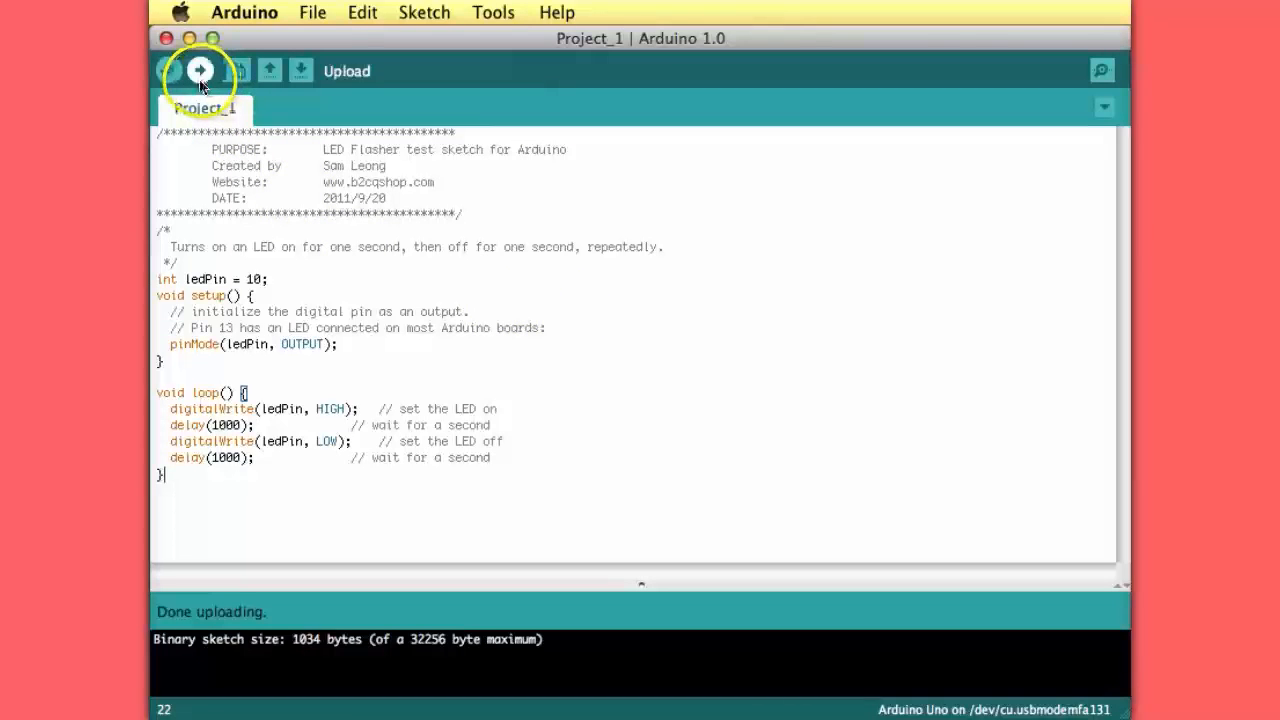
# Upload the unchanged pin 10 LED flasher sketch to the Arduino Uno.
pyautogui.click(200, 70)
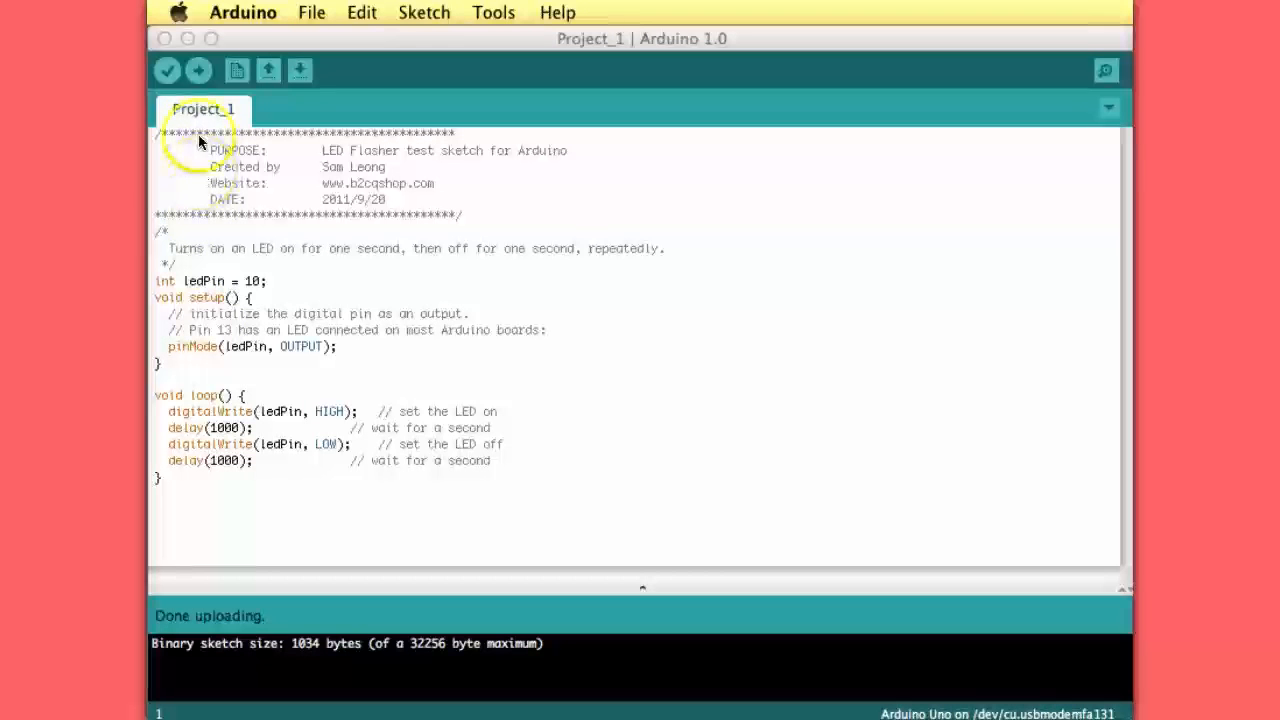
pyautogui.moveTo(213, 190)
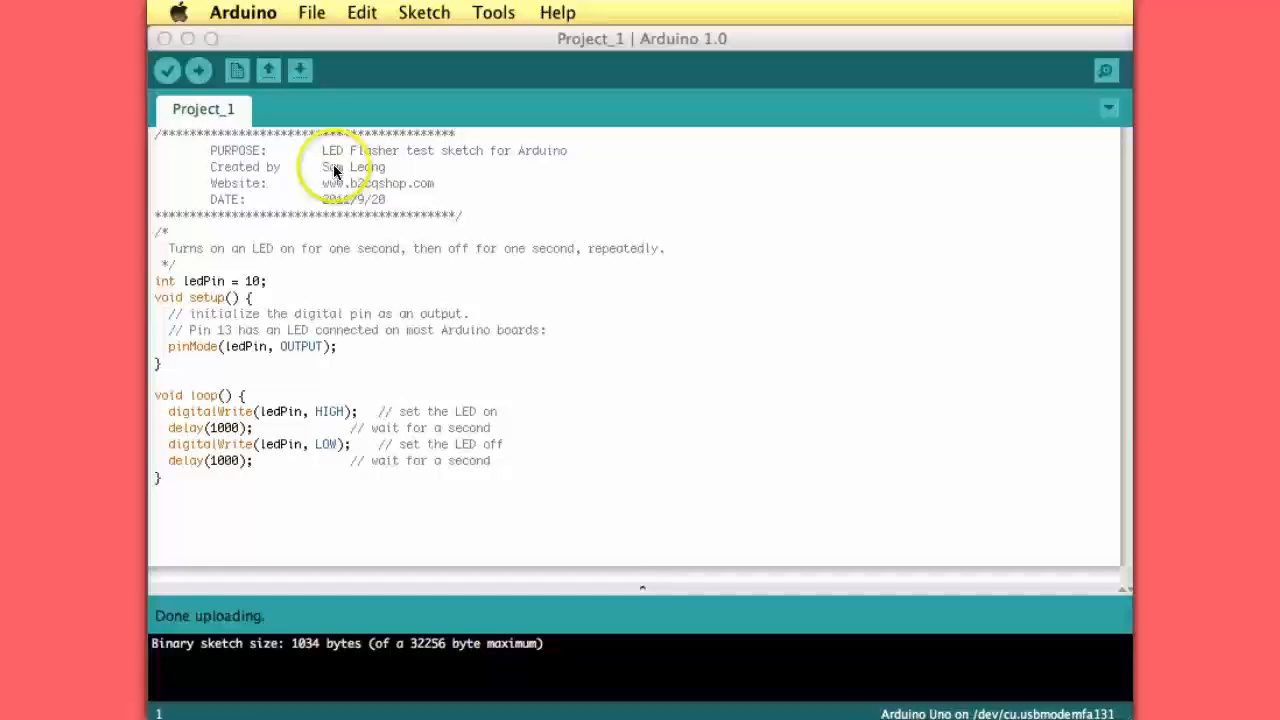
pyautogui.moveTo(495, 150)
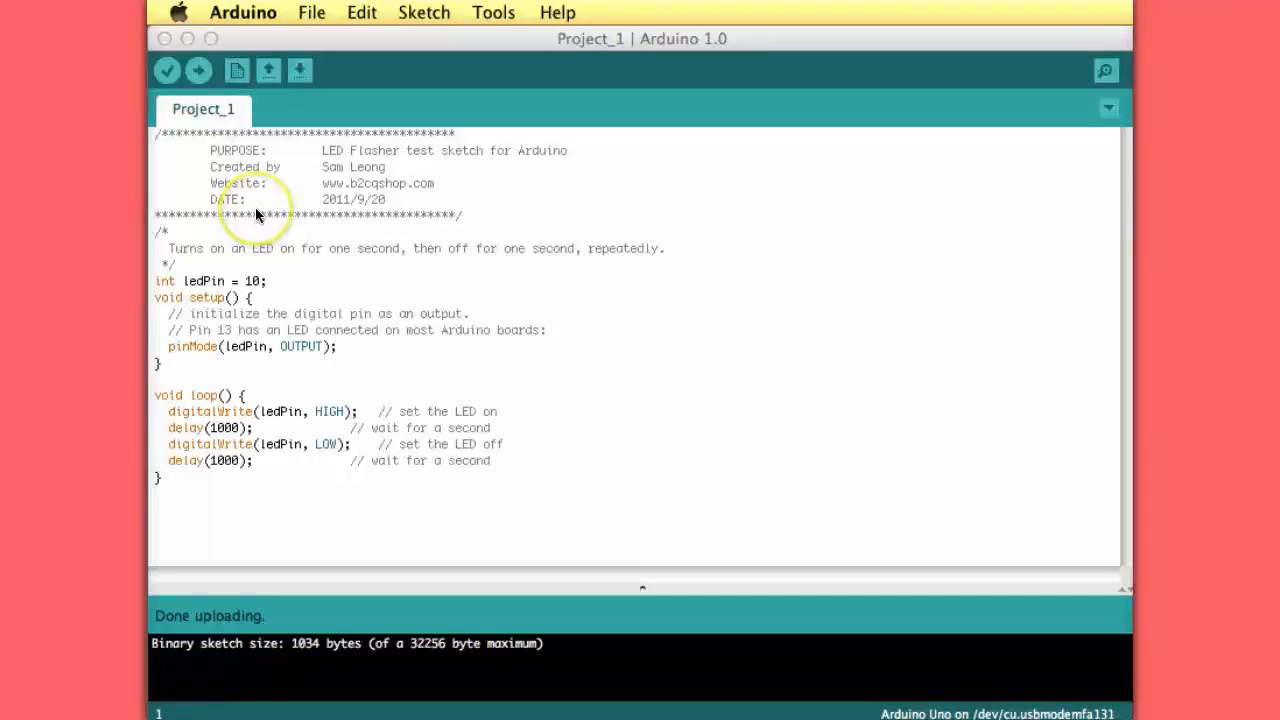
pyautogui.moveTo(172, 235)
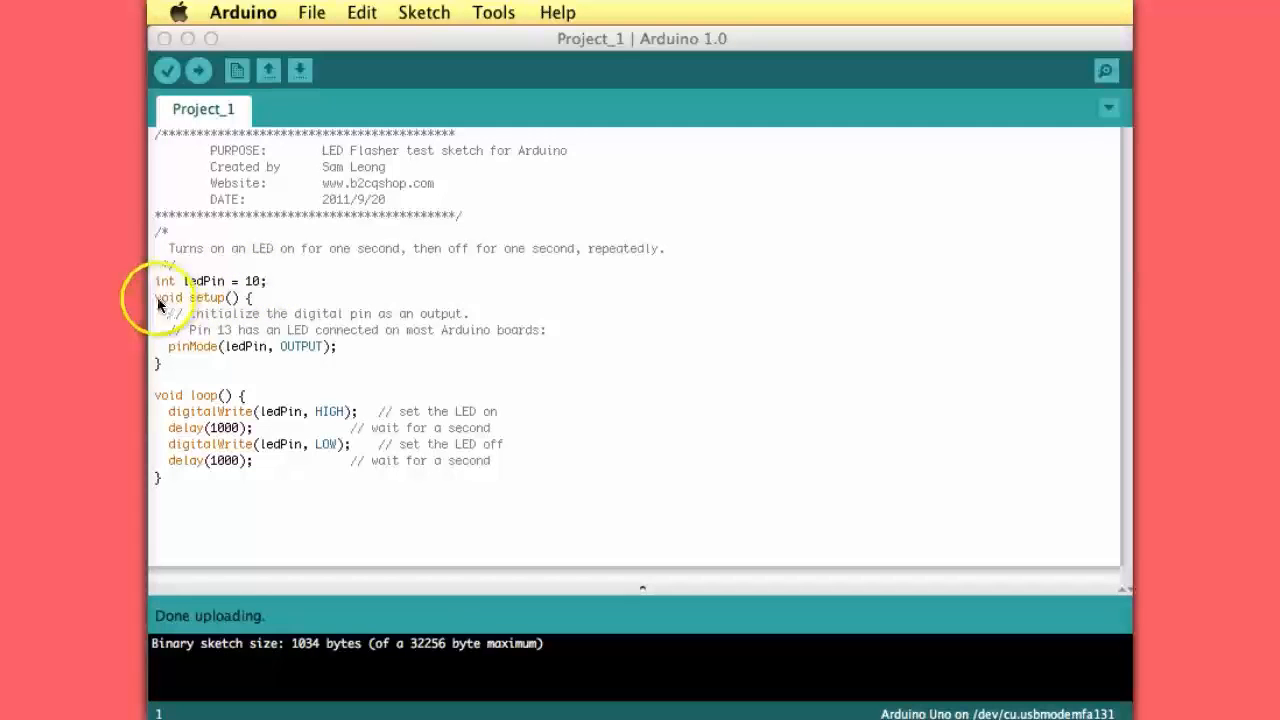
pyautogui.moveTo(192, 303)
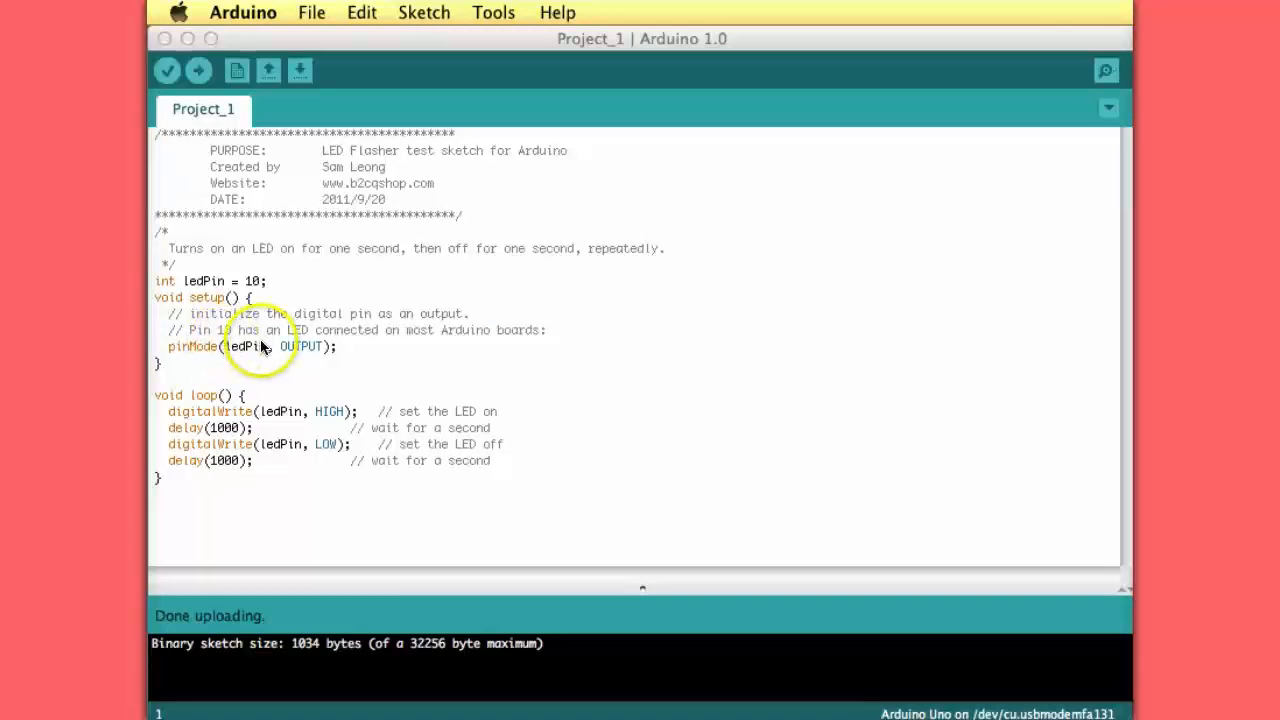
pyautogui.moveTo(250, 354)
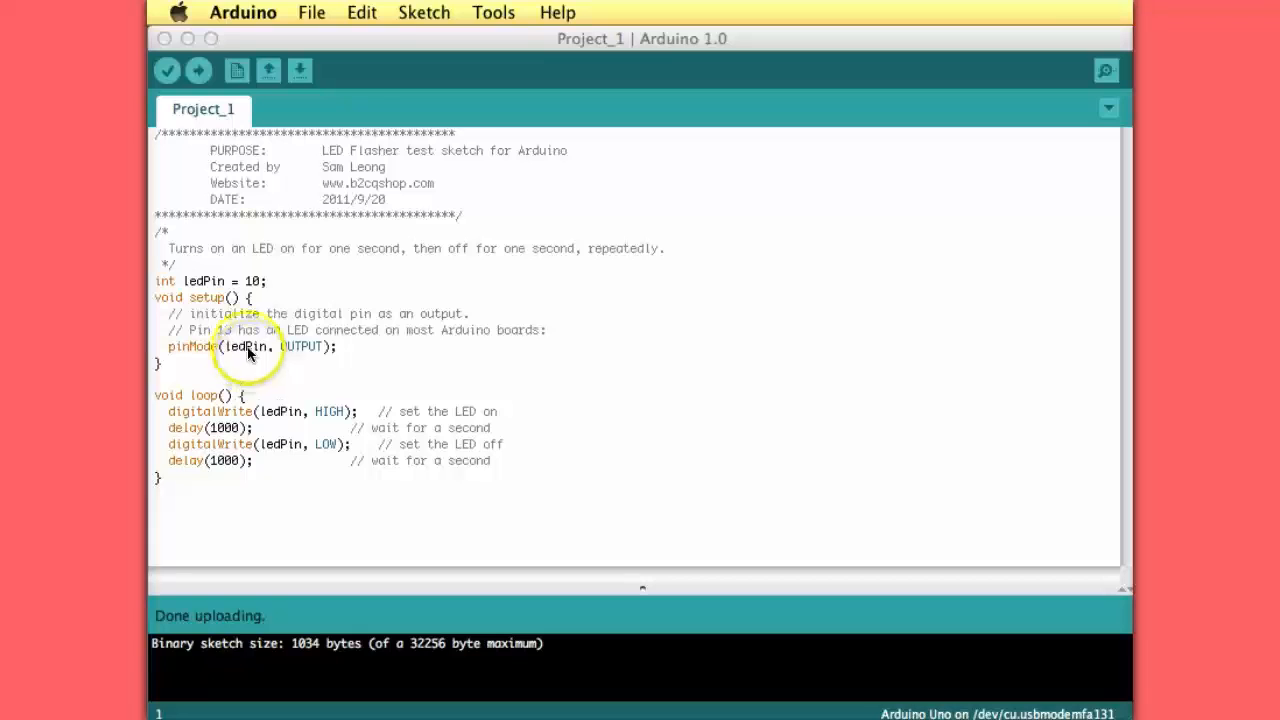
pyautogui.moveTo(292, 352)
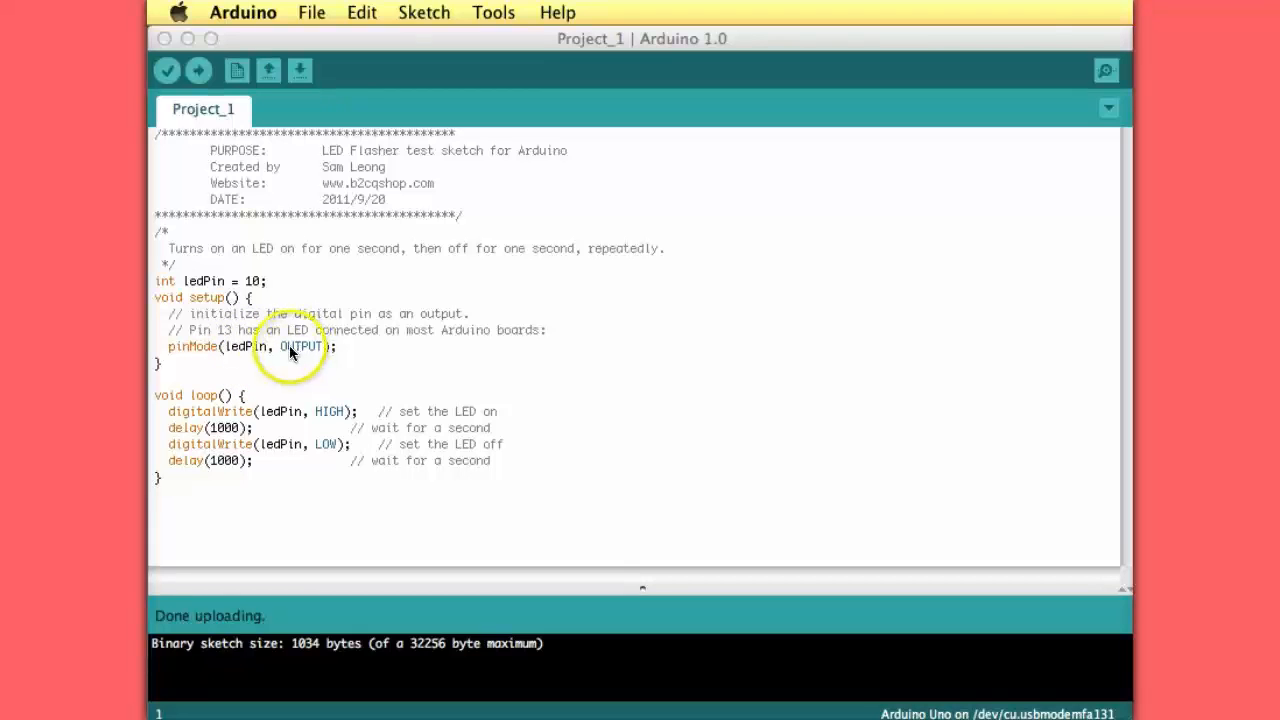
pyautogui.moveTo(305, 350)
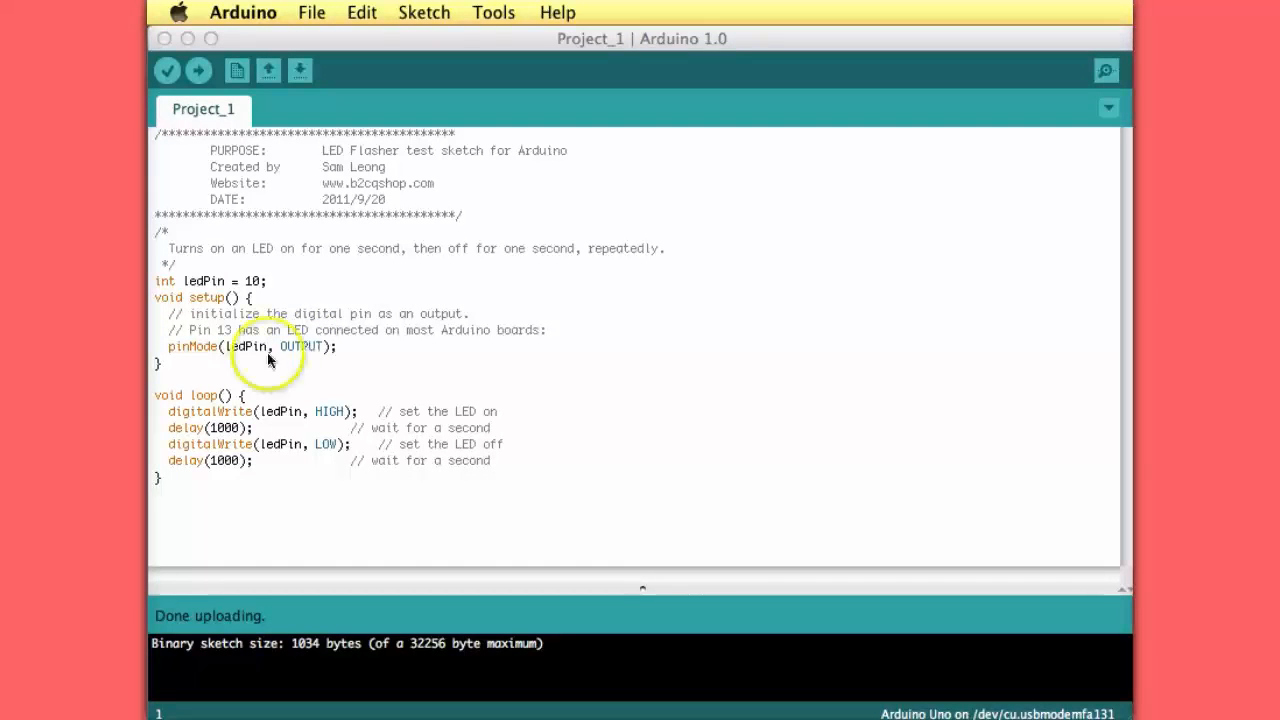
pyautogui.moveTo(167, 400)
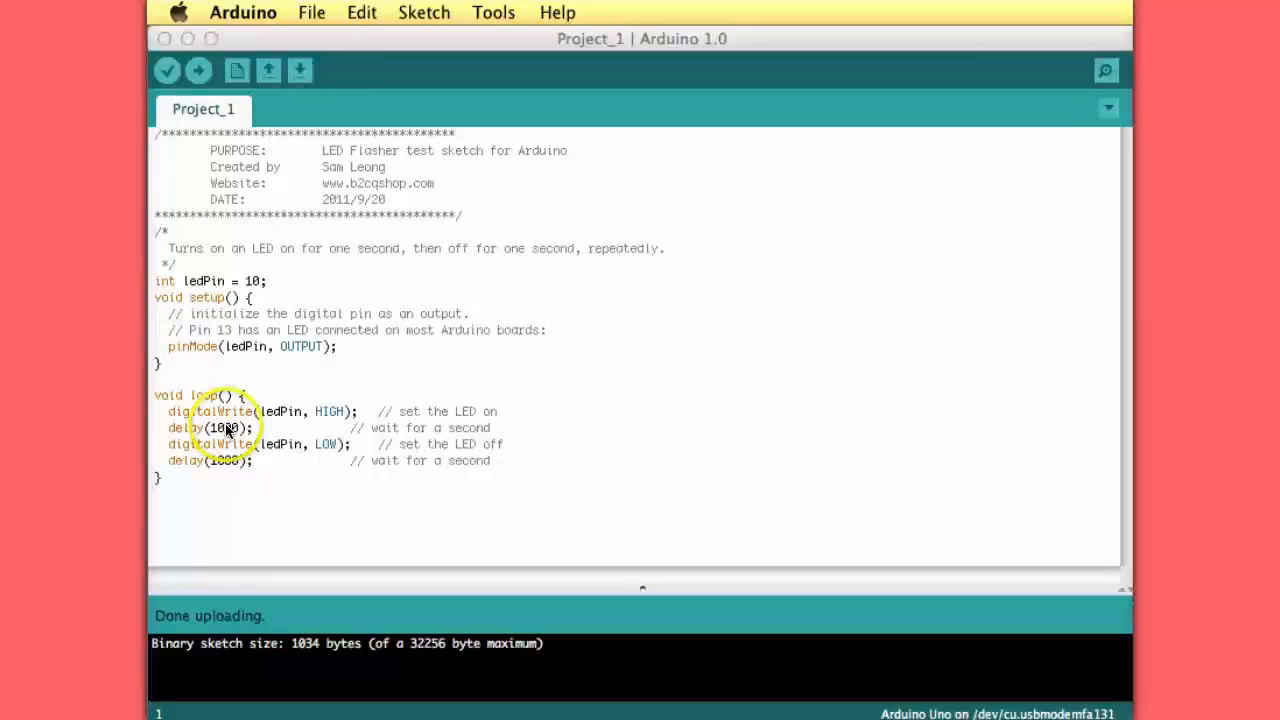
pyautogui.moveTo(185, 395)
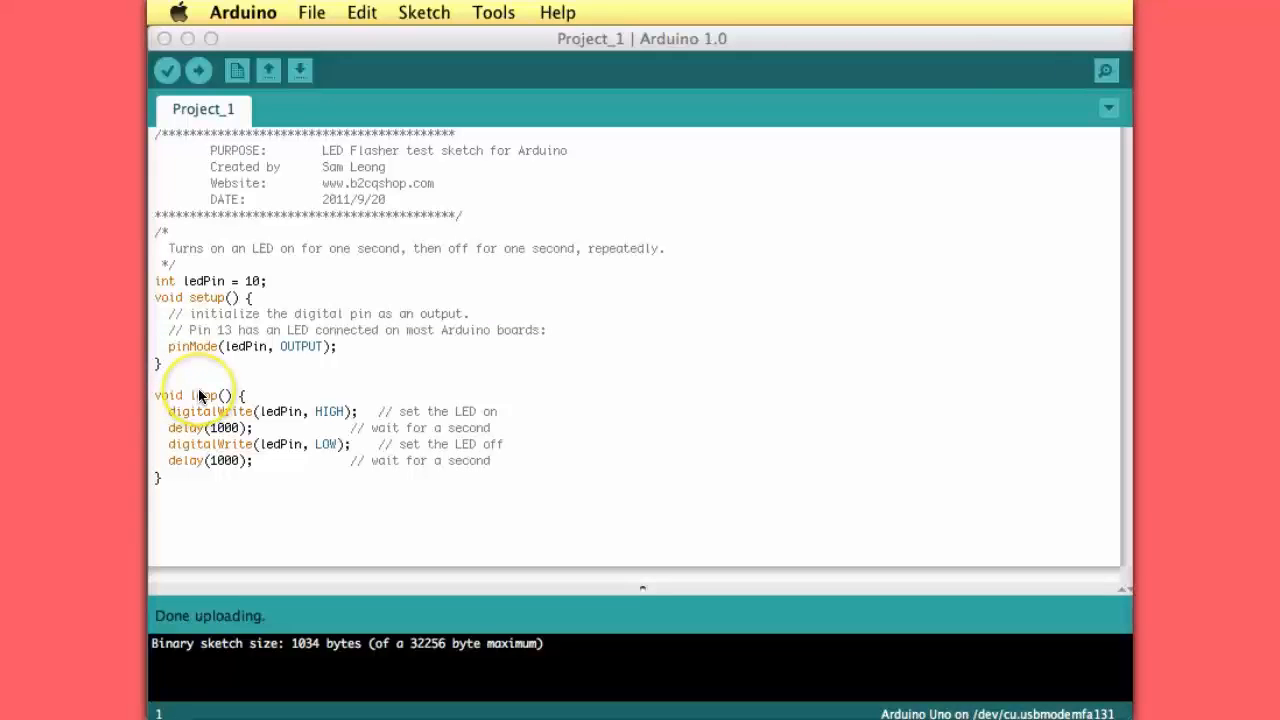
pyautogui.moveTo(212, 475)
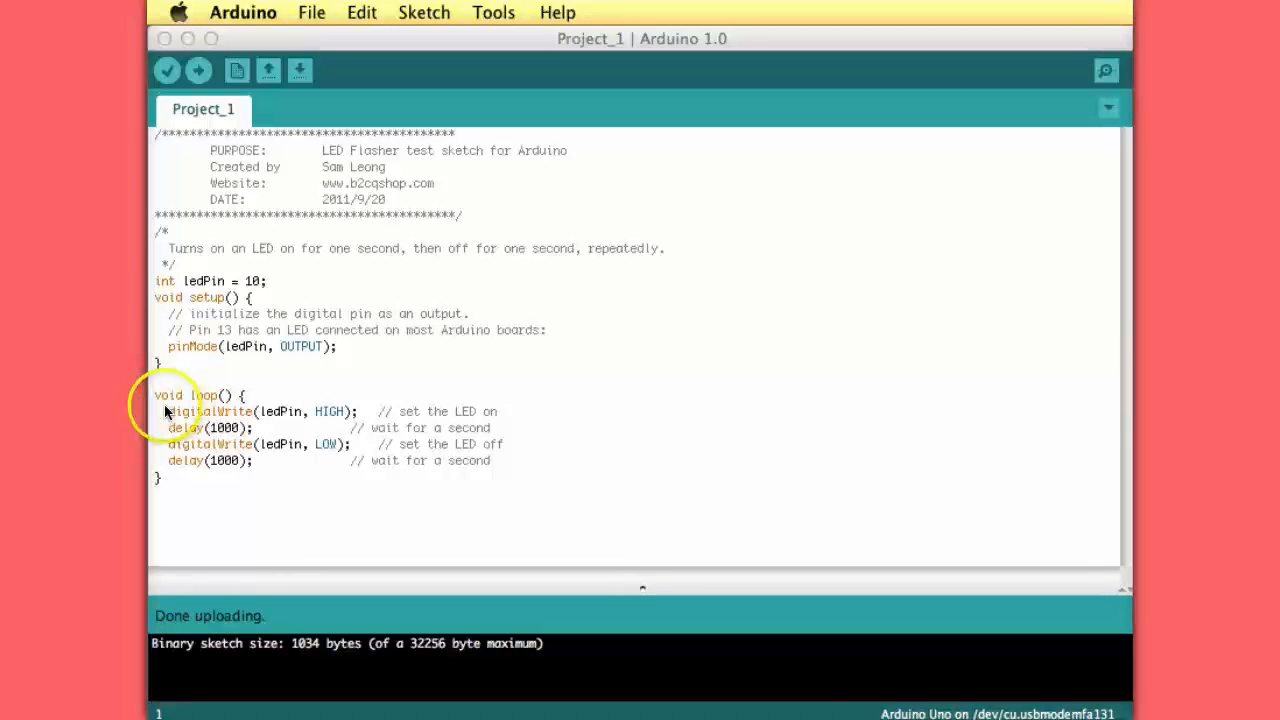
pyautogui.moveTo(205, 468)
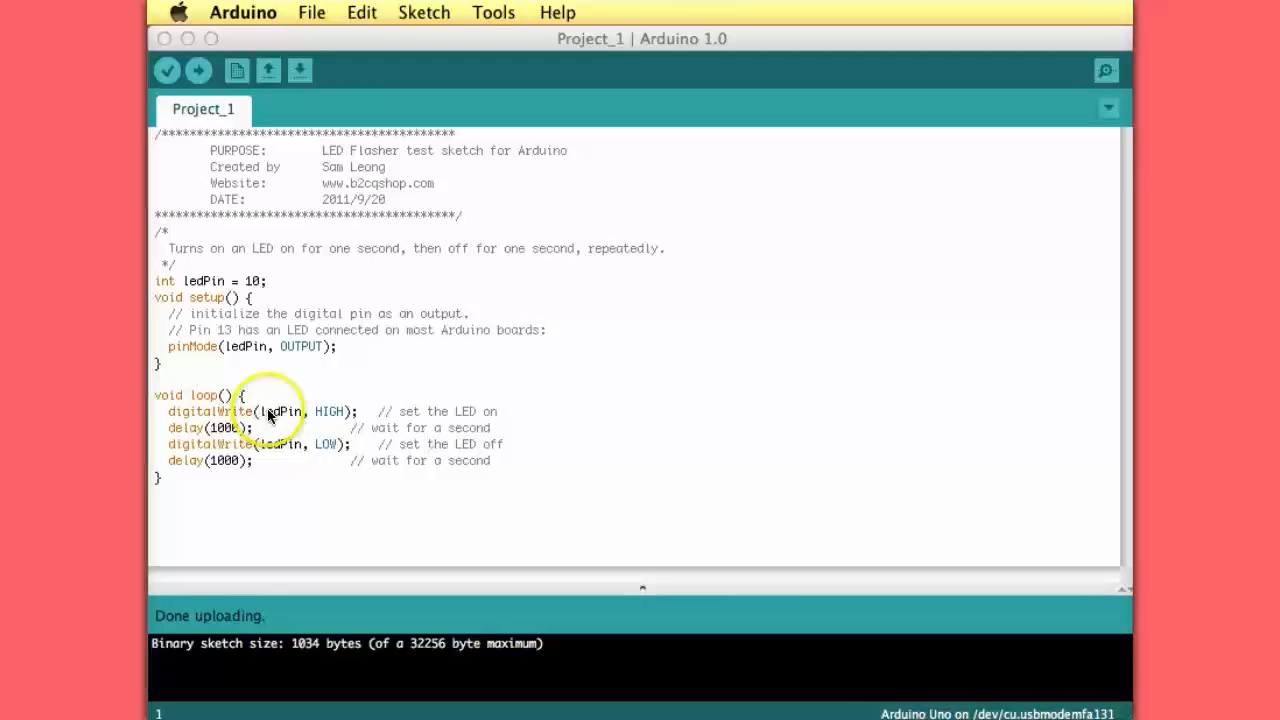
pyautogui.moveTo(336, 418)
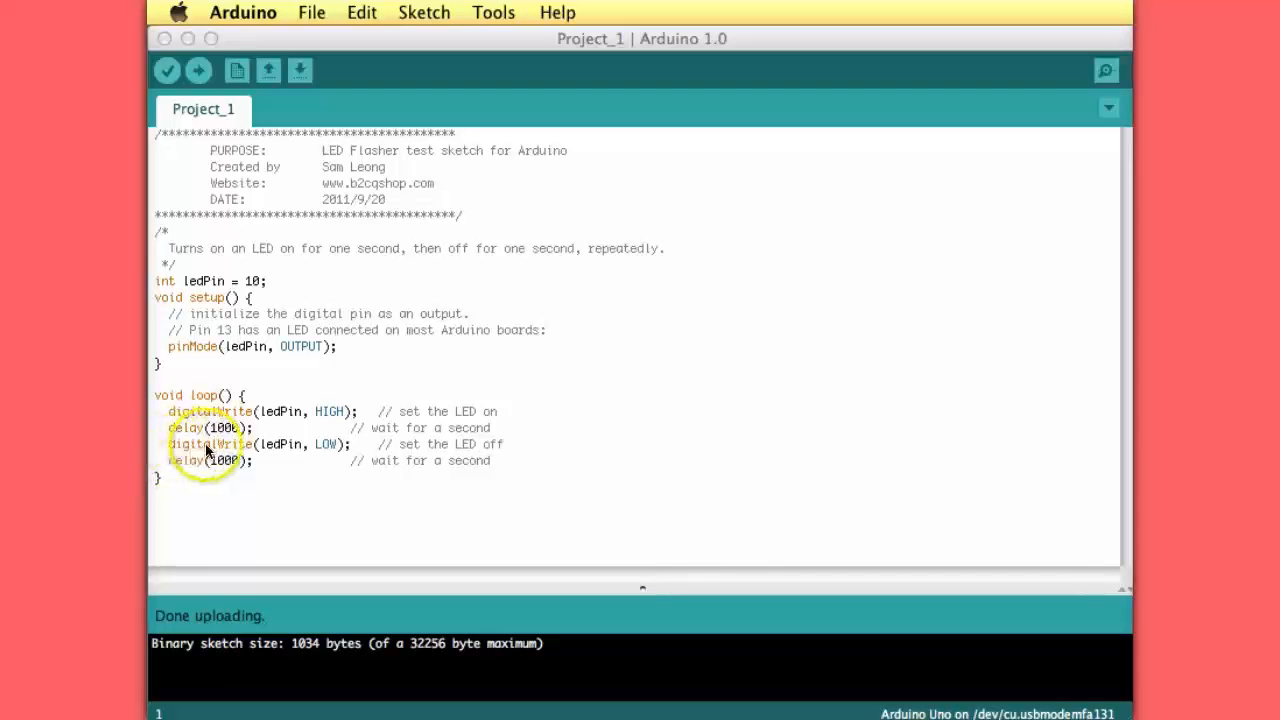
pyautogui.moveTo(325, 450)
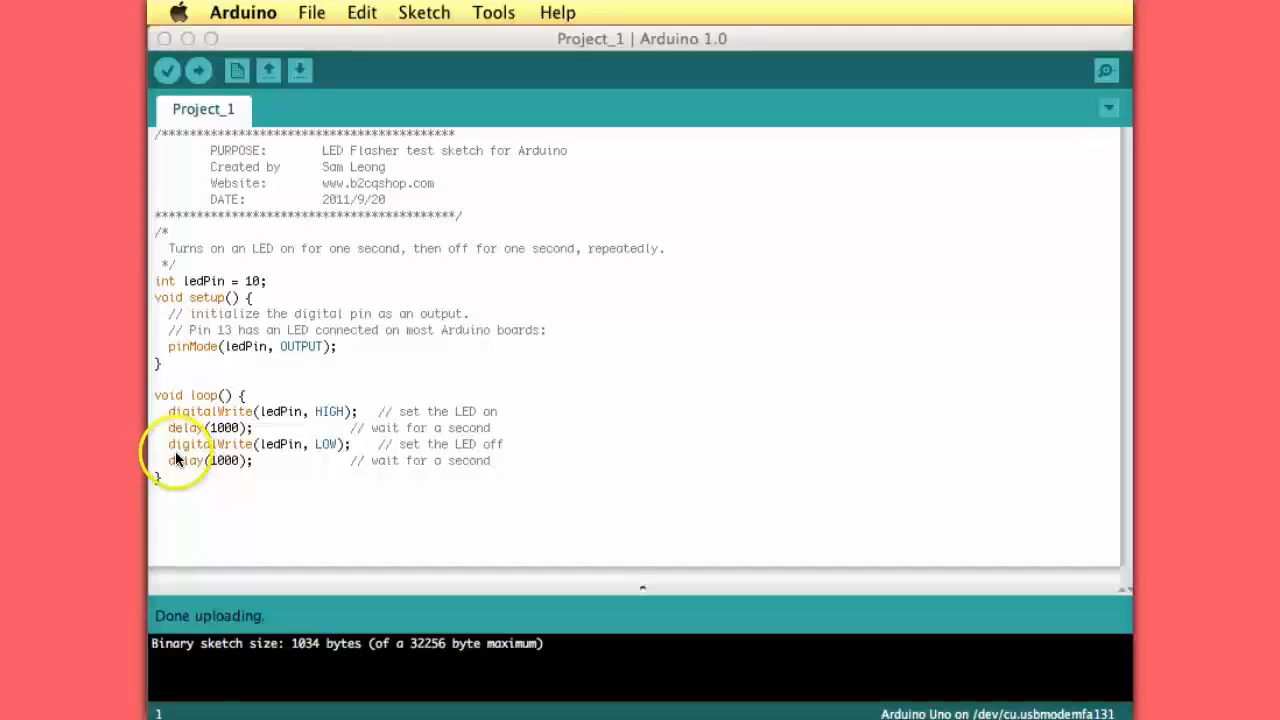
pyautogui.moveTo(230, 463)
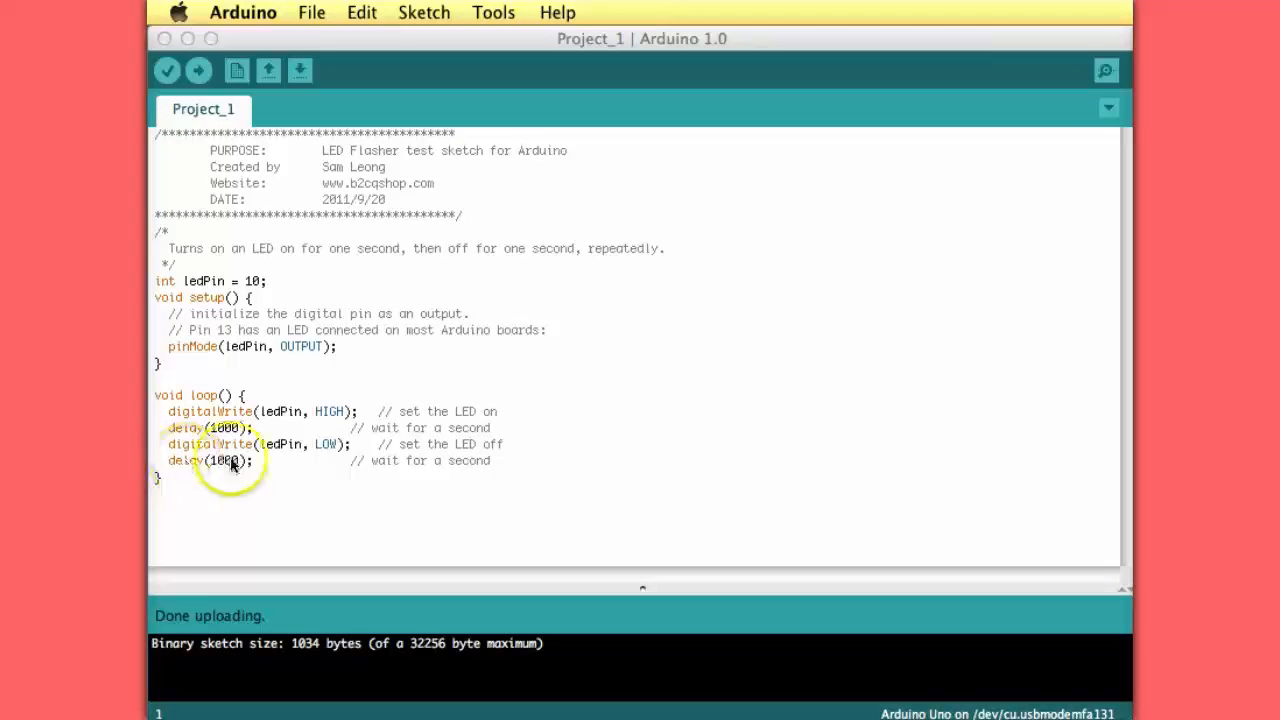
pyautogui.moveTo(190, 415)
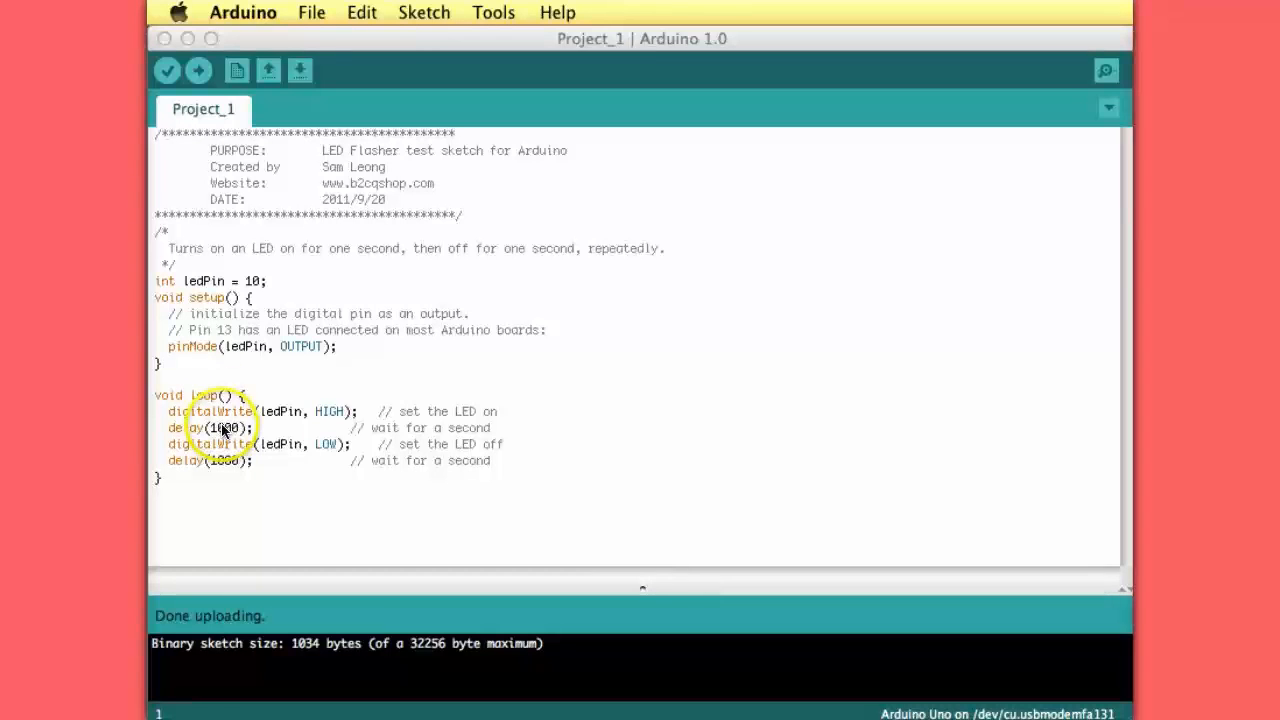
# Change both loop delays from 1000 to 200 ms and upload the edited sketch.
pyautogui.write('20')
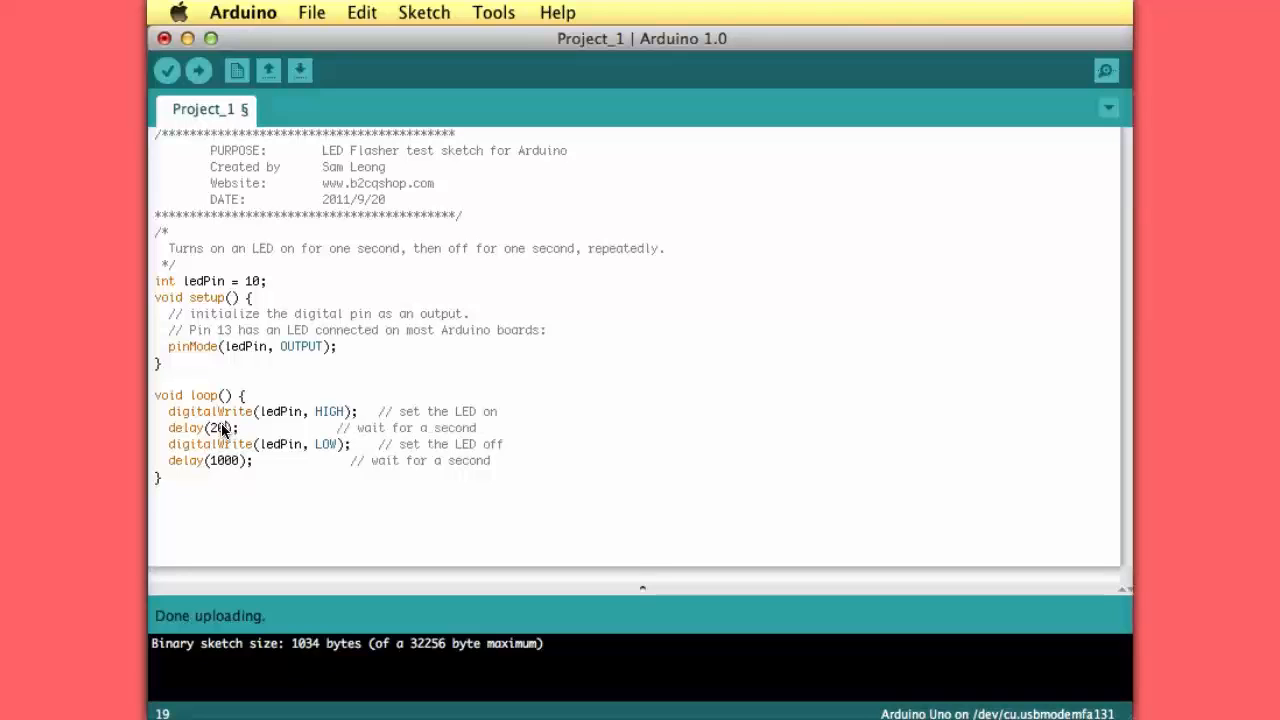
pyautogui.doubleClick(223, 461)
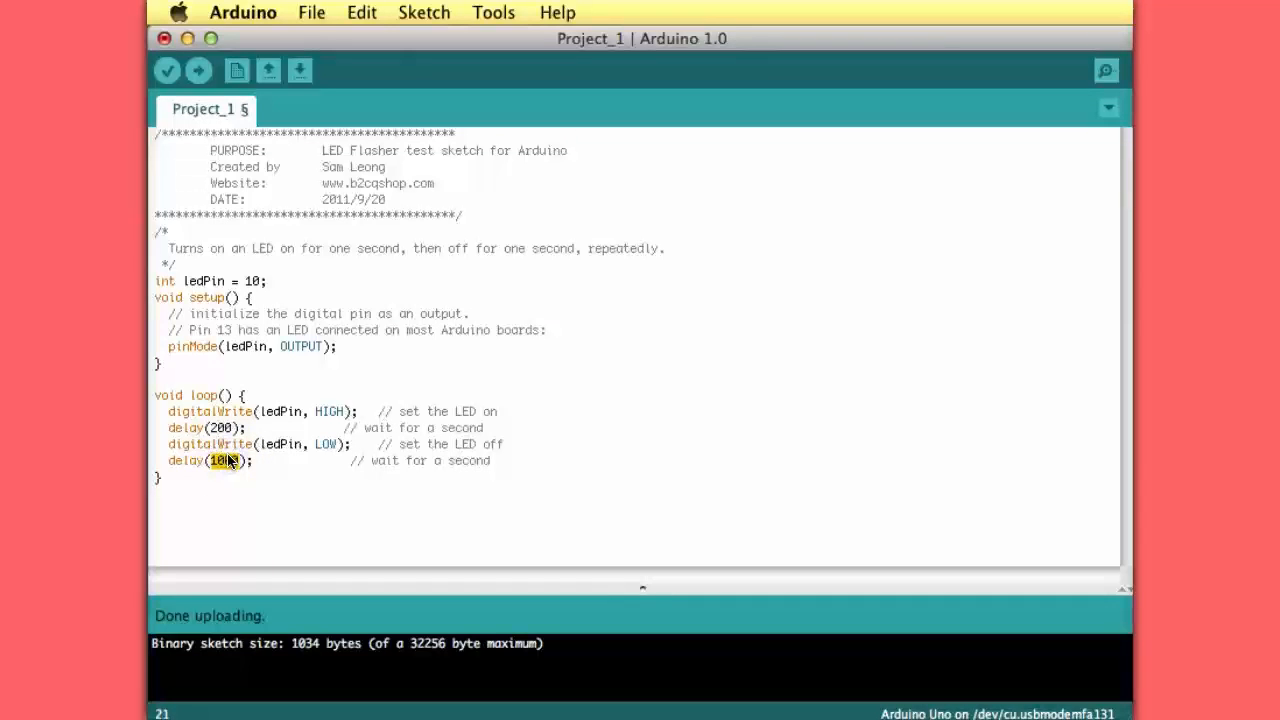
pyautogui.write('200')
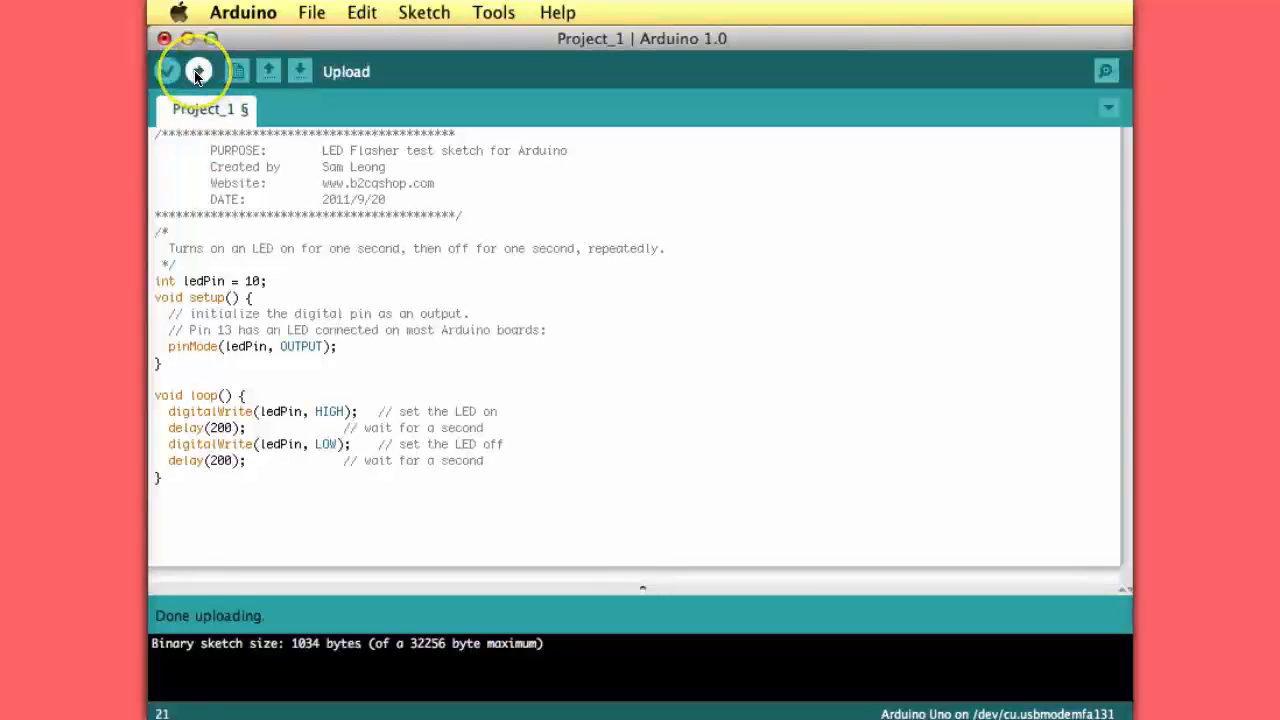
pyautogui.click(197, 71)
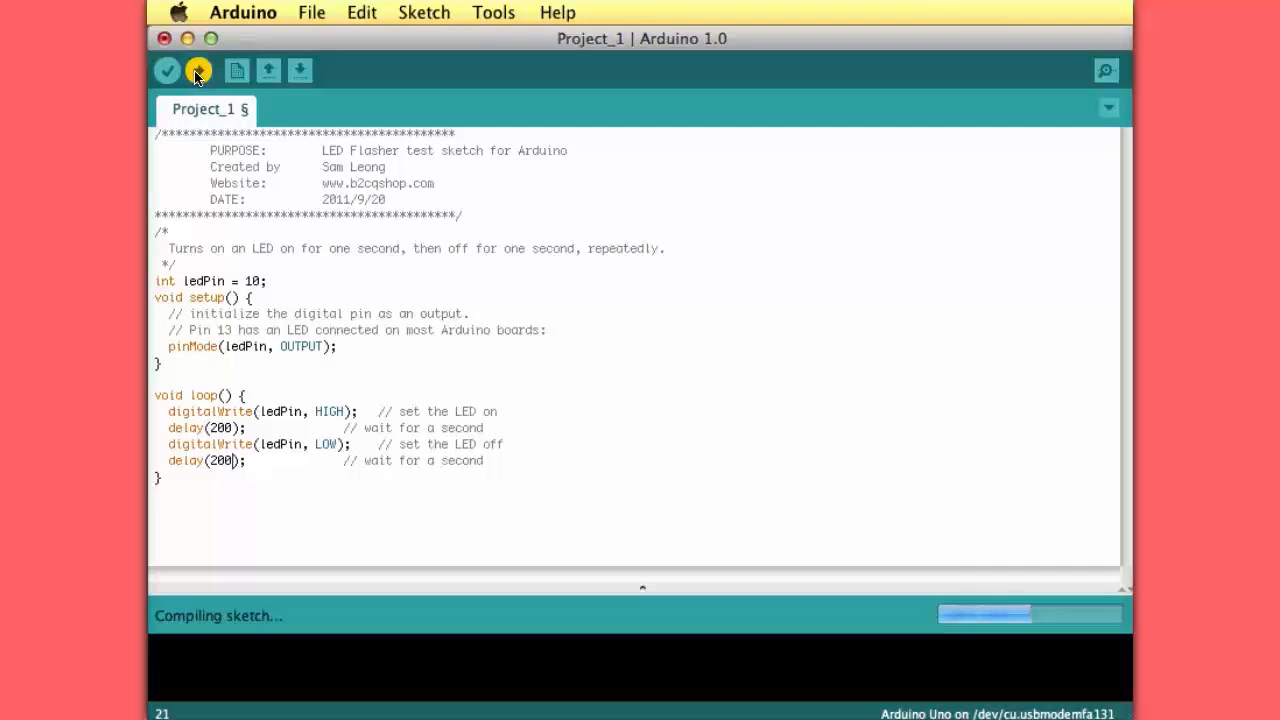